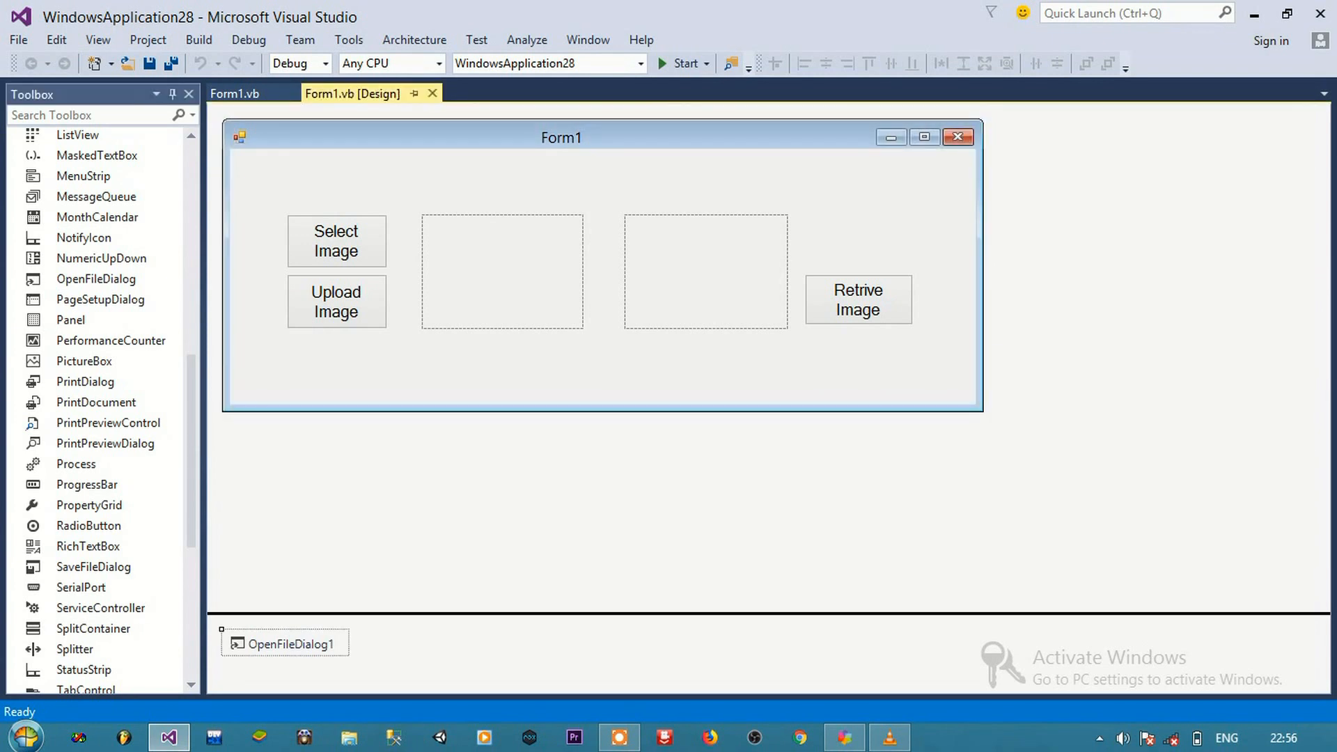
Review the Select Image button and first picture box on the Form1 layout
{"action": "left_click", "coordinate": [503, 272]}
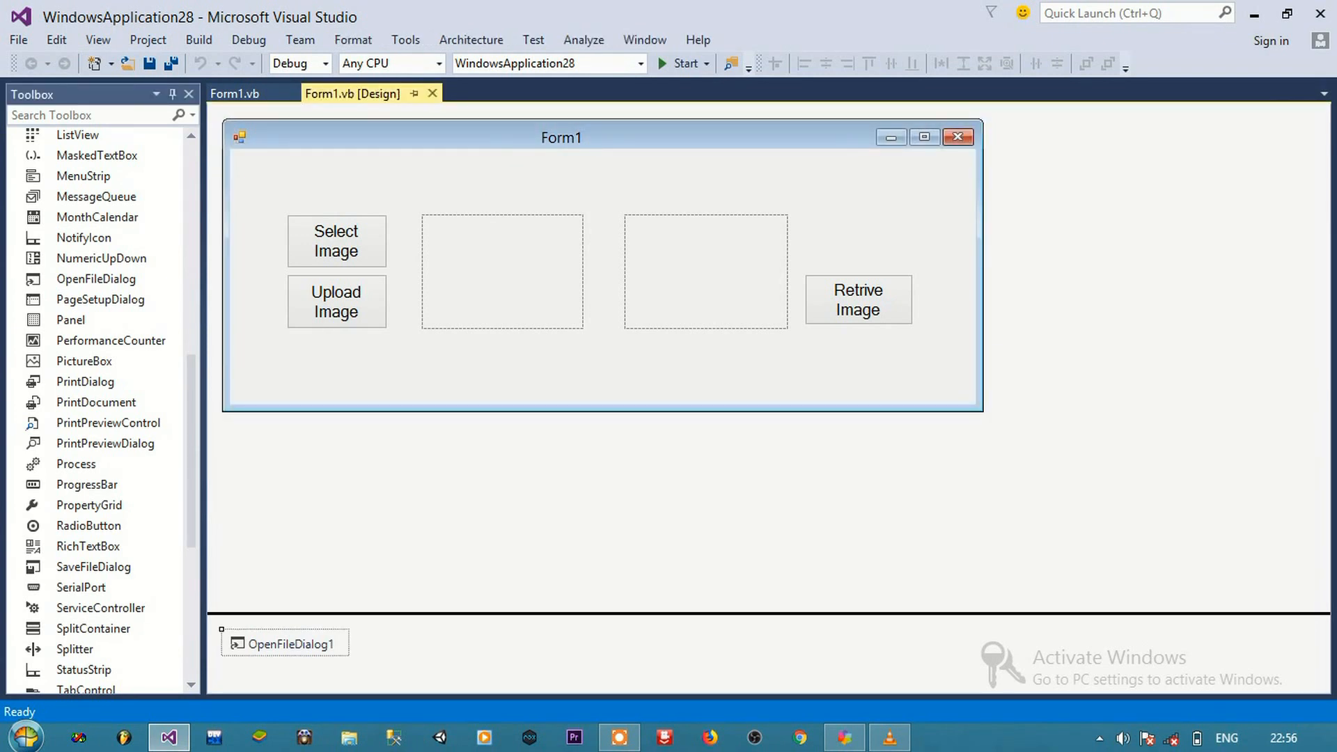
{"action": "left_click", "coordinate": [336, 241]}
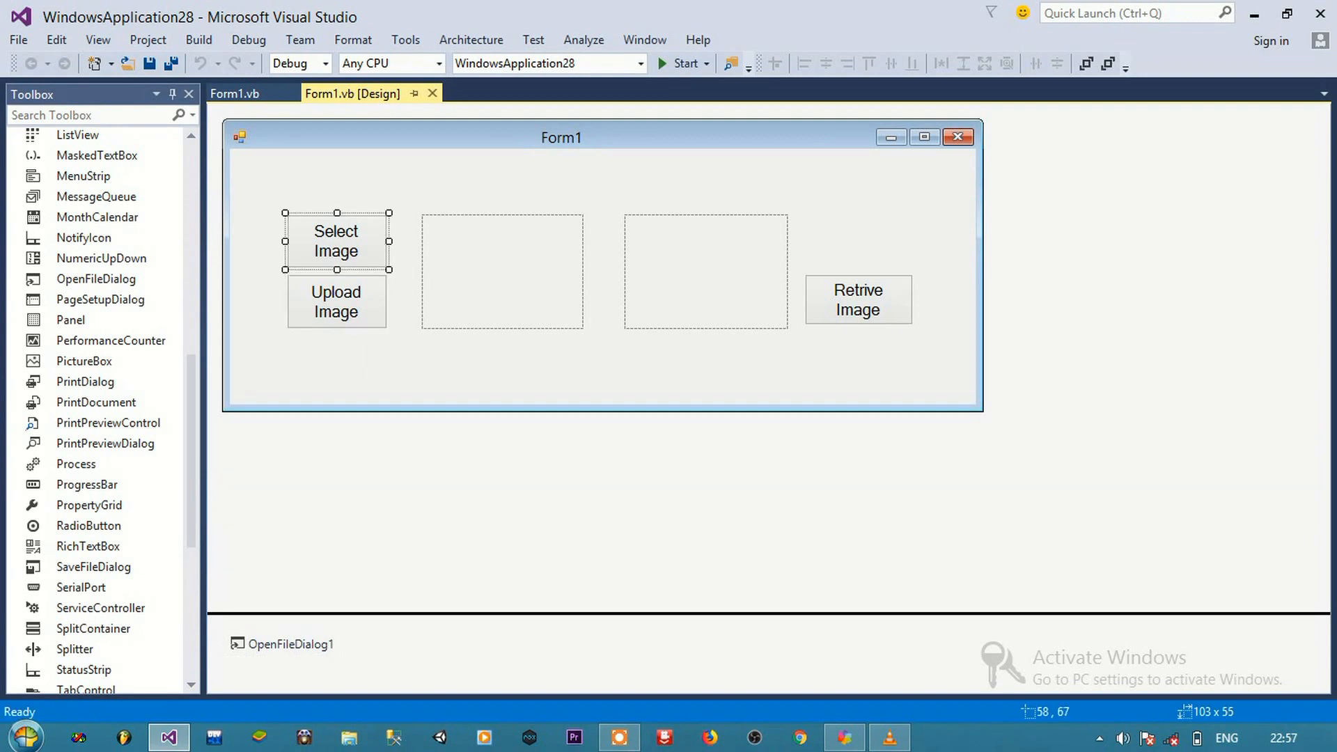
{"action": "left_click", "coordinate": [501, 270]}
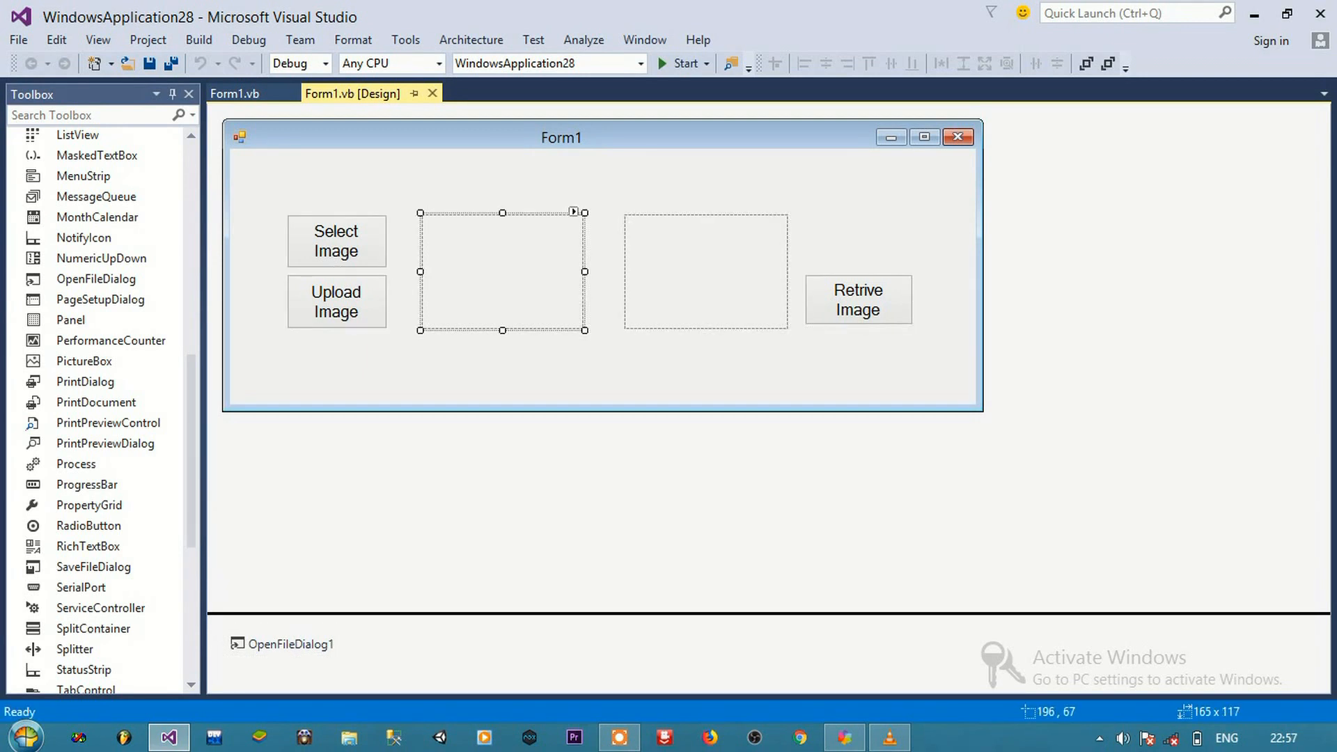
{"action": "left_click", "coordinate": [336, 241]}
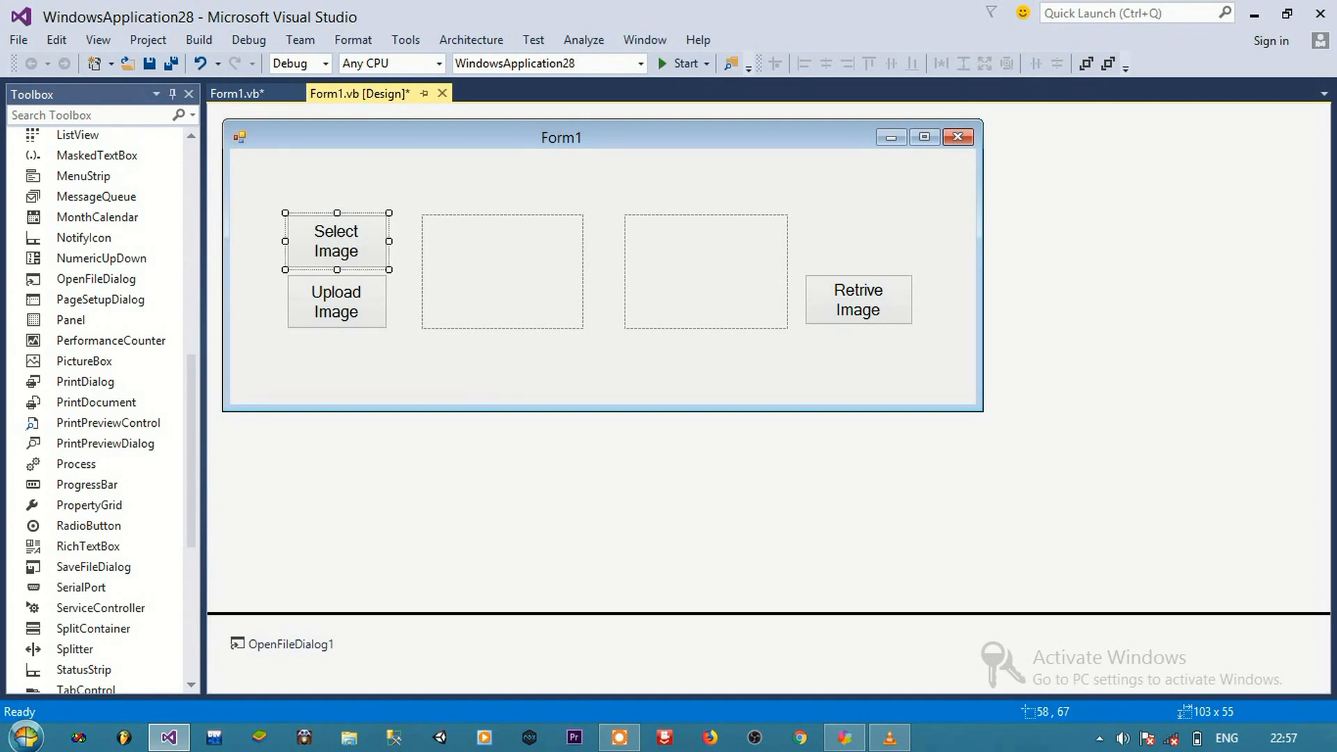
{"action": "left_click", "coordinate": [501, 270]}
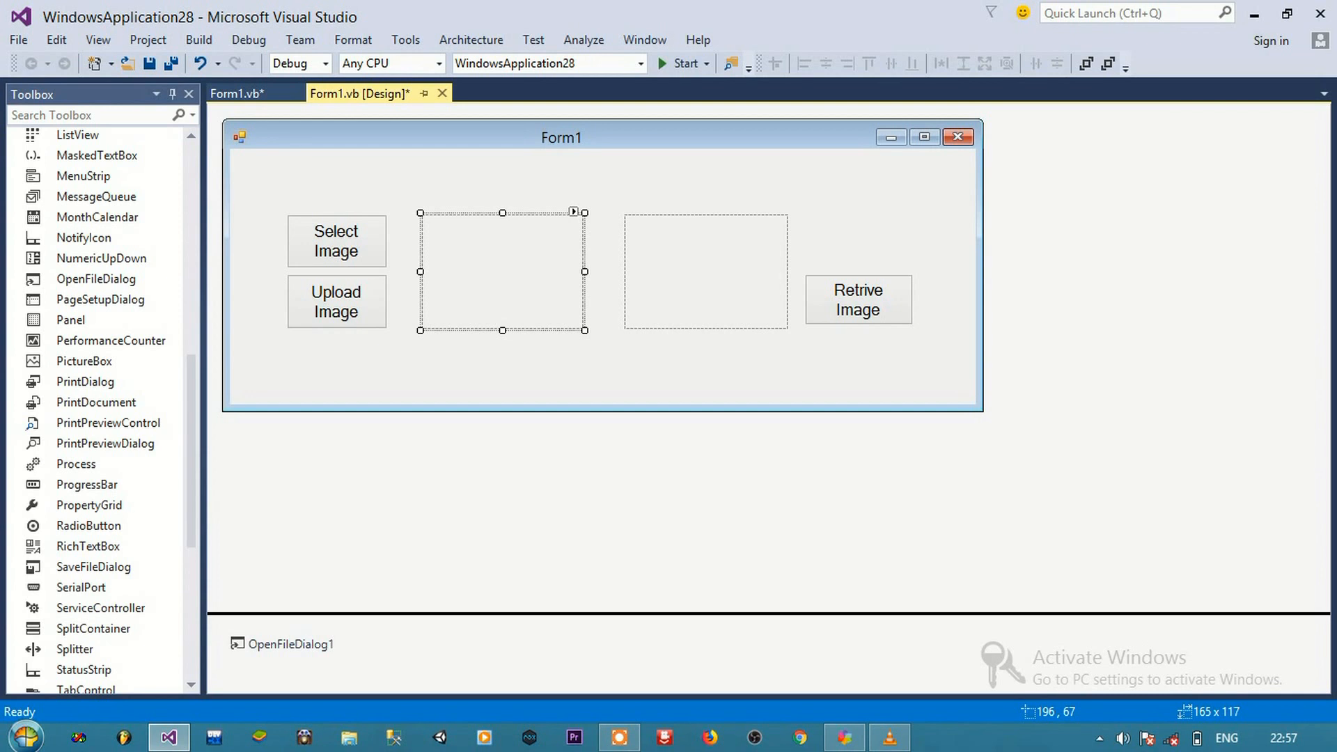
Review the Upload Image and Retrive Image buttons and second picture box, then reach the Button1_Click handler
{"action": "left_click", "coordinate": [336, 301]}
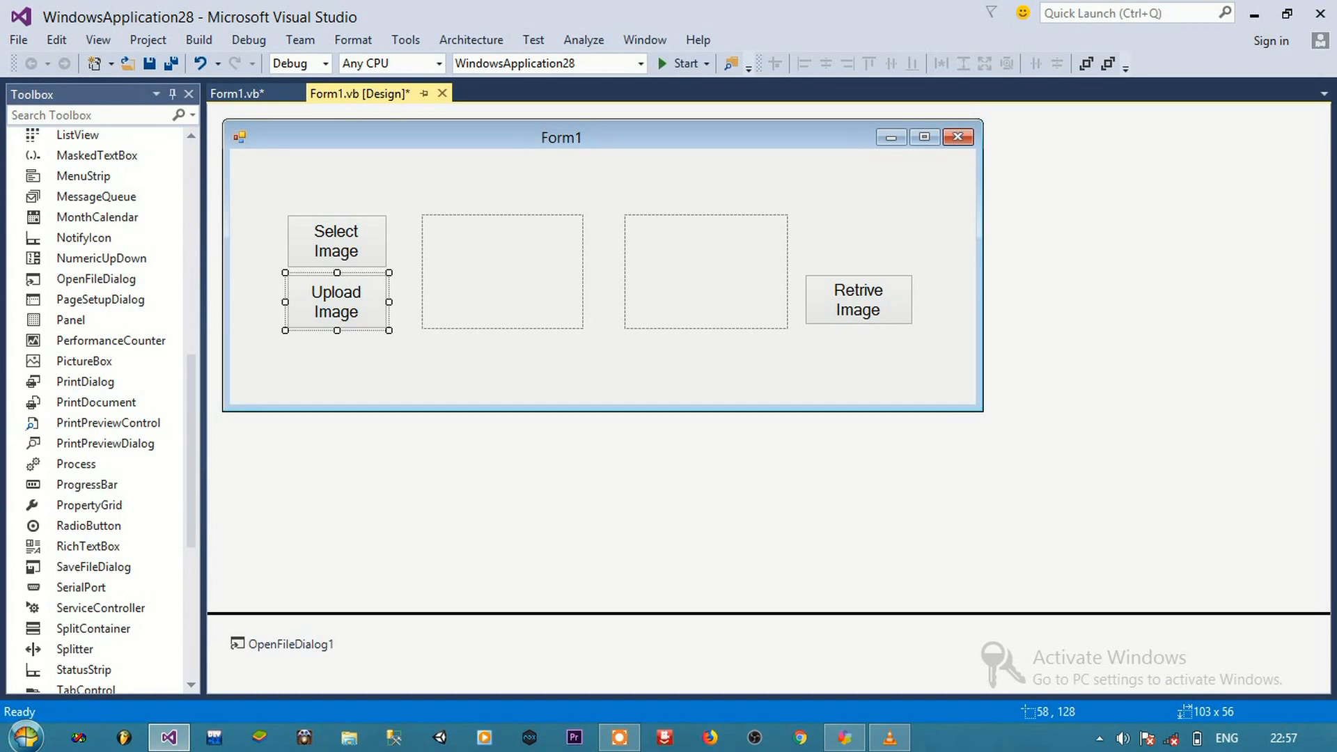
{"action": "left_click", "coordinate": [856, 299]}
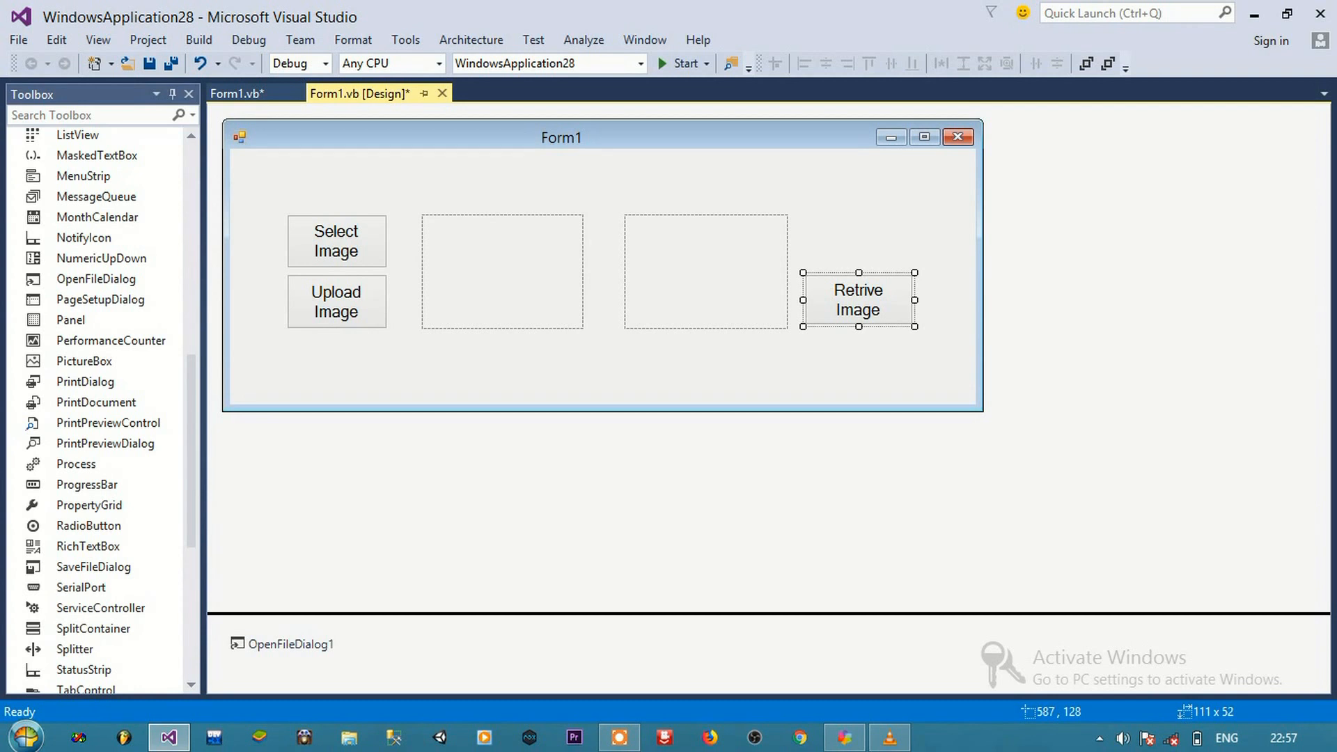
{"action": "left_click", "coordinate": [705, 270]}
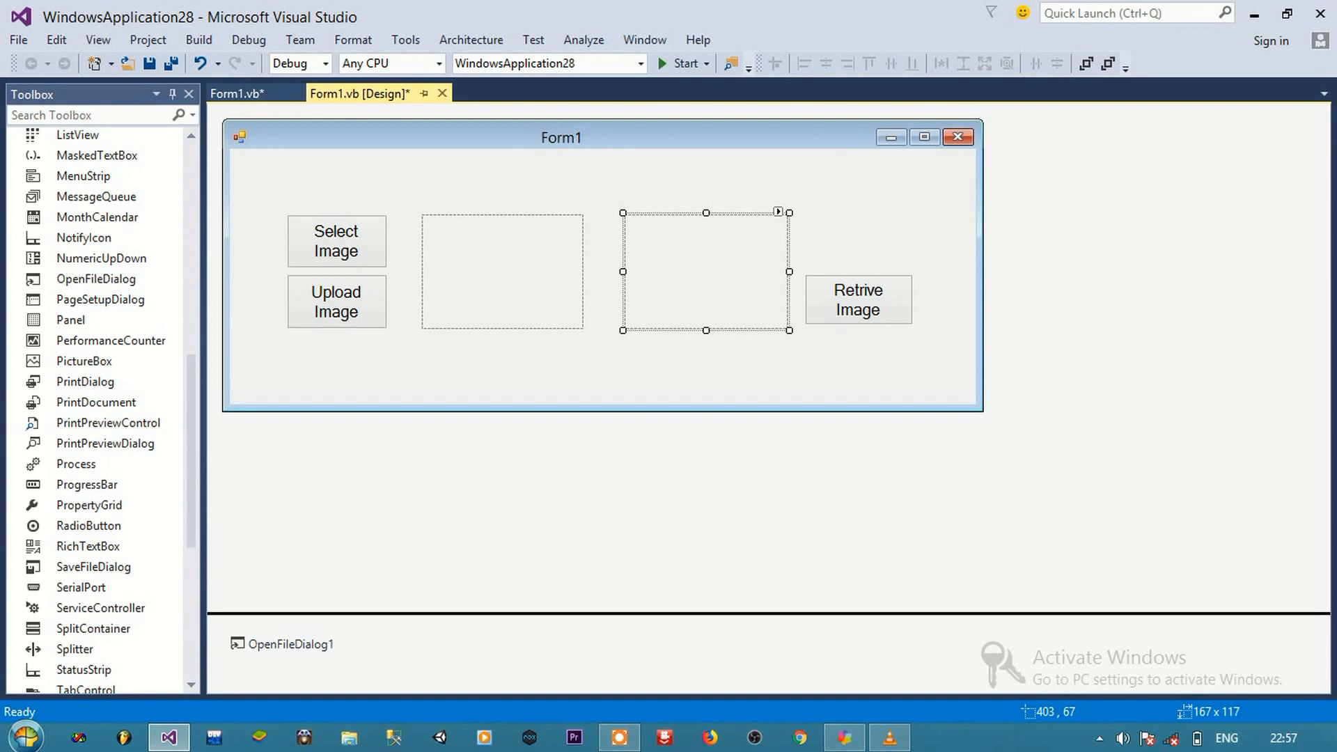
{"action": "left_click", "coordinate": [335, 241]}
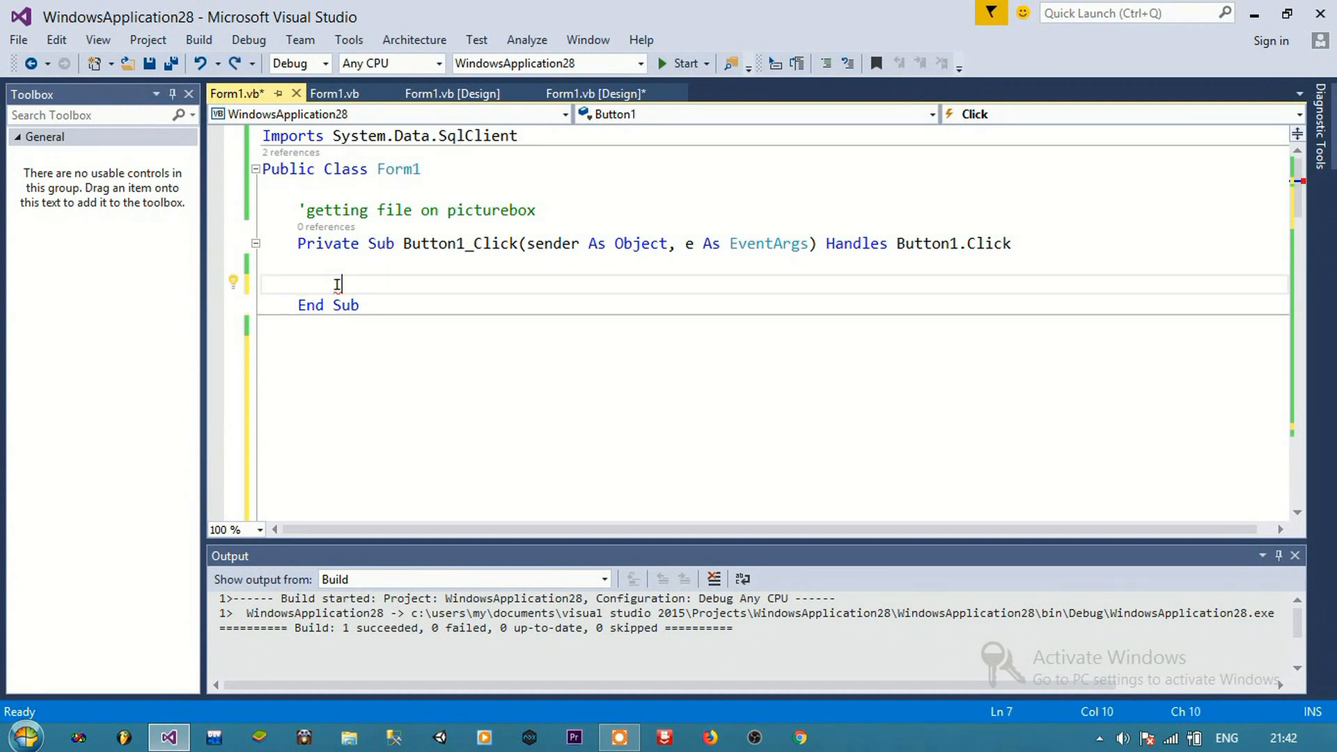
Code Button1_Click: if OpenFileDialog1 isn't cancelled, set PictureBox1.Image from the chosen FileName
{"action": "type", "text": "If OpenFileDialog1.ShowDi"}
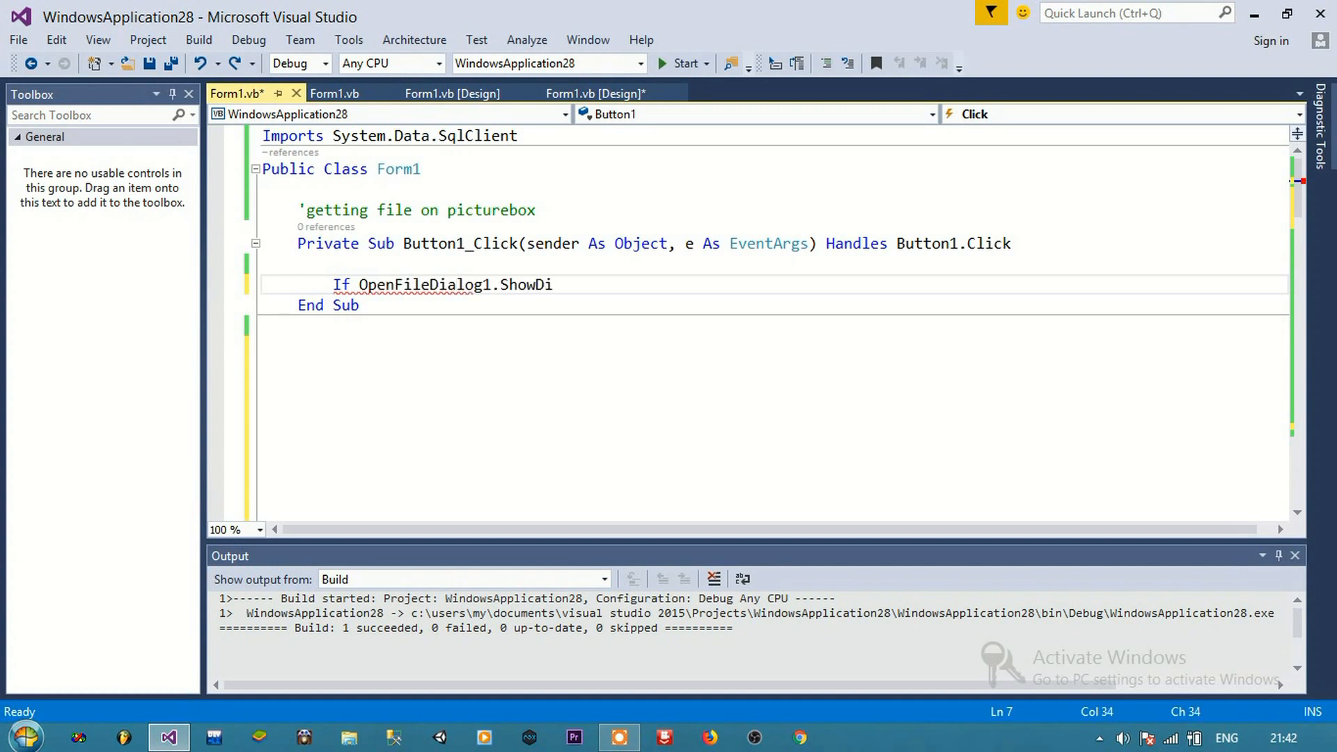
{"action": "type", "text": "alog <> Windows."}
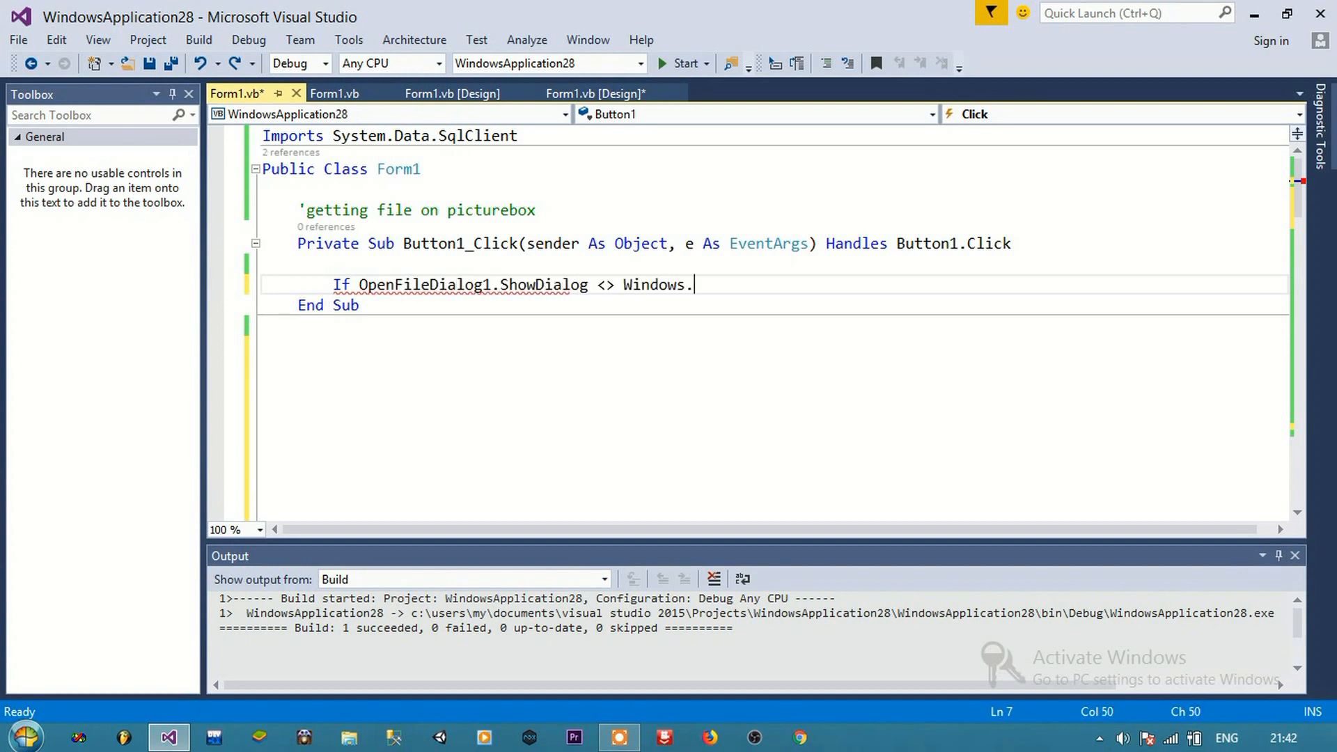
{"action": "type", "text": "Forms.DialogResul"}
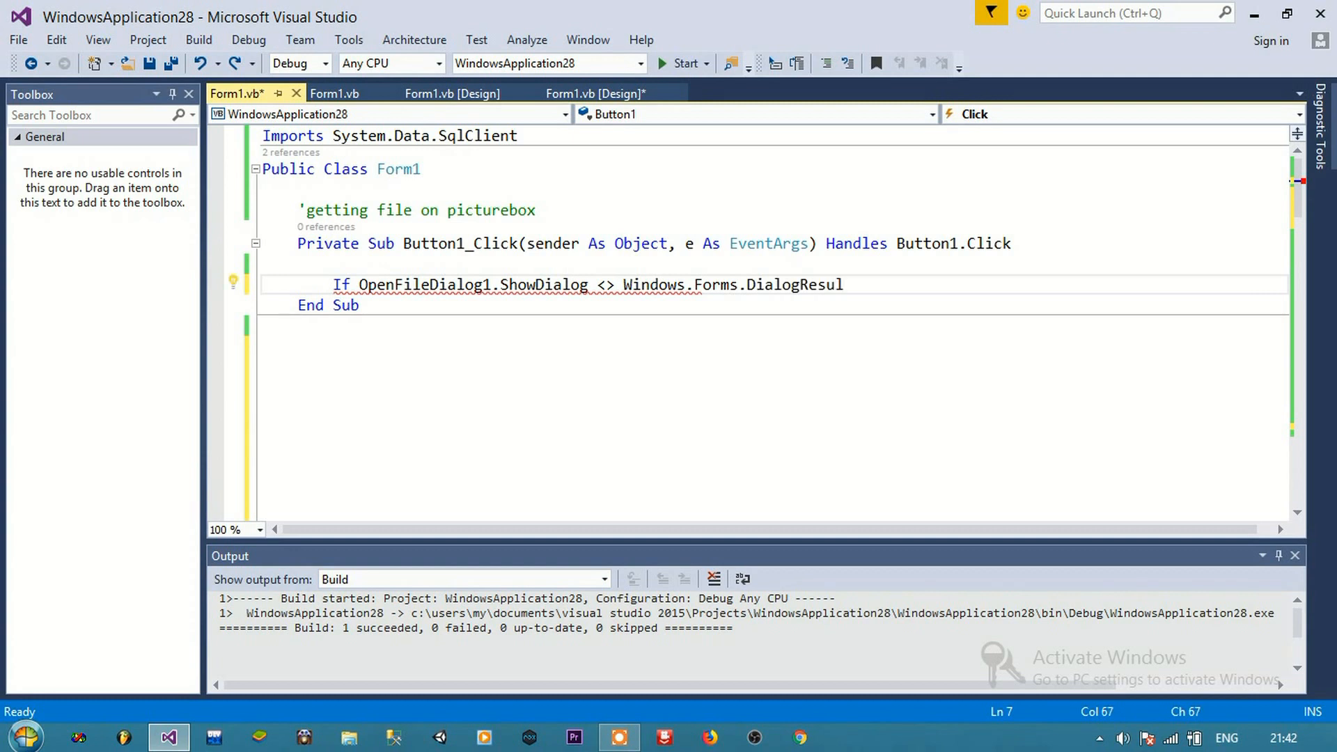
{"action": "type", "text": "t.Cancel Then"}
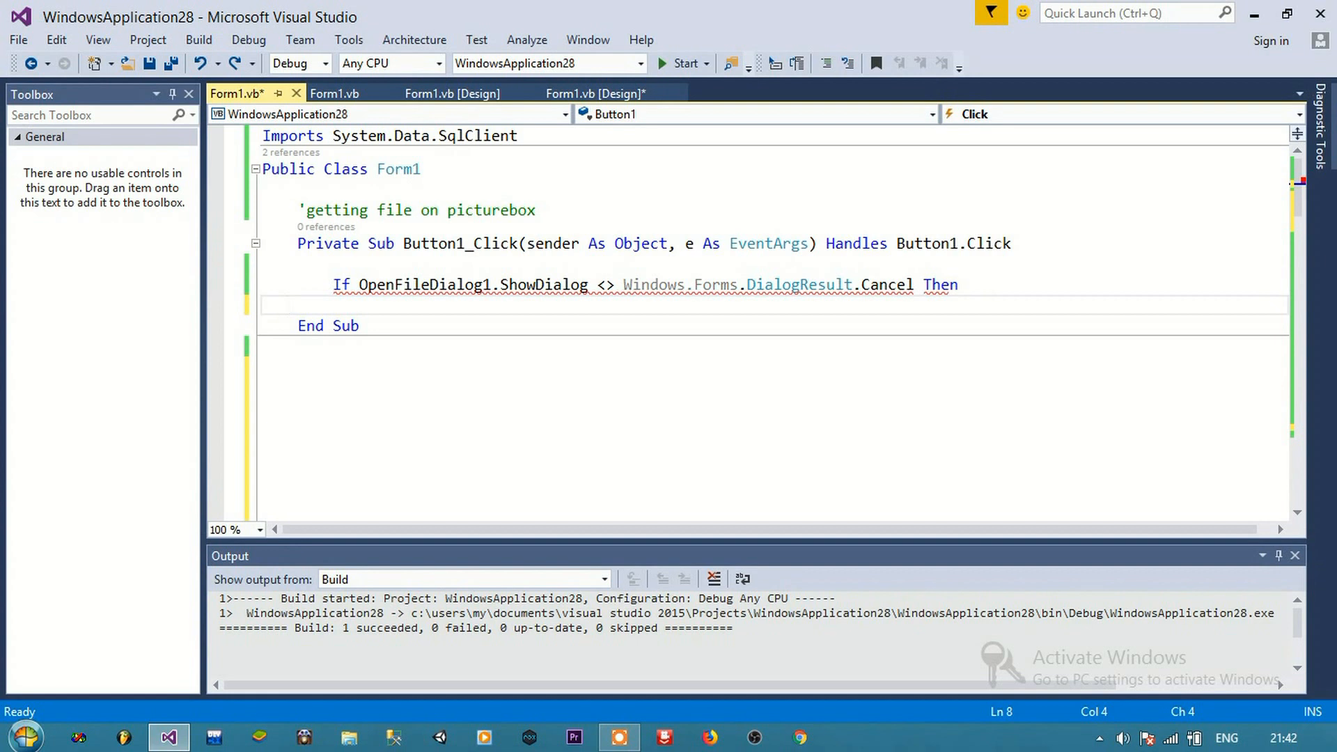
{"action": "type", "text": "PictureBox1.I"}
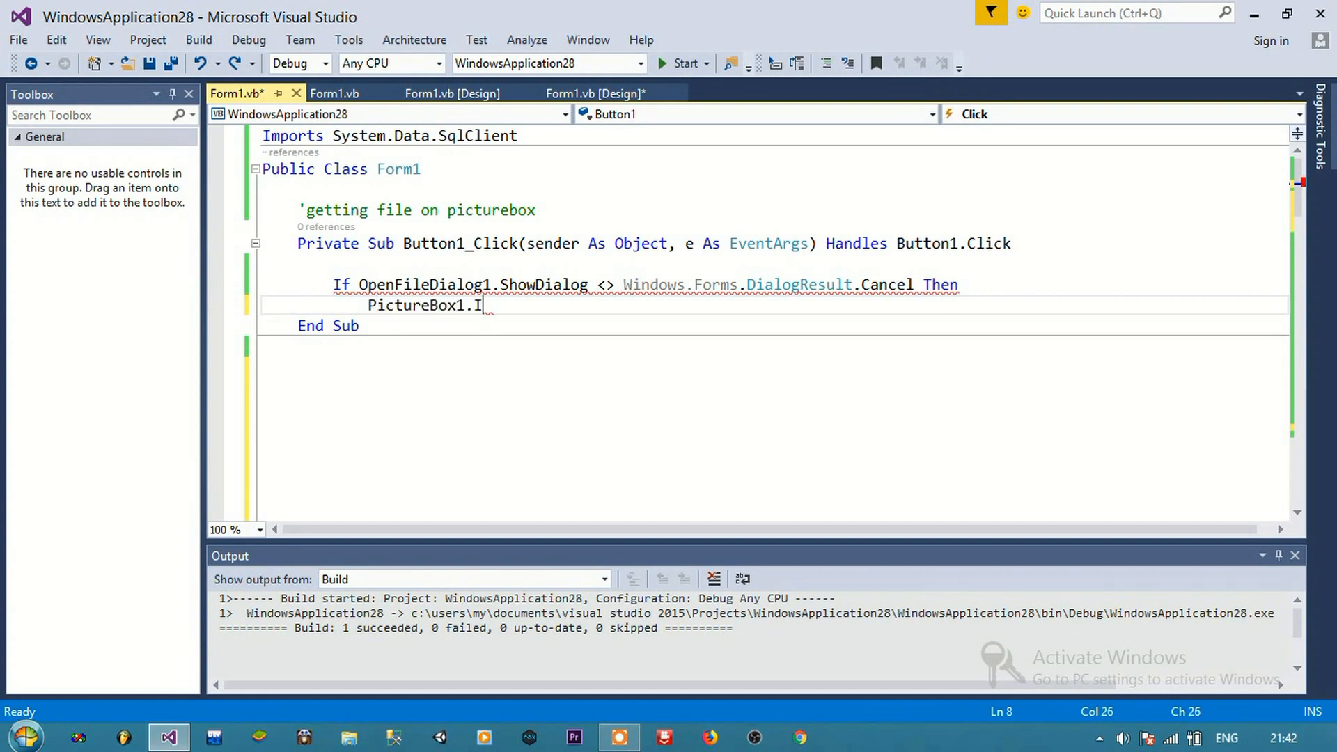
{"action": "type", "text": "mage = Image.Fr"}
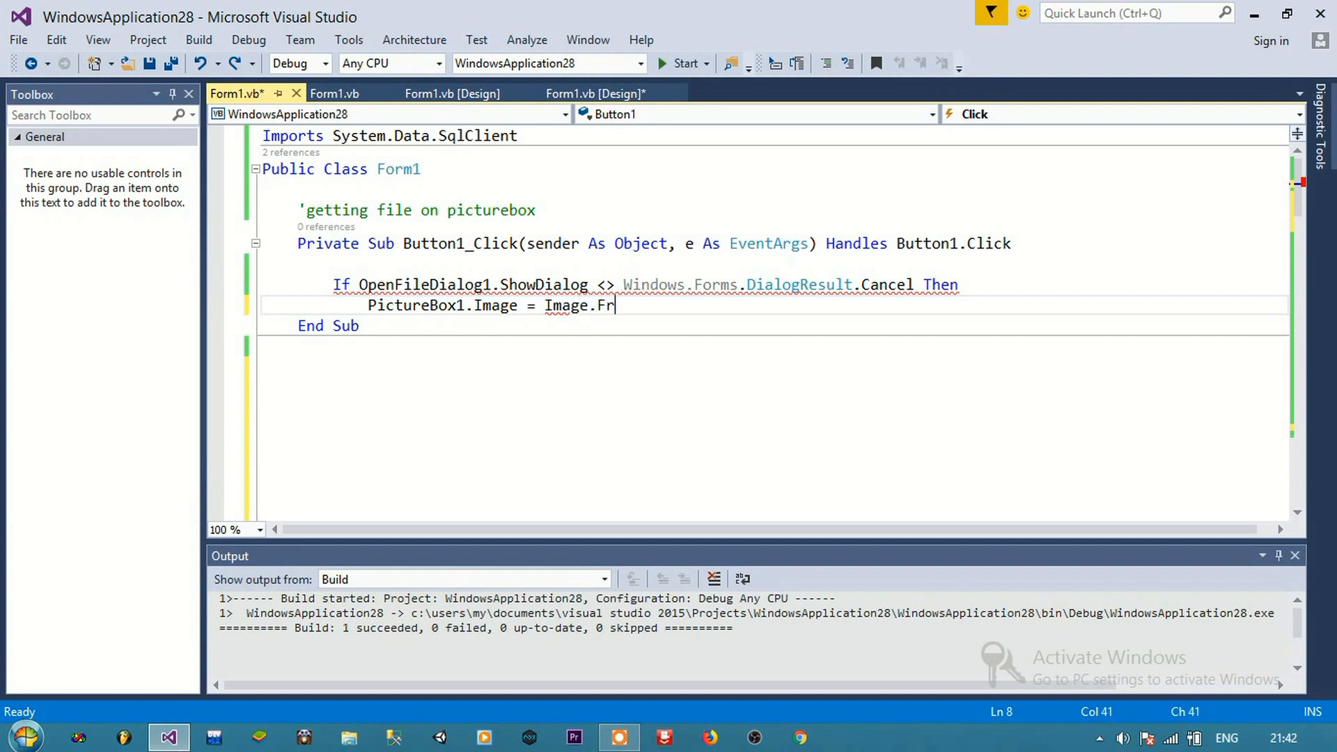
{"action": "type", "text": "omFile"}
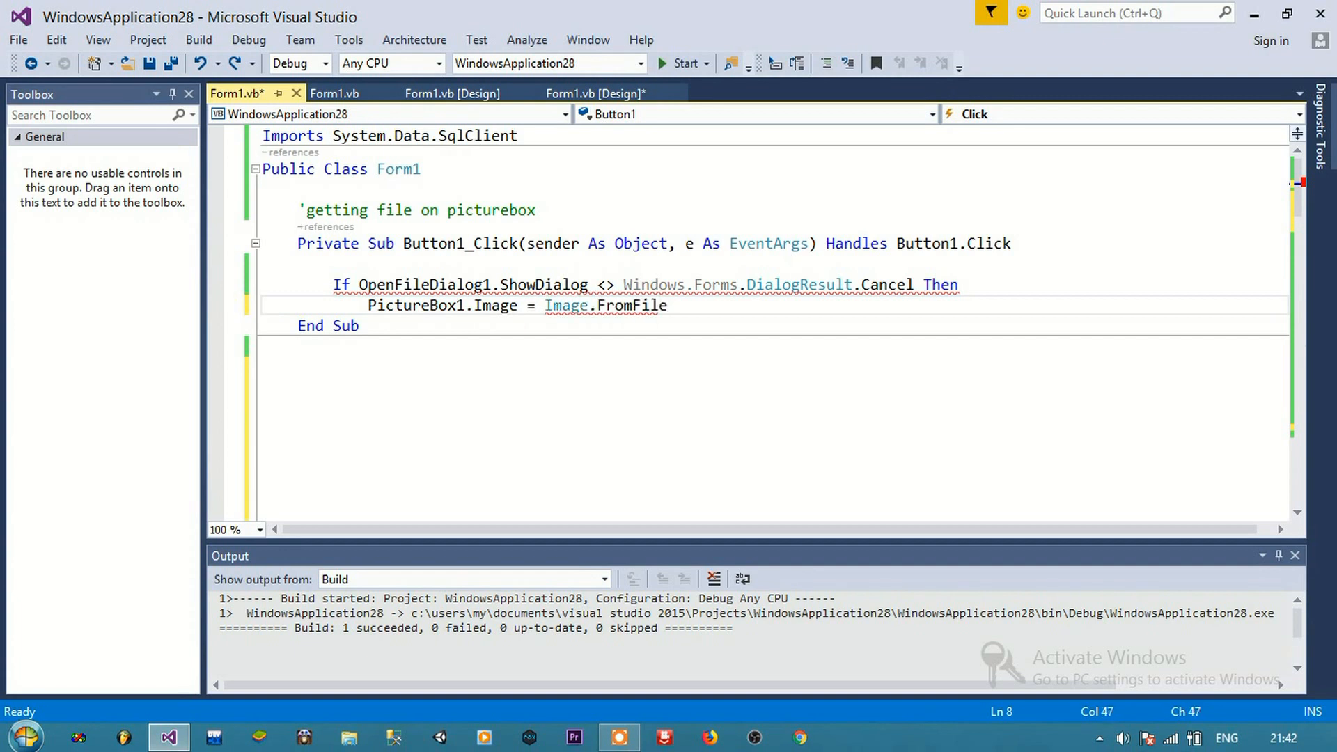
{"action": "type", "text": "(OpenFile"}
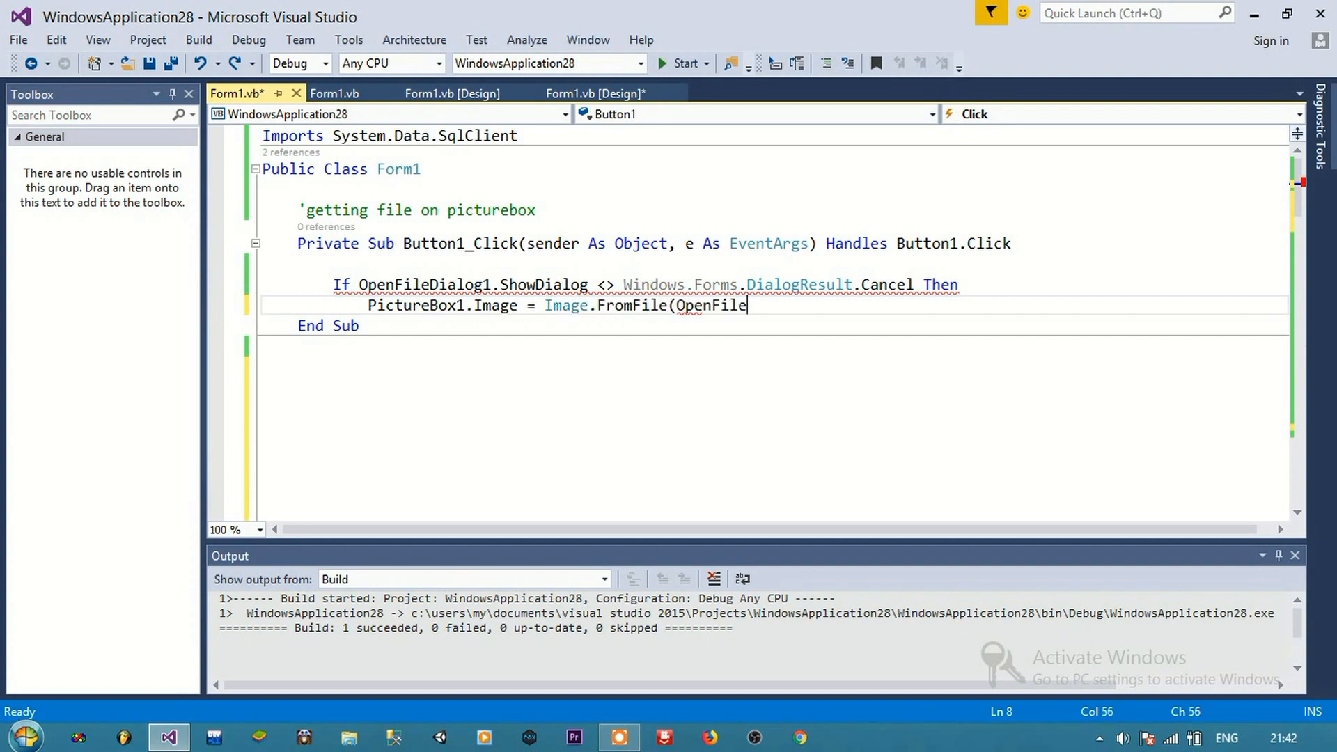
{"action": "type", "text": "Dialog1.F"}
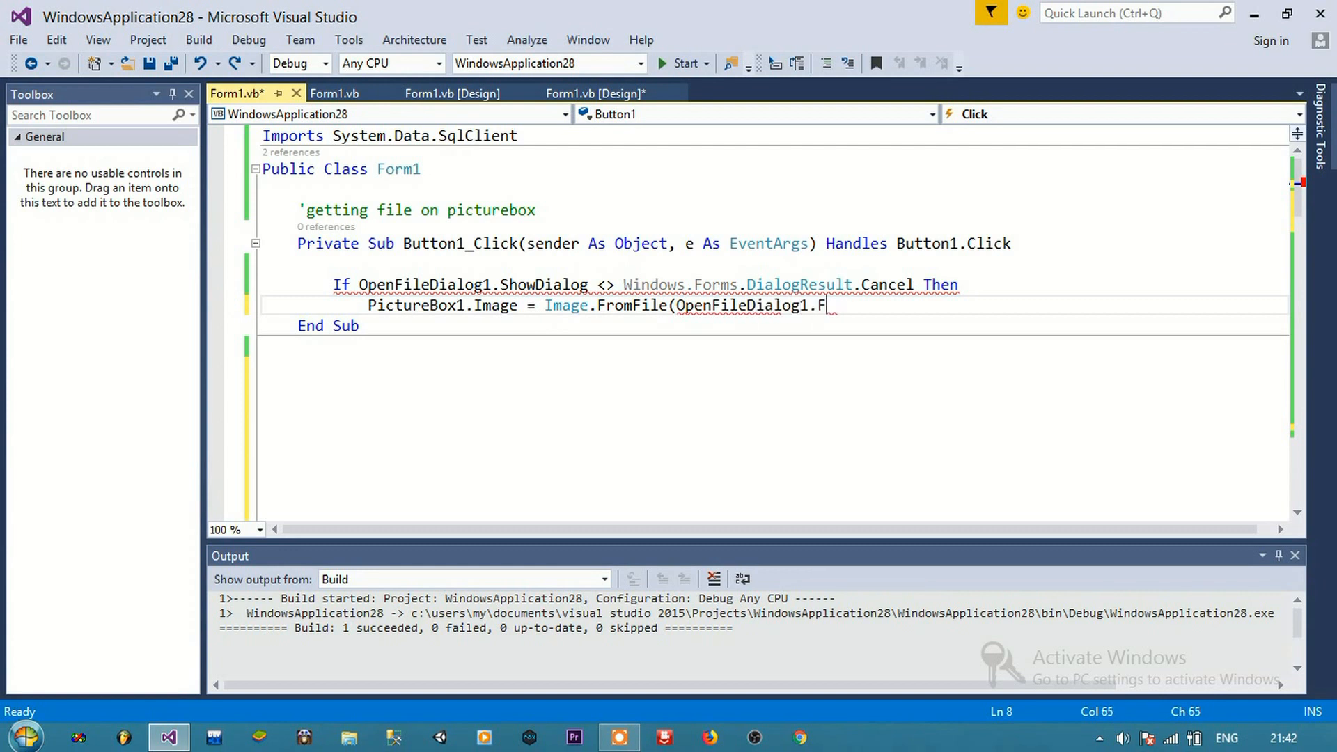
{"action": "type", "text": "ileName)"}
{"action": "type", "text": "Pict"}
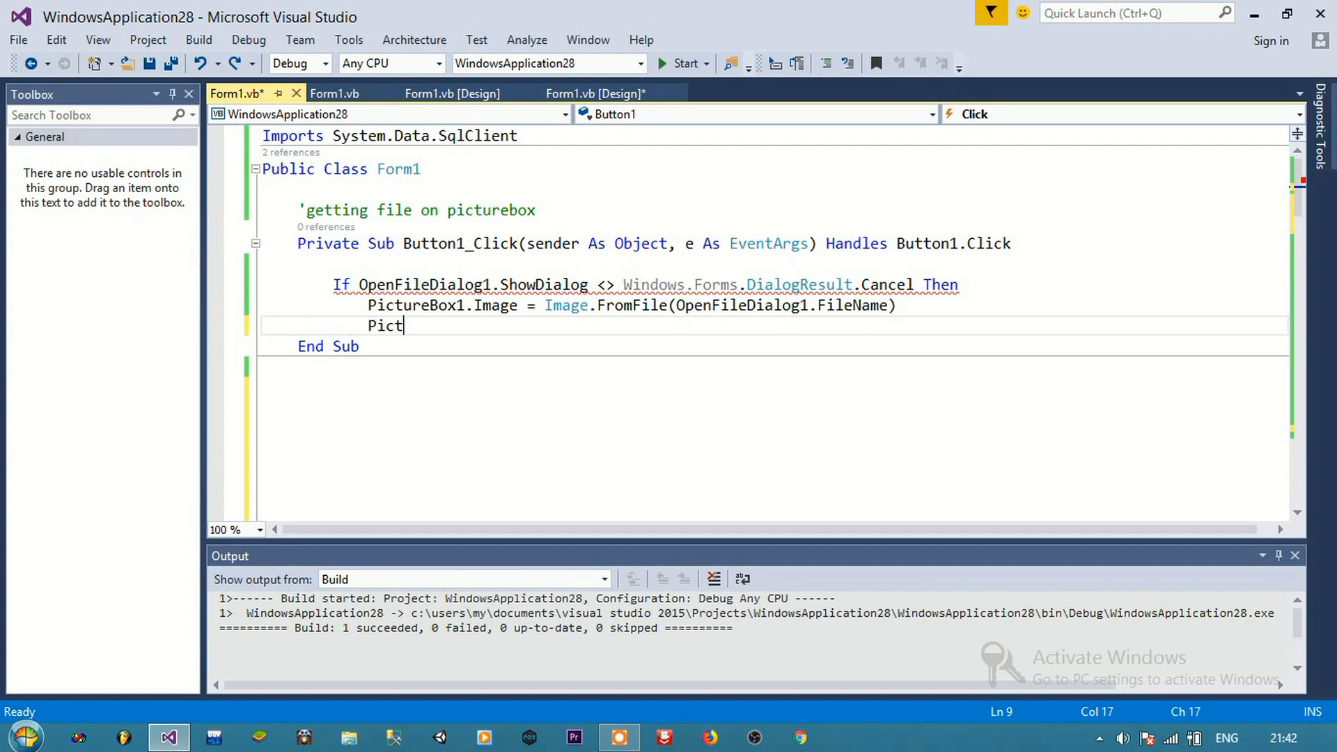
Set PictureBox1.SizeMode to StretchImage, close the If block and build the project
{"action": "type", "text": "ureBox1"}
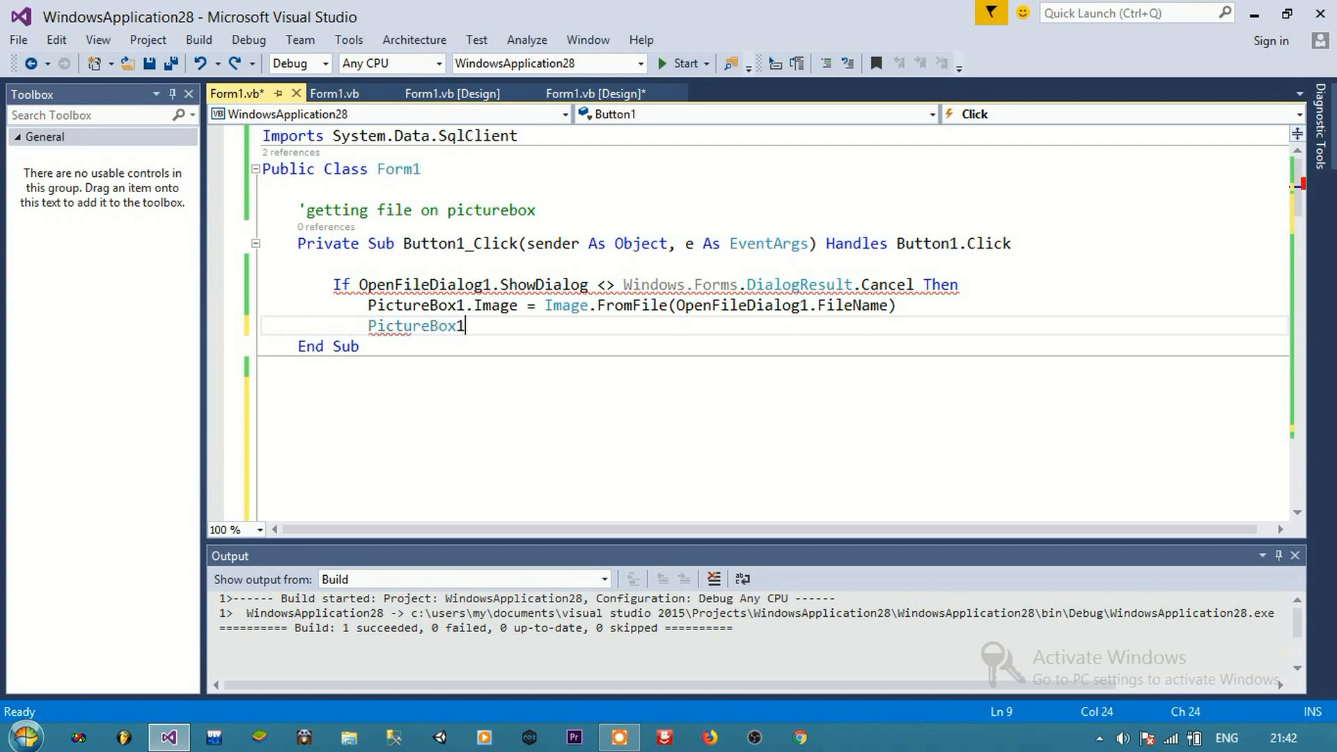
{"action": "type", "text": ".SizeMode"}
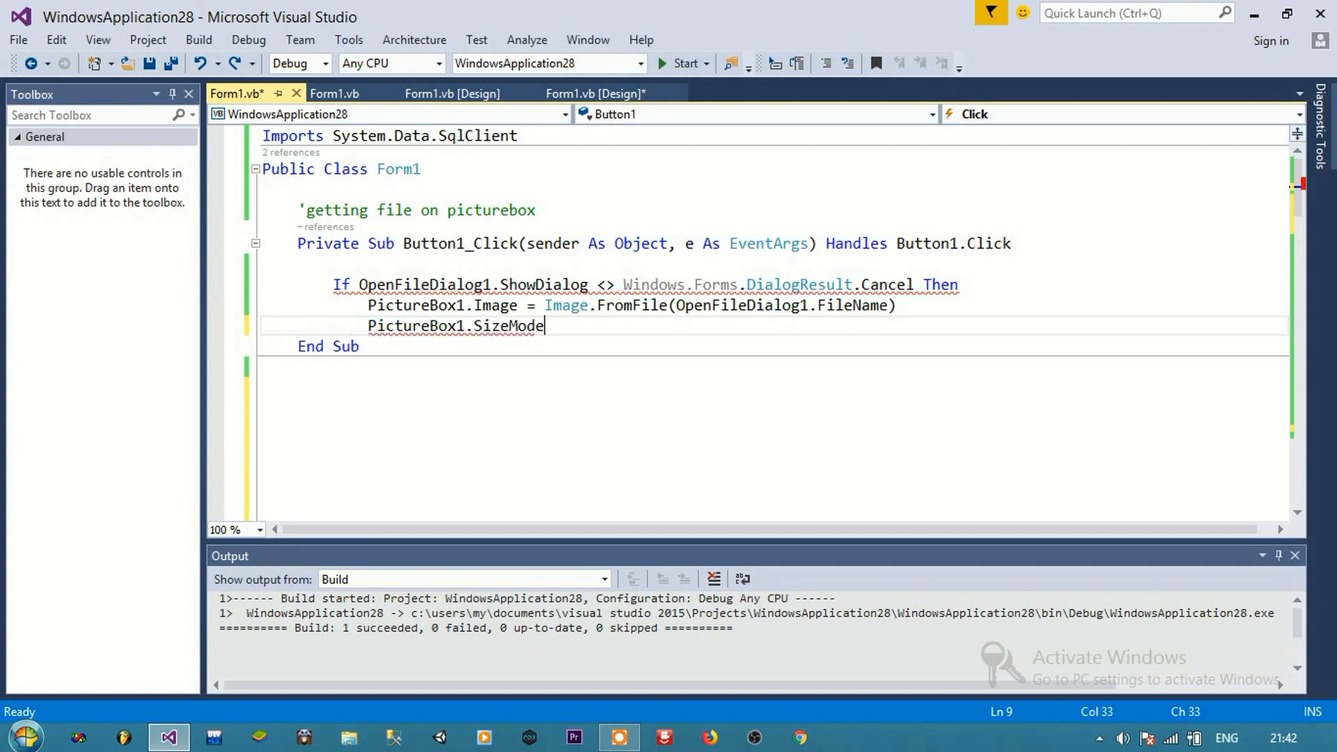
{"action": "type", "text": "= P"}
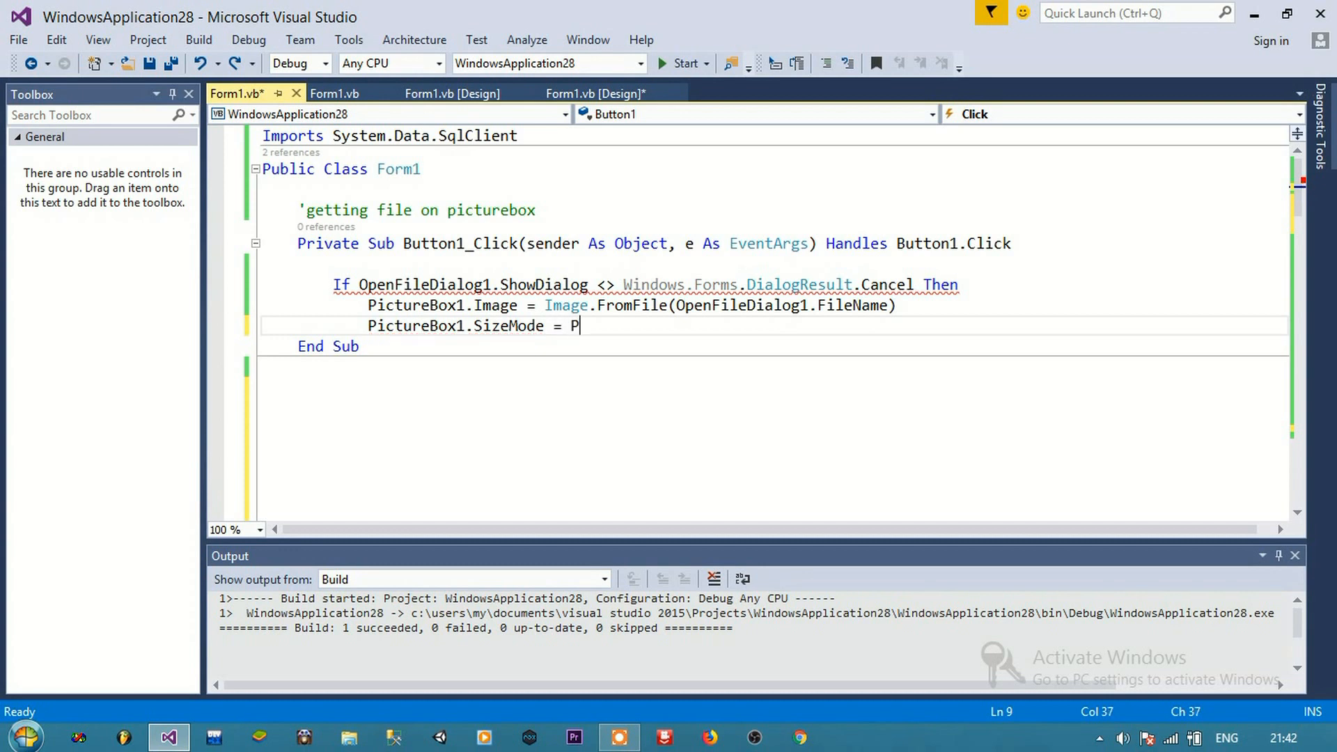
{"action": "type", "text": "PictureBoxS"}
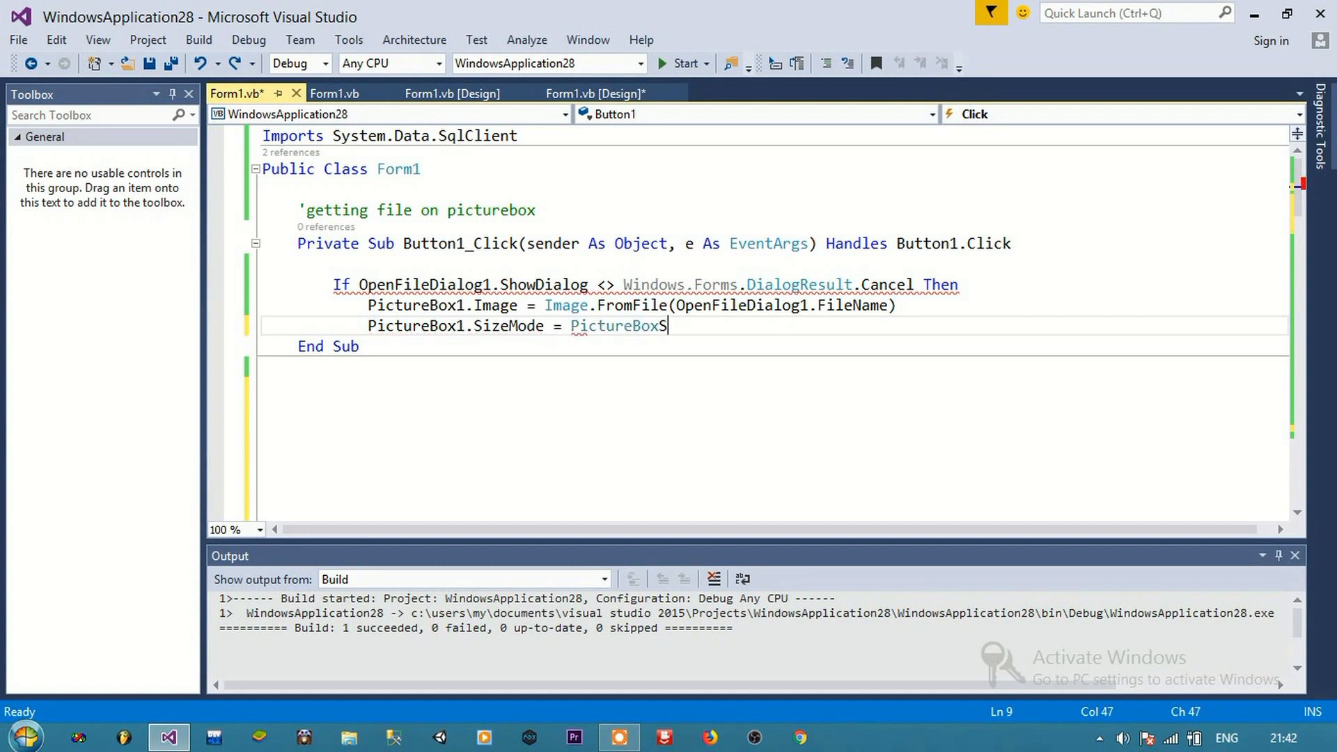
{"action": "type", "text": "izeMode.StretchImage"}
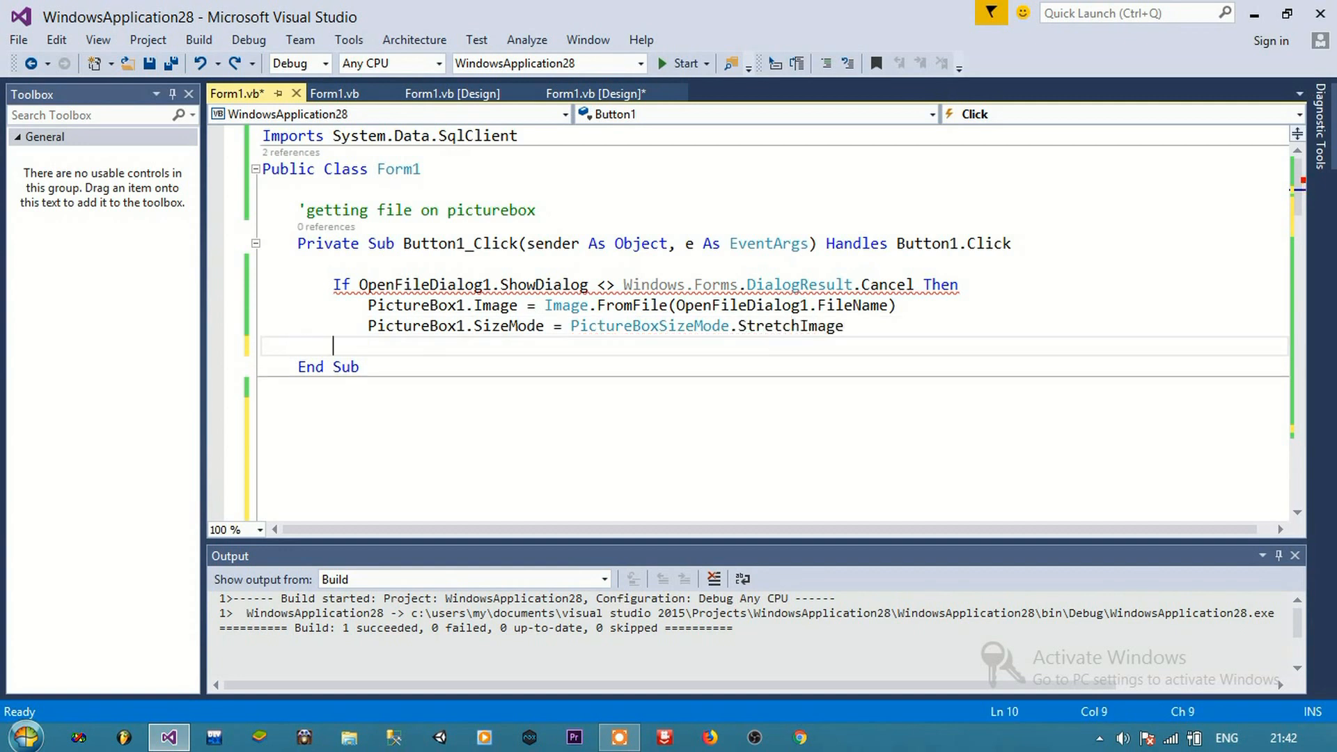
{"action": "type", "text": "End If"}
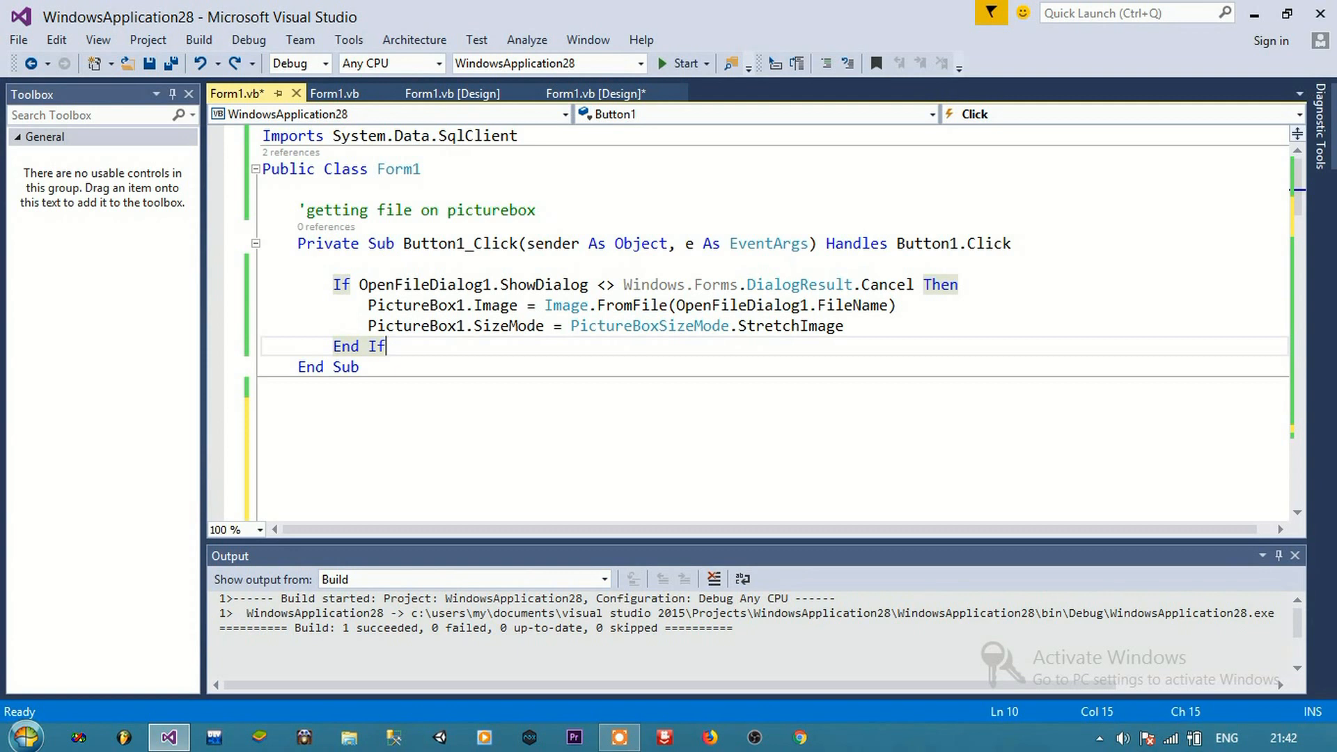
{"action": "left_click", "coordinate": [362, 93]}
{"action": "type", "text": "D"}
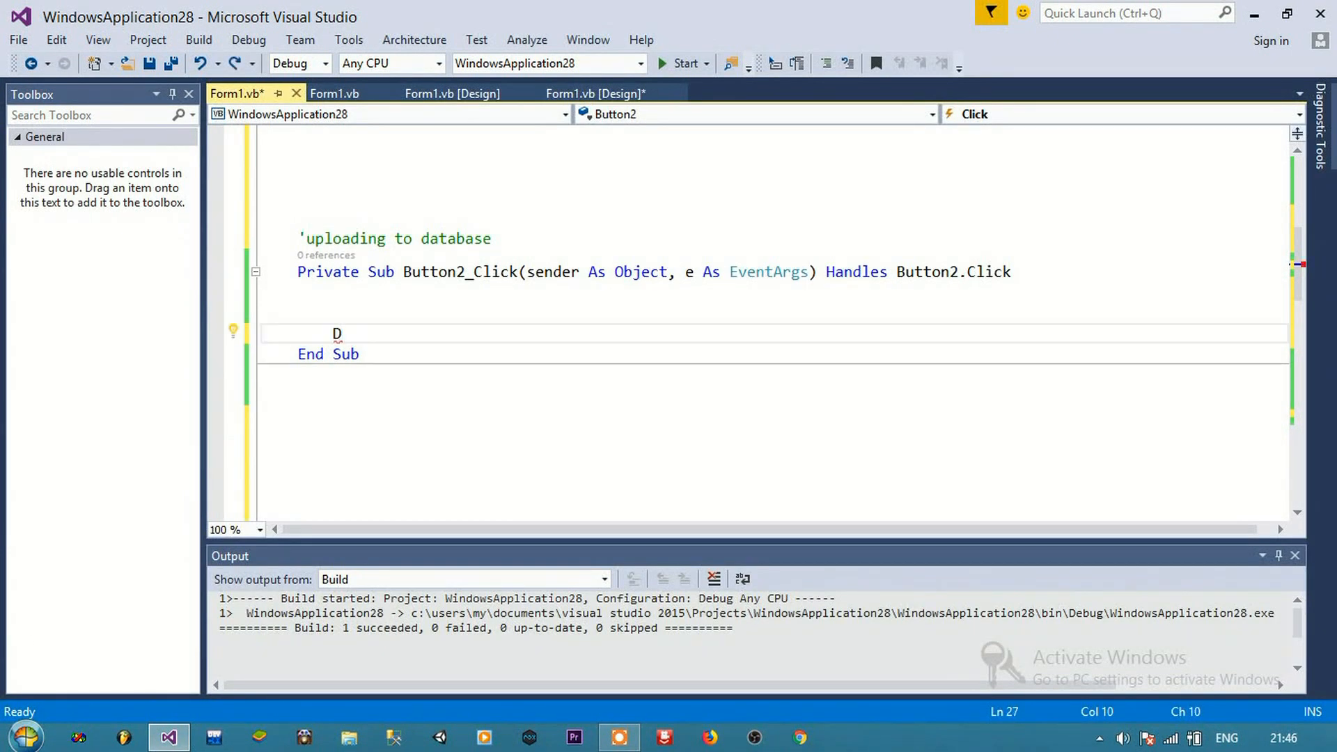
In Button2_Click, capture the filename and save PictureBox1's image into a MemoryStream byte buffer
{"action": "type", "text": "im fil"}
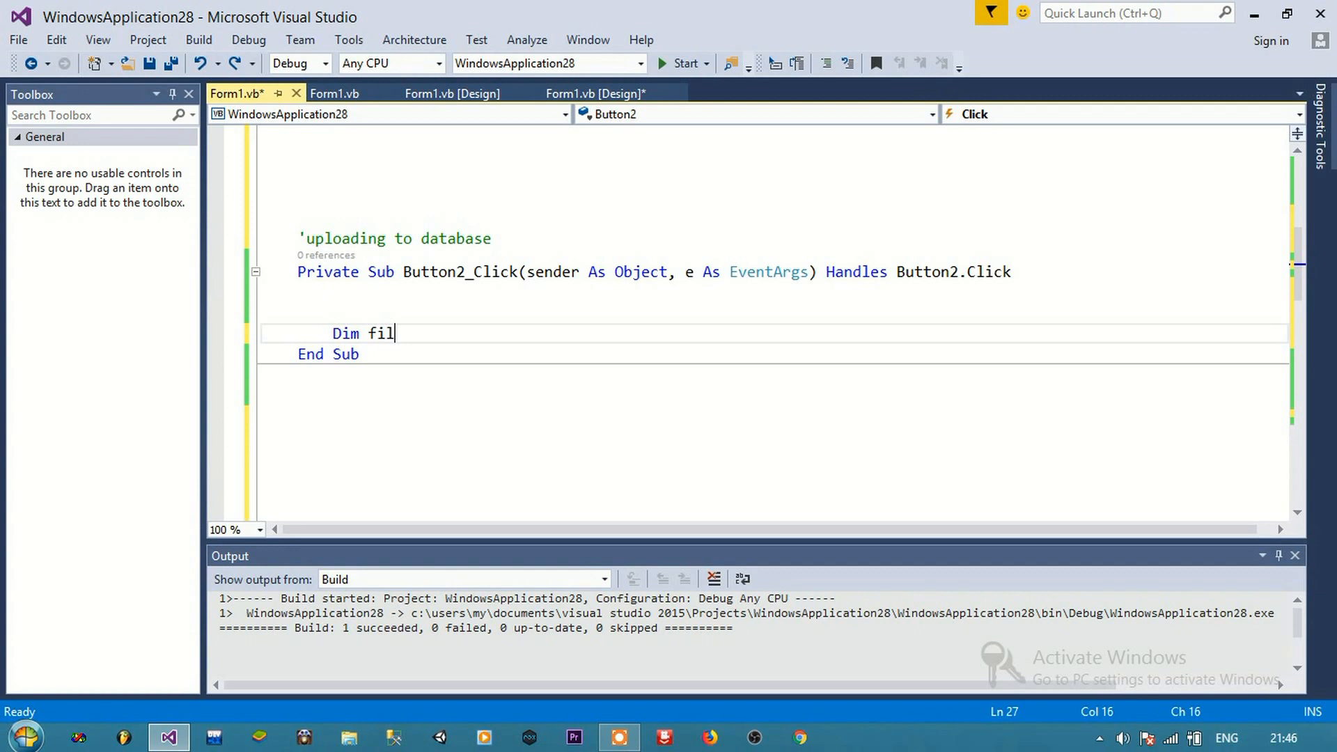
{"action": "type", "text": "ename A"}
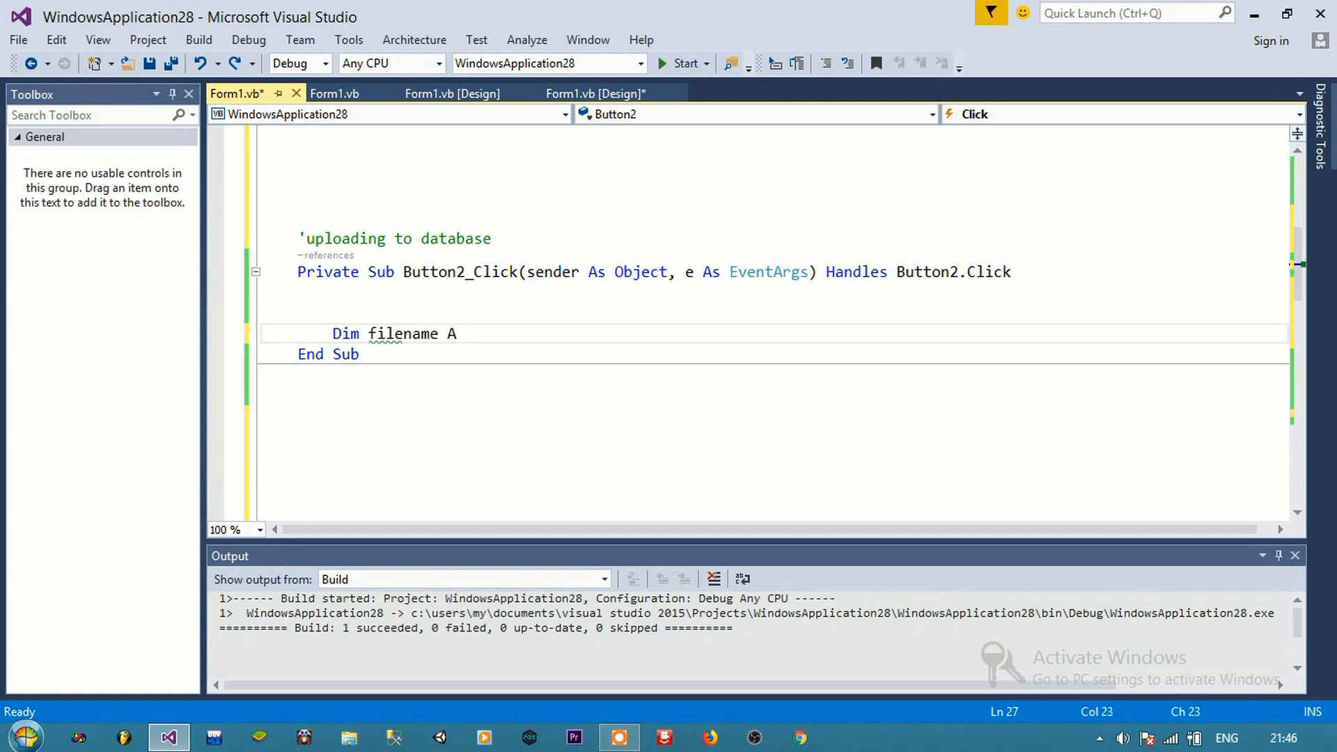
{"action": "type", "text": "s String = OpenFile"}
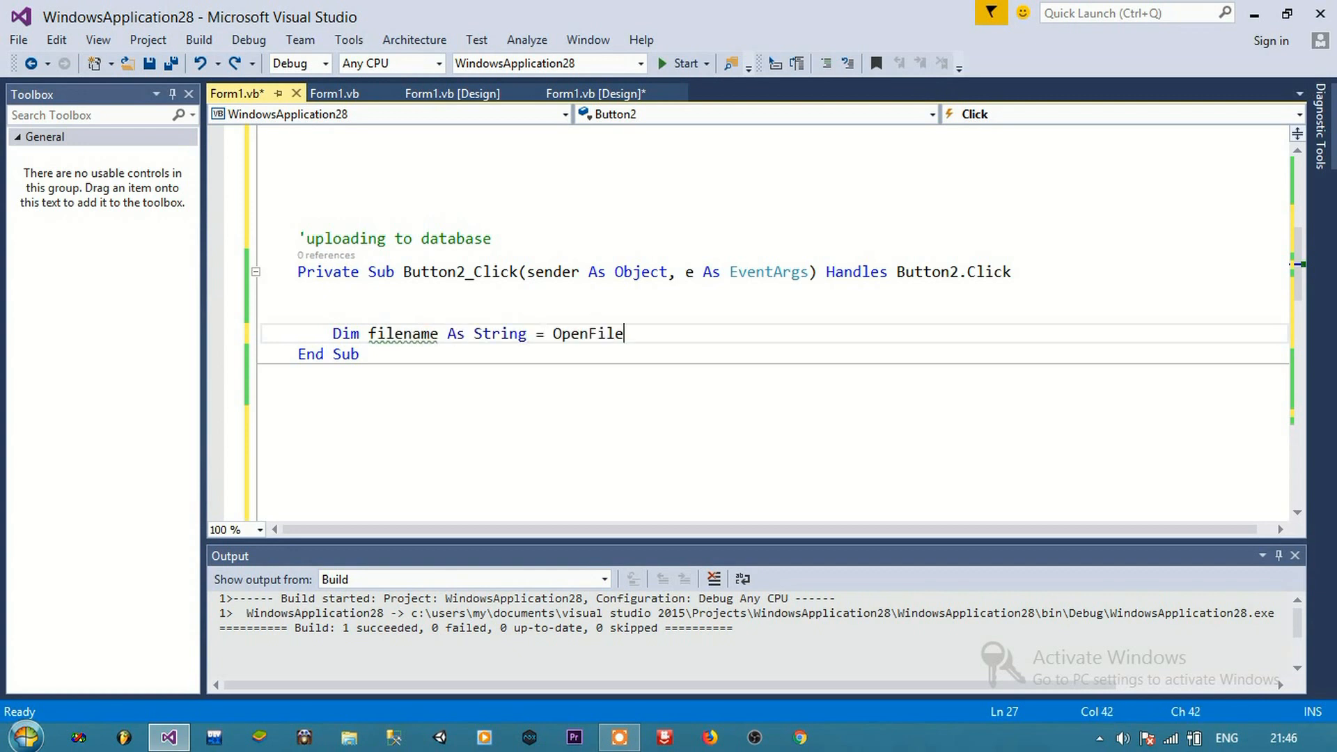
{"action": "type", "text": "Dialog1.FileName + \".jpg"}
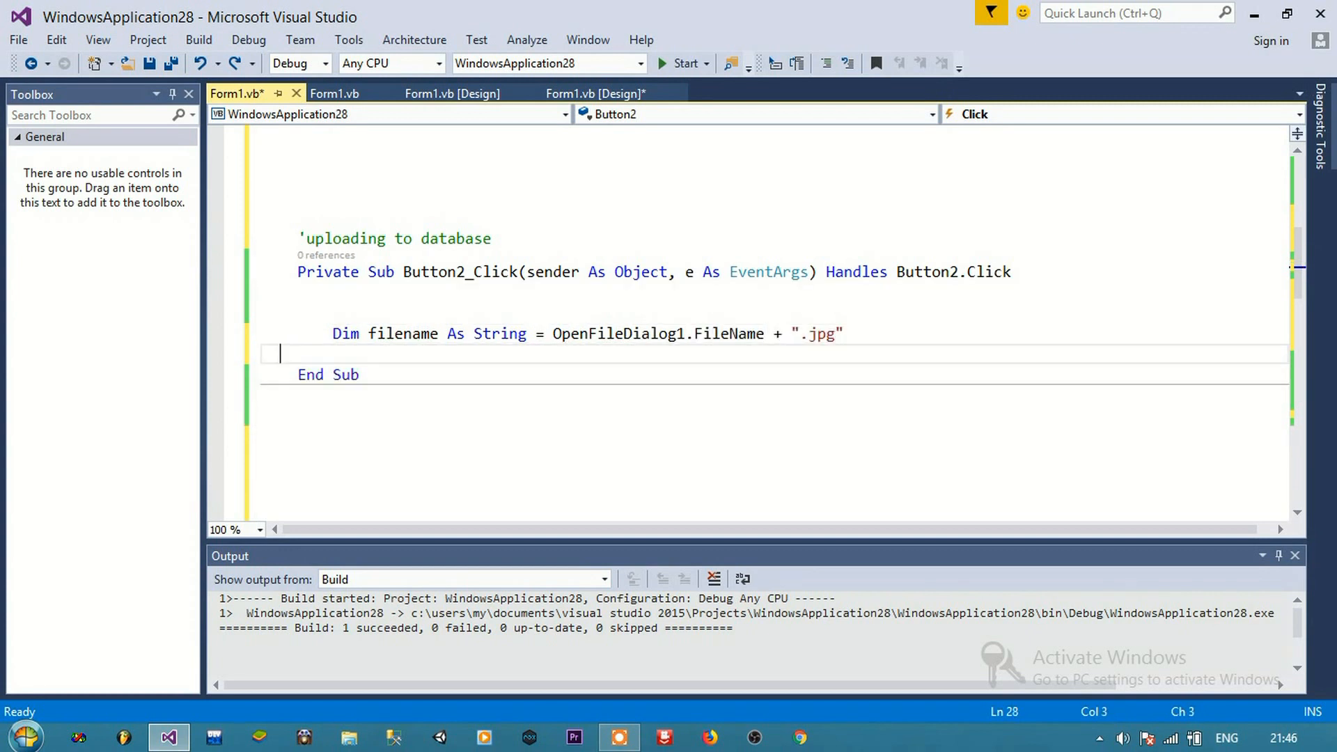
{"action": "type", "text": "Dim FileSize As Int32"}
{"action": "type", "text": "Dim mstre"}
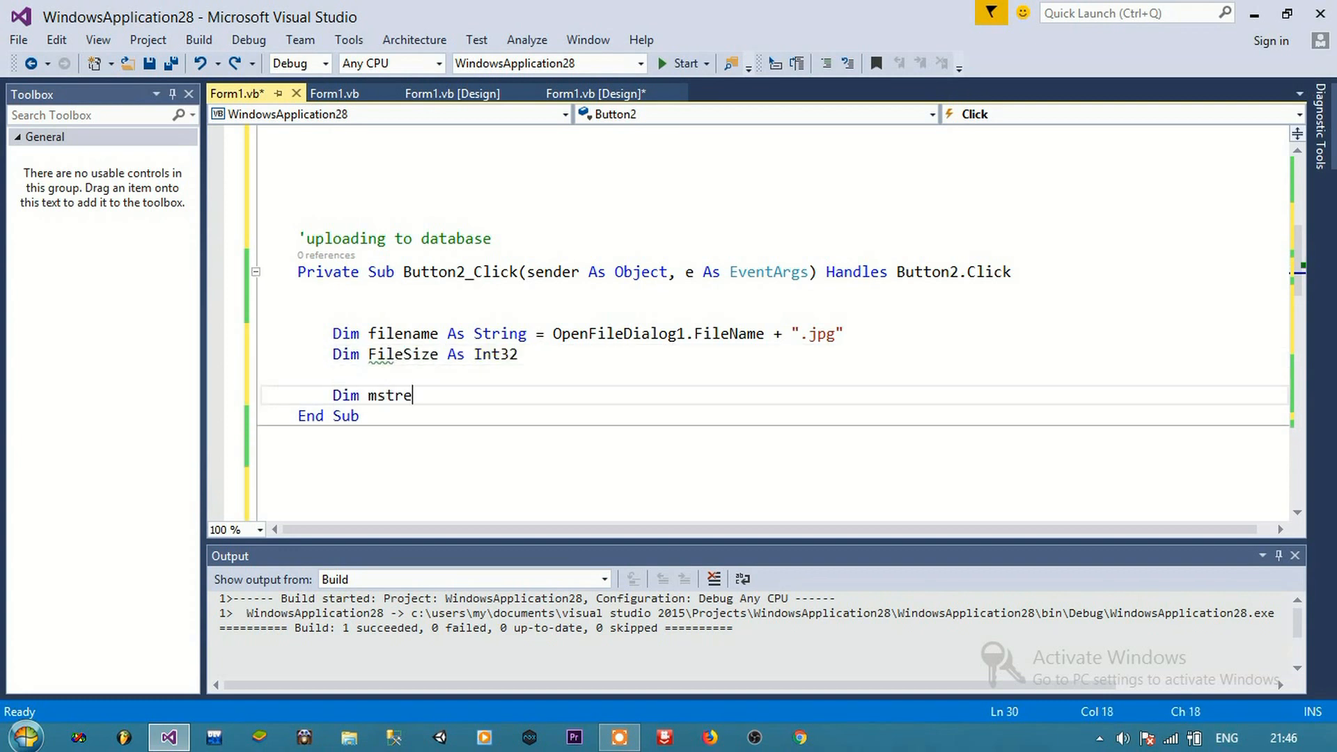
{"action": "type", "text": "am As New System.IO.Mem"}
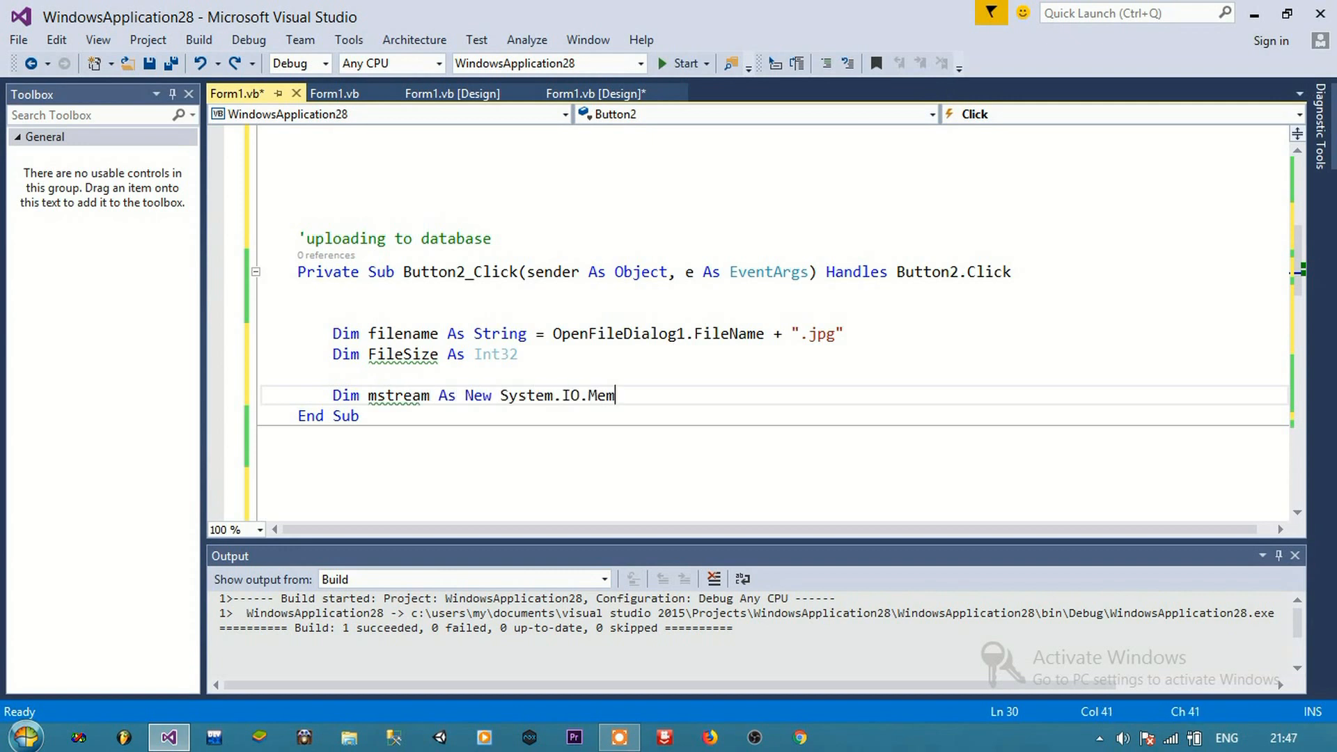
{"action": "type", "text": "oryStream()"}
{"action": "type", "text": "PictureBox1.Image.Save(mstream, System.D"}
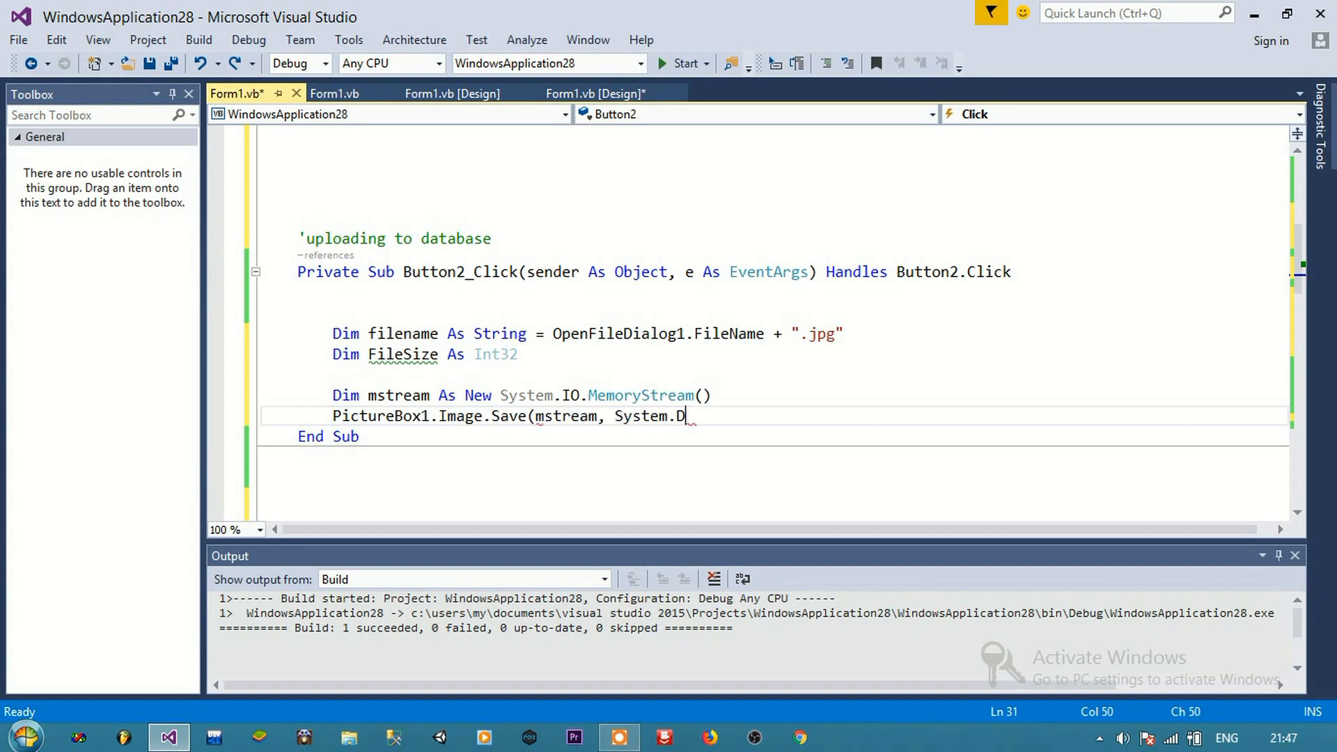
{"action": "type", "text": "rawing.Imaging.ImageFormat.Jpeg)"}
{"action": "type", "text": "Dim arrImage() As Byte"}
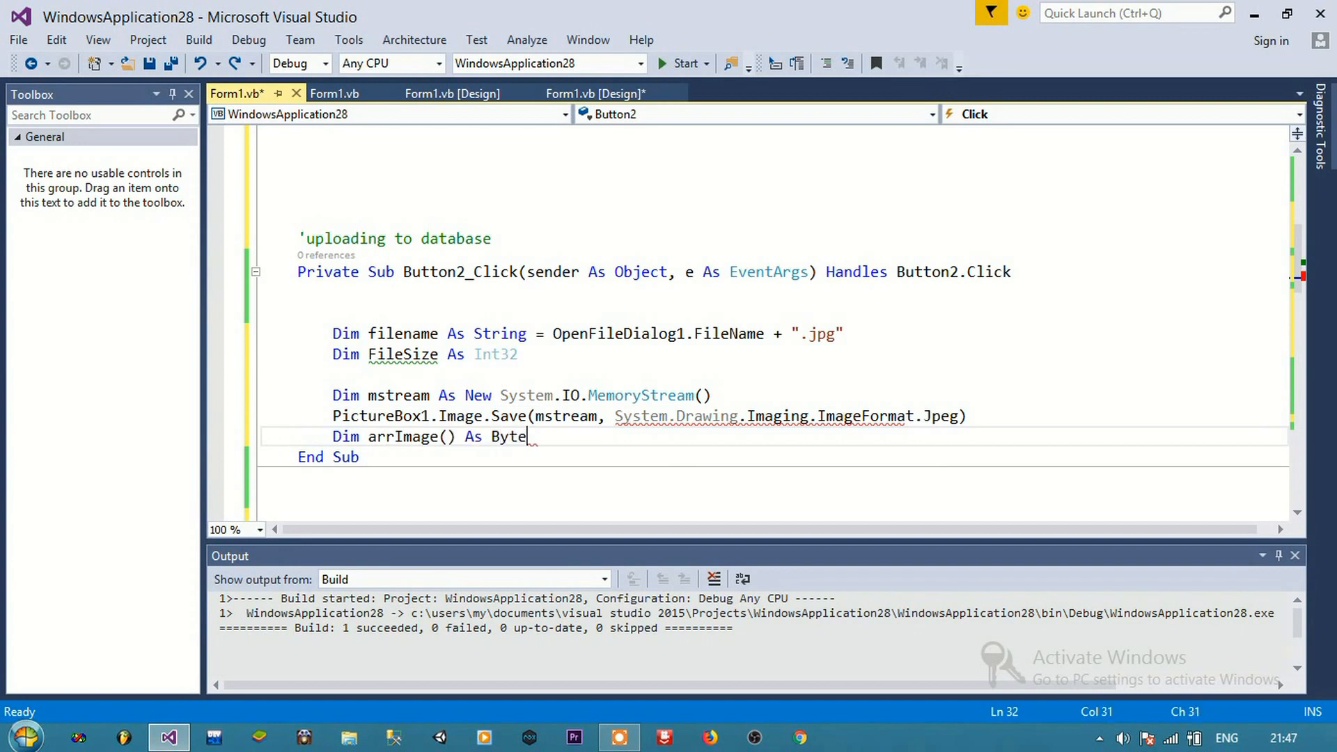
{"action": "type", "text": "= mstream.GetBuffer()"}
{"action": "type", "text": "Dim"}
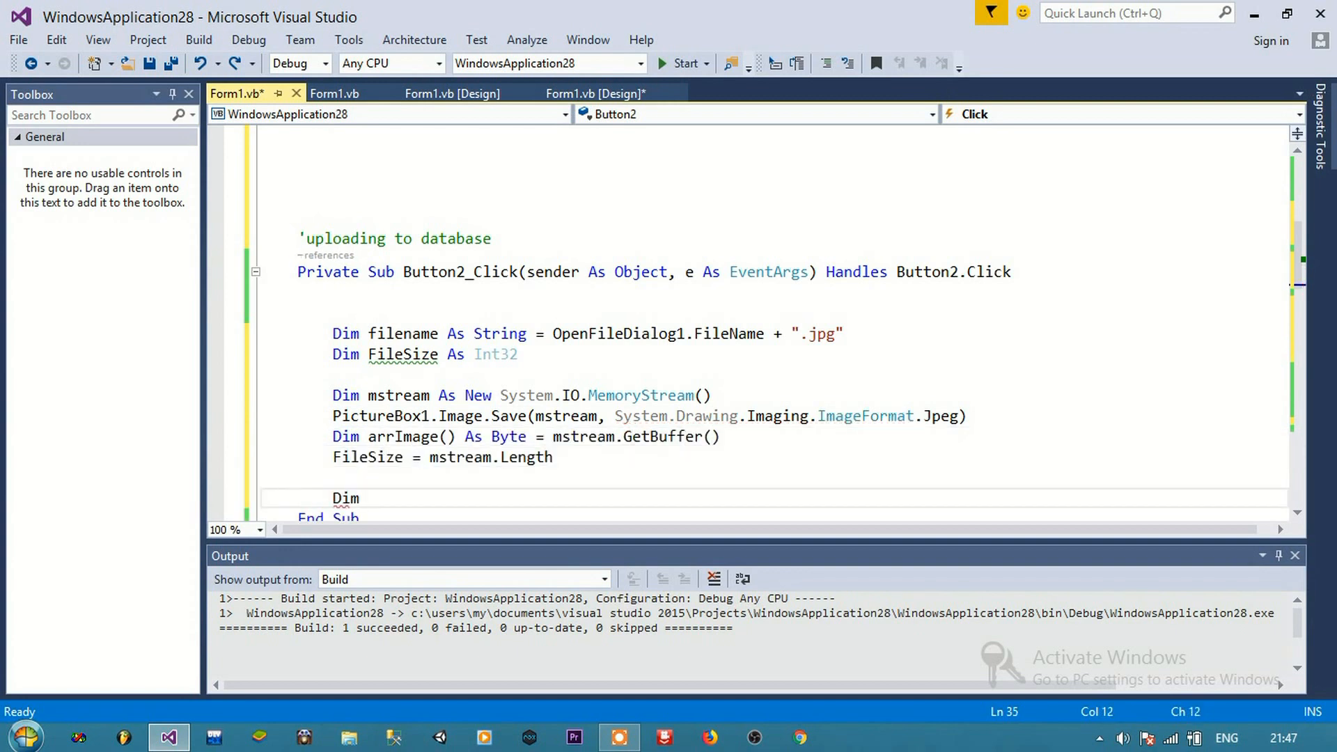
{"action": "type", "text": "sqlcmd As New SqlCommand"}
{"action": "type", "text": "mstream.Close("}
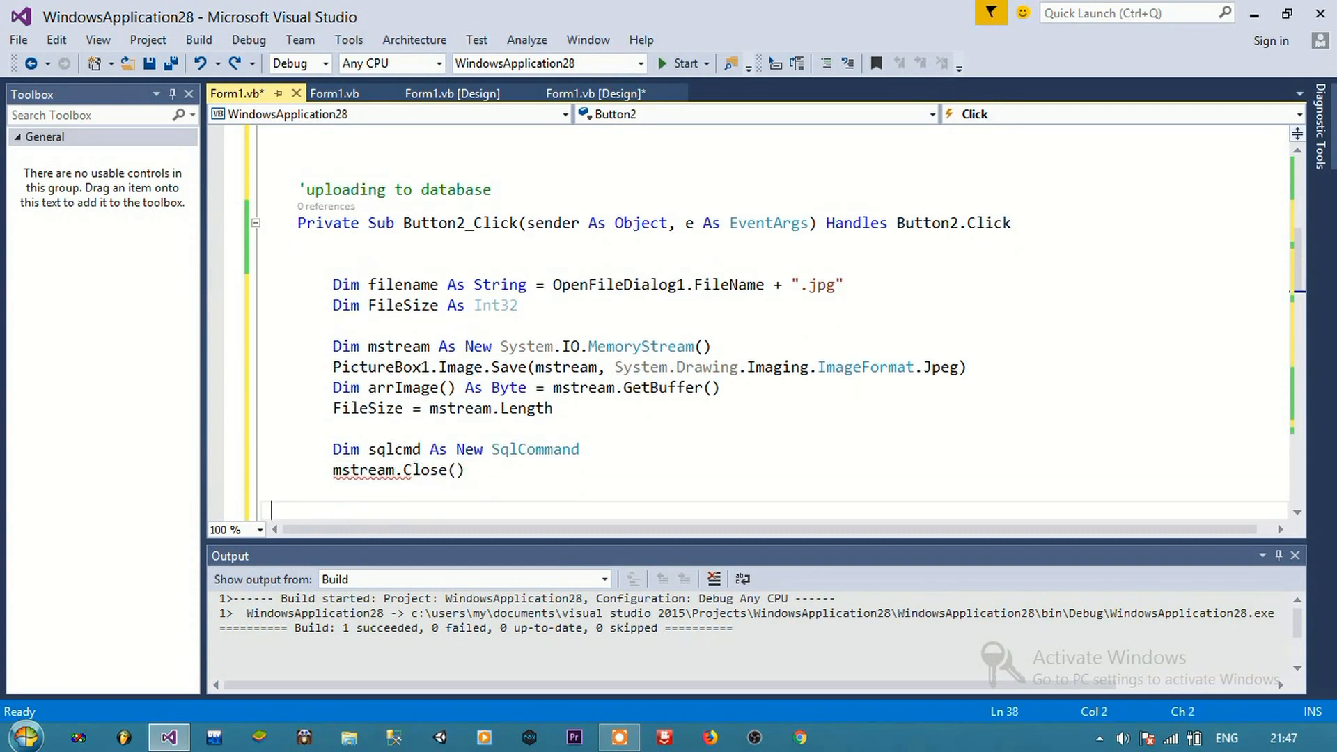
{"action": "type", "text": "Dim str As String = \""}
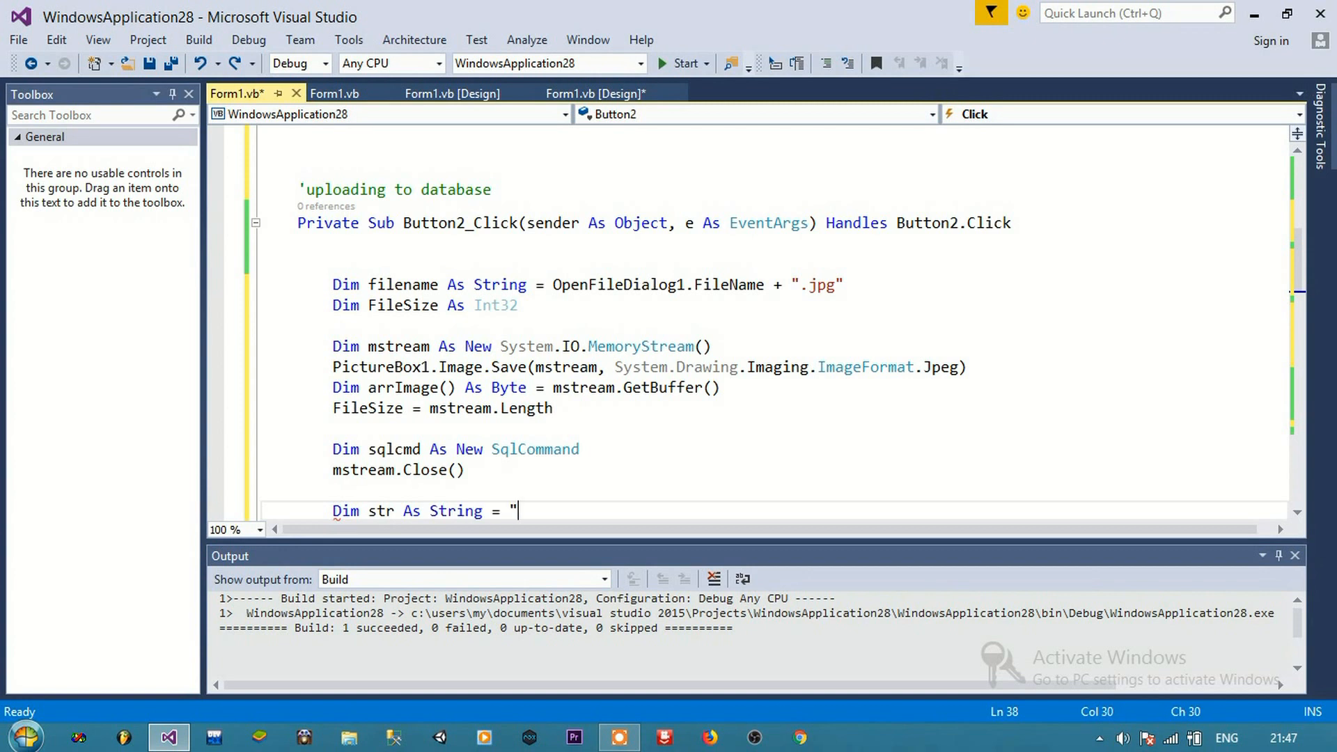
{"action": "type", "text": "Data Source=FIS;Initial Catalog=FirstApp;Integrated Security=True"}
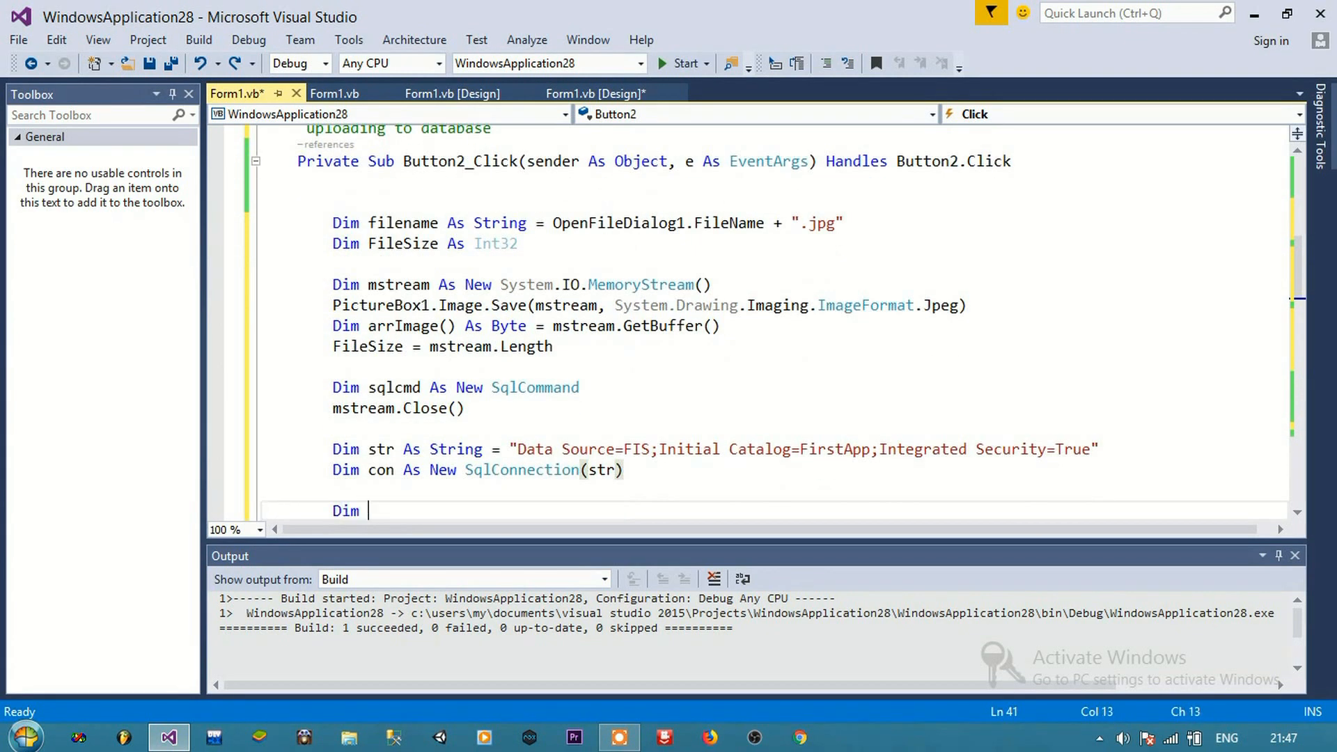
{"action": "type", "text": "sql As String = \"insert into PI"}
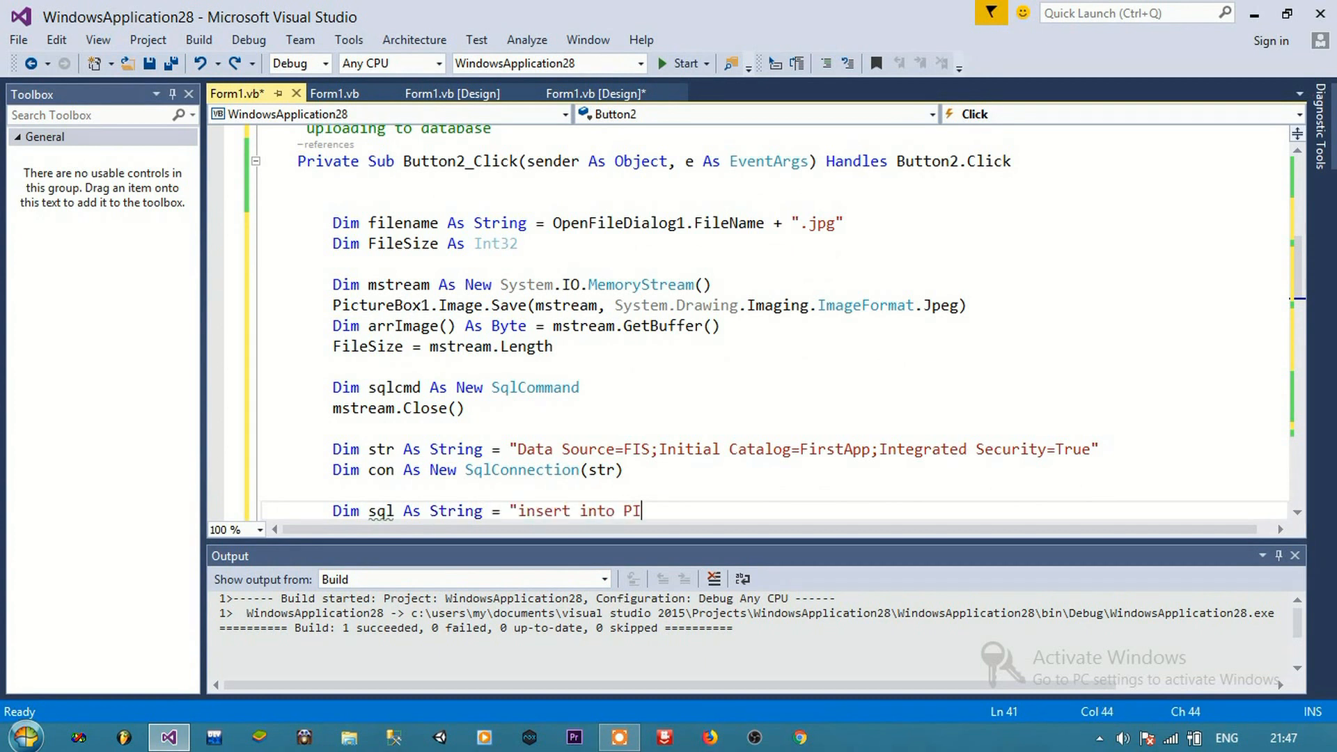
{"action": "type", "text": "CTABLE(picture, filename, filesize"}
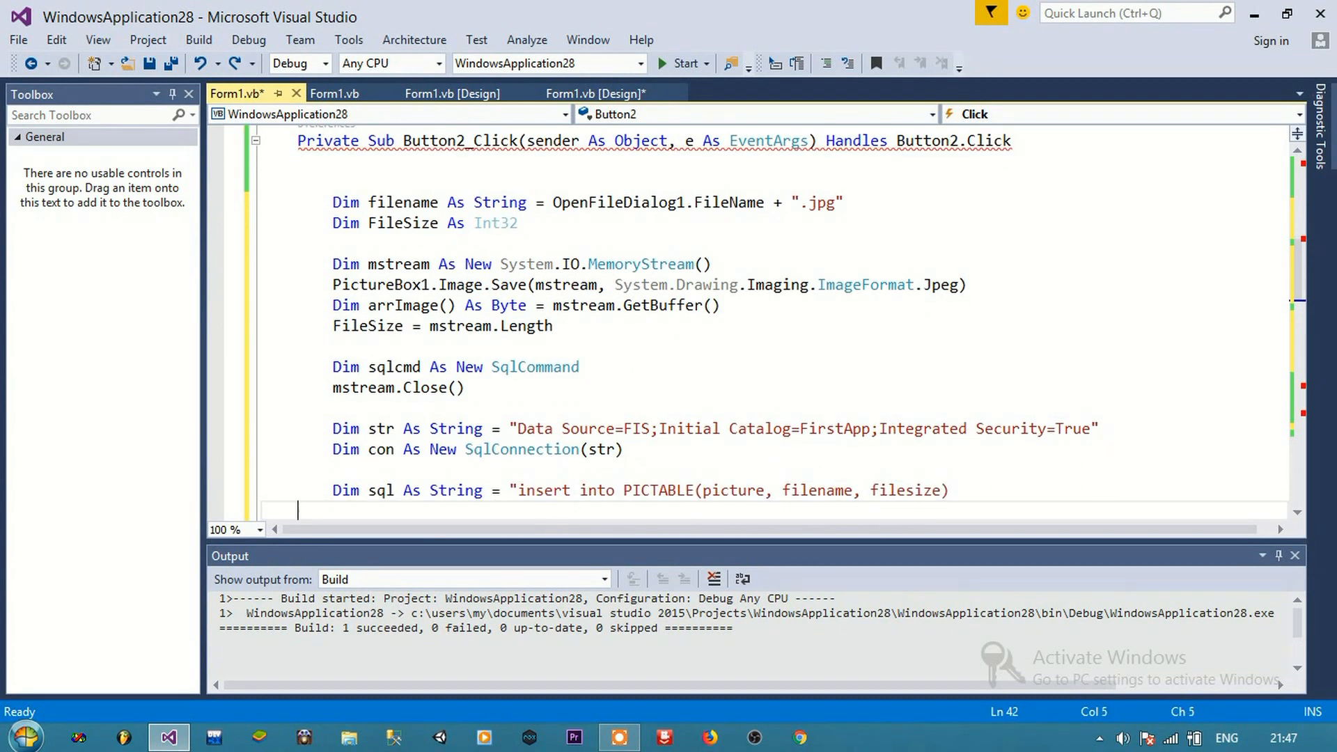
{"action": "type", "text": "VALUES(@File, @Fil"}
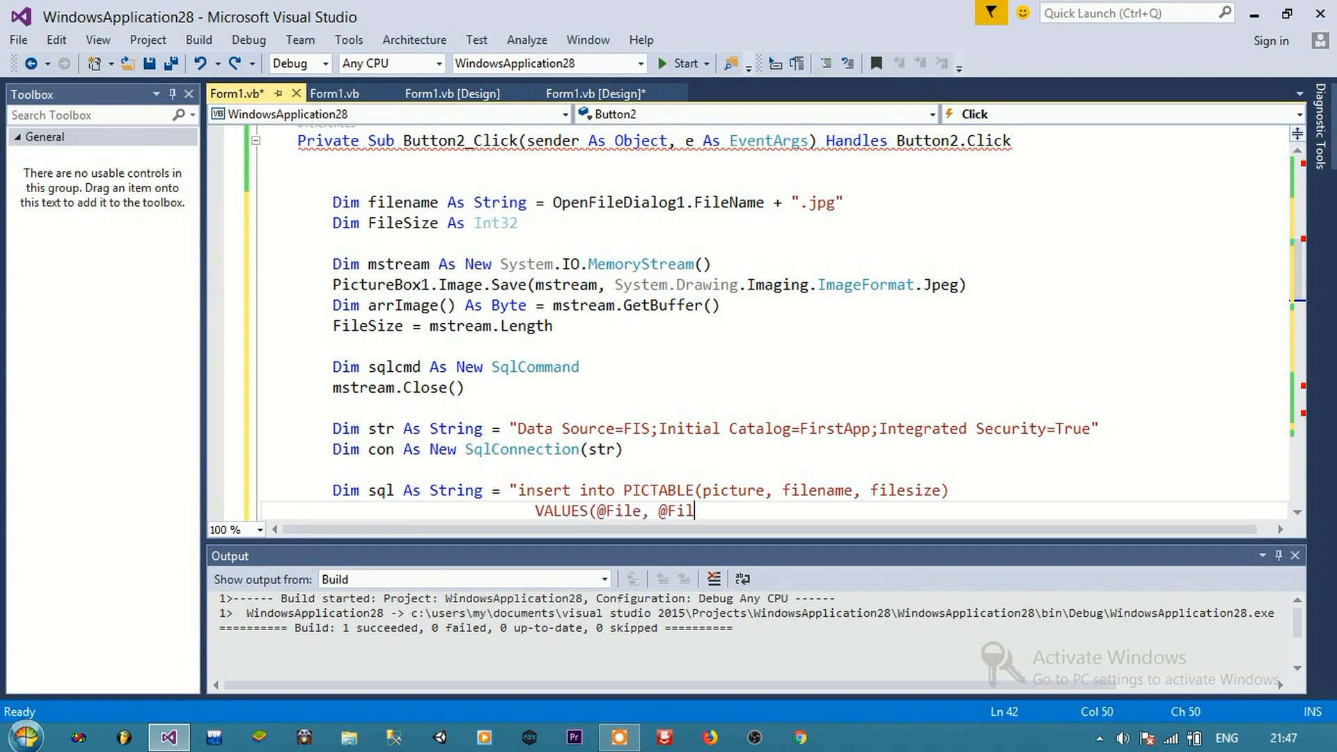
{"action": "type", "text": "eName, @FileSize)\""}
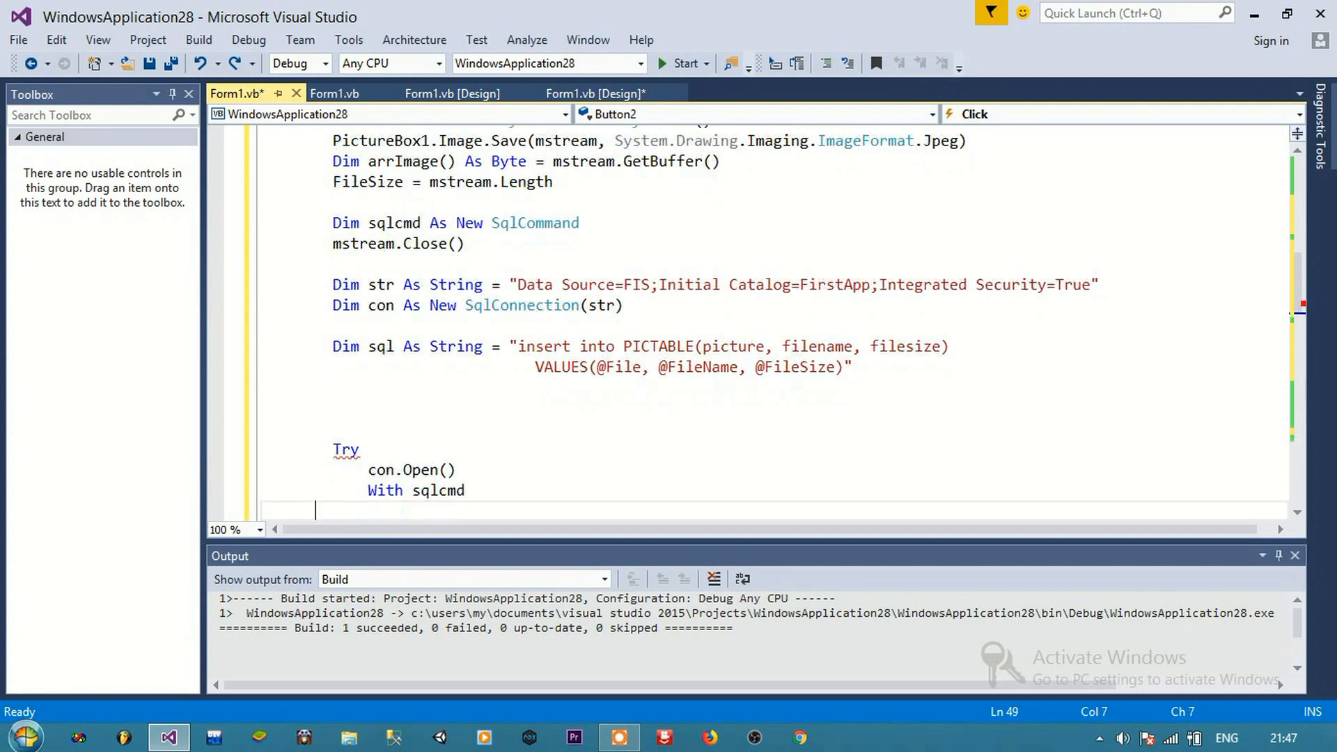
Assign CommandText, Connection and parameters, call ExecuteNonQuery inside Try/Catch with MsgBox(ex.Message)
{"action": "type", "text": ".CommandText = sql"}
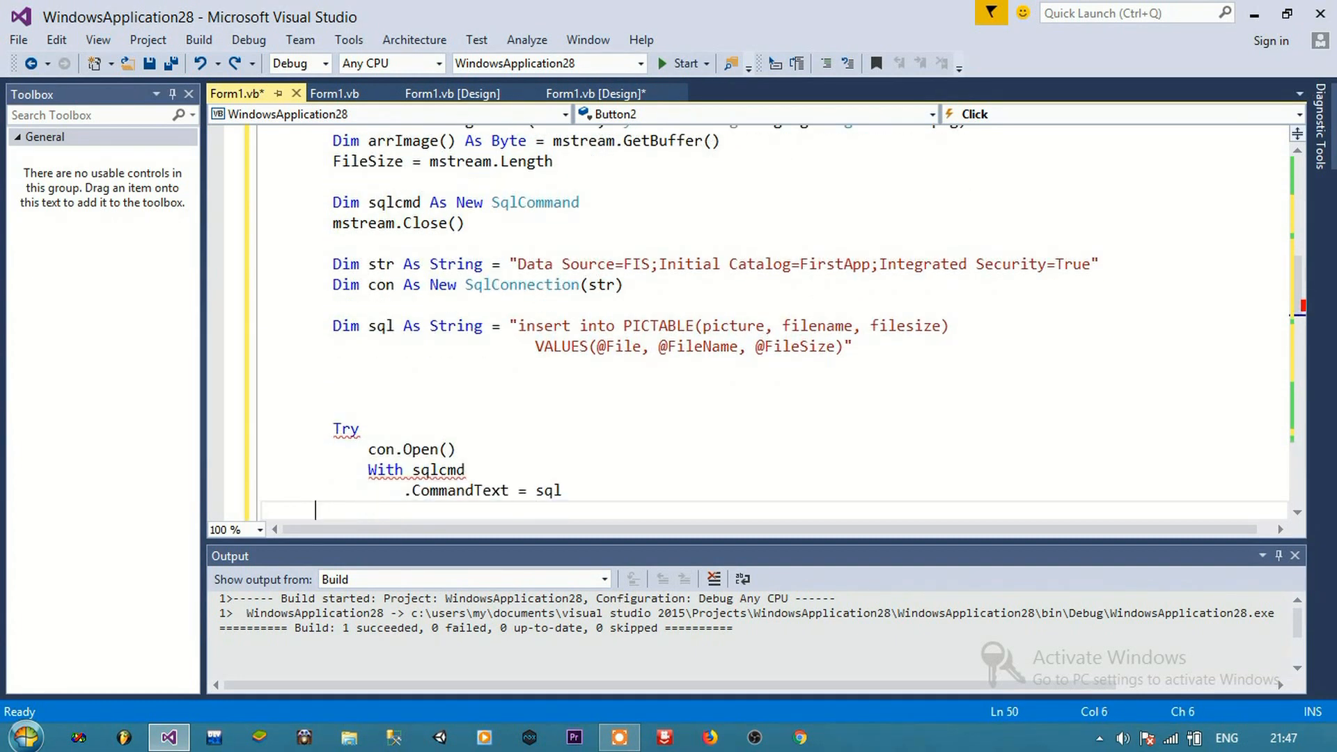
{"action": "type", "text": ".Connection = con"}
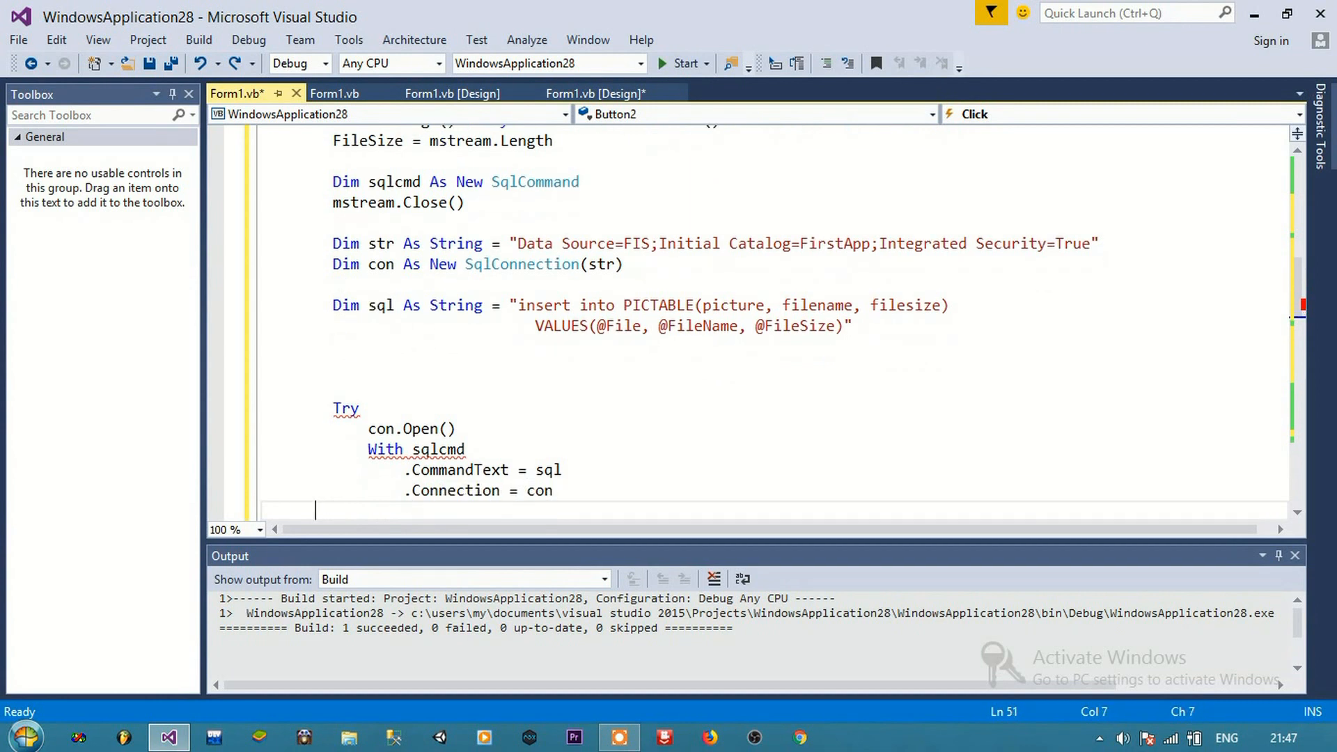
{"action": "type", "text": ".Parameters.AddWithValue(\"@FileName\", filename"}
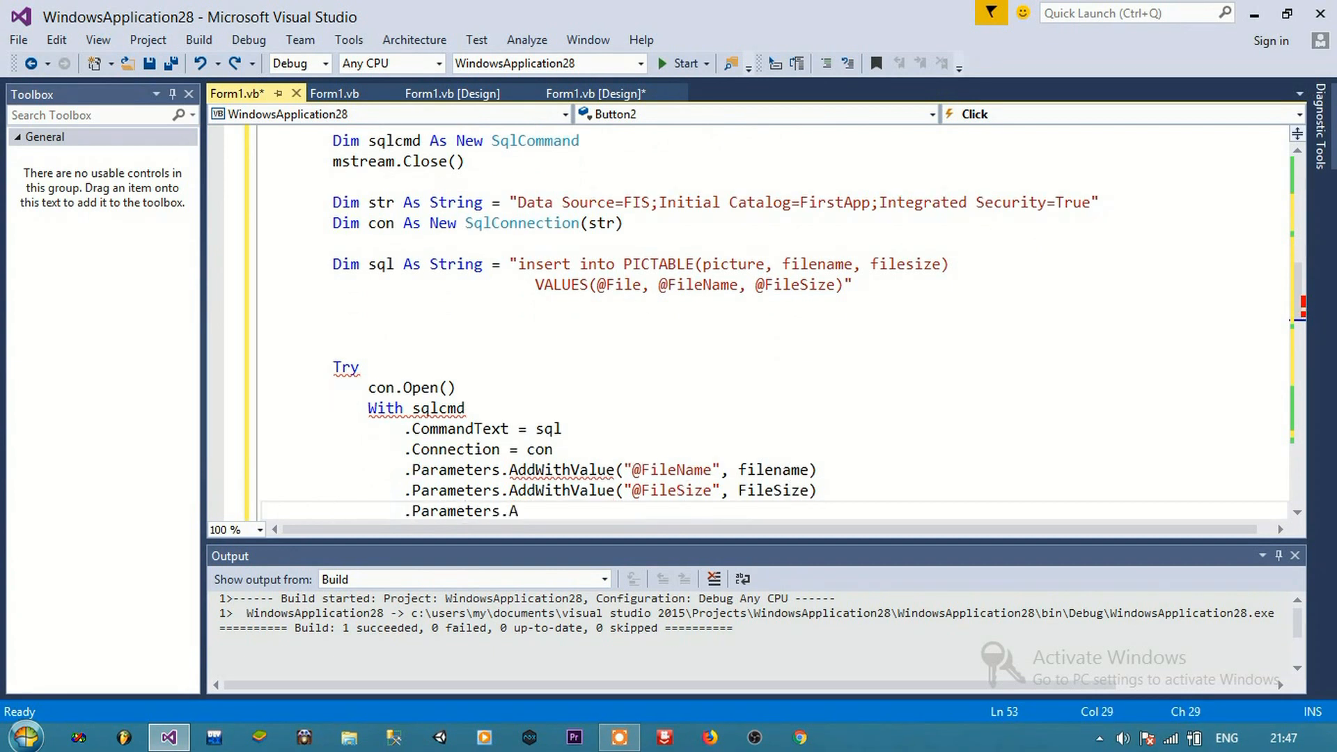
{"action": "type", "text": "ExecuteNonQuery("}
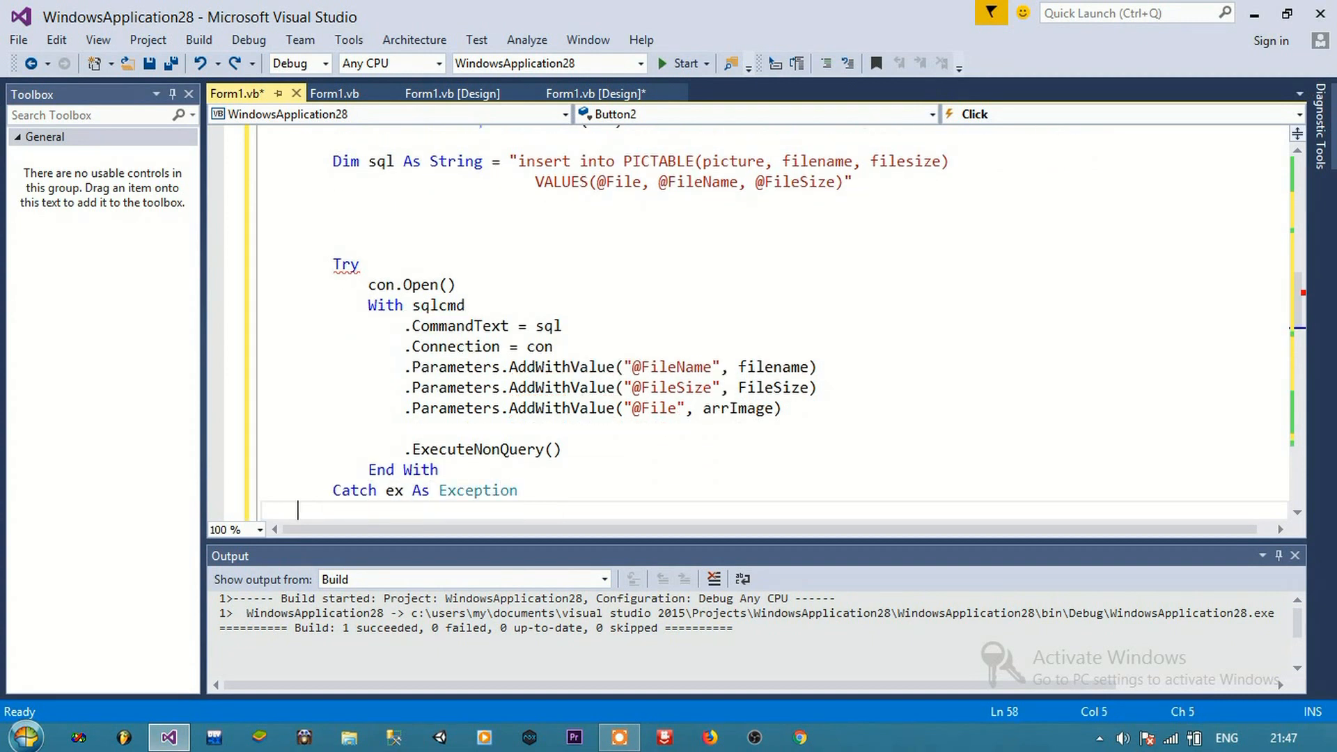
{"action": "type", "text": "MsgBox(ex.Message)"}
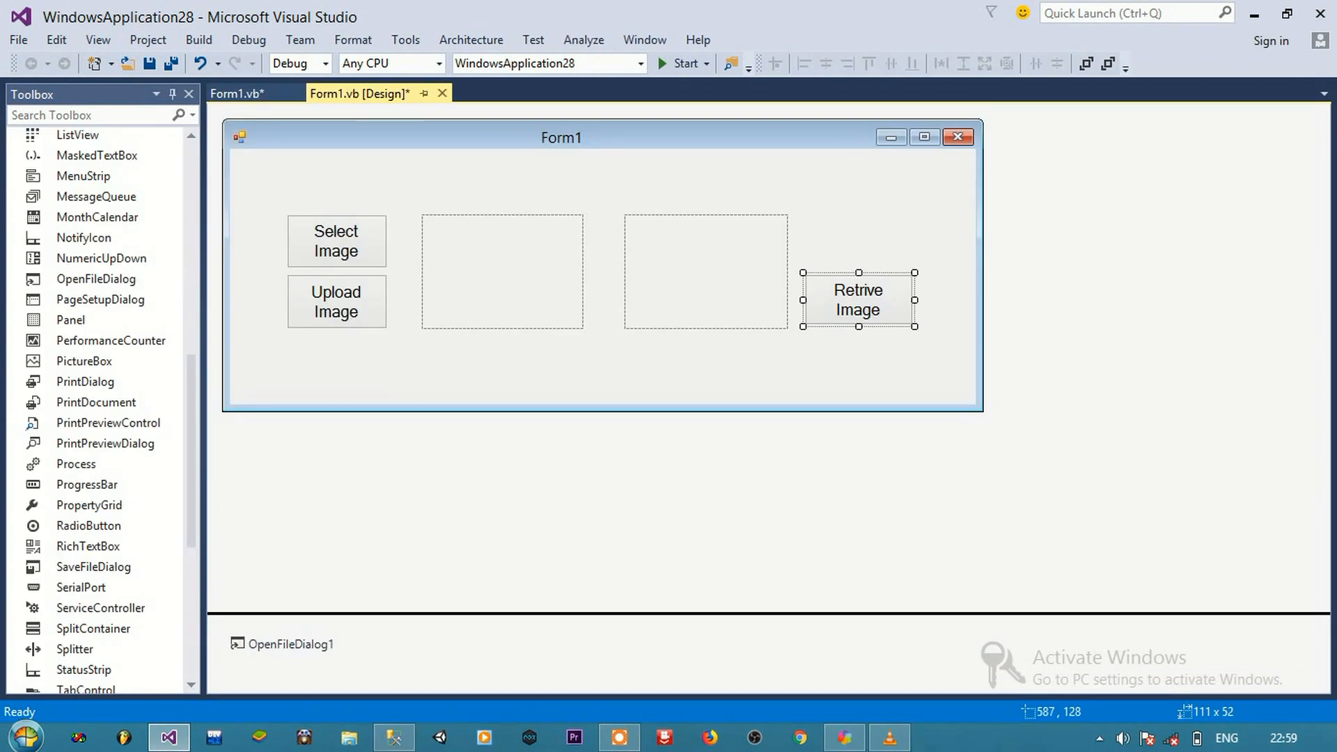
Create Button3_Click with a SqlDataAdapter, DataTable and the FIS/FirstApp Integrated Security connection string
{"action": "double_click", "coordinate": [858, 299]}
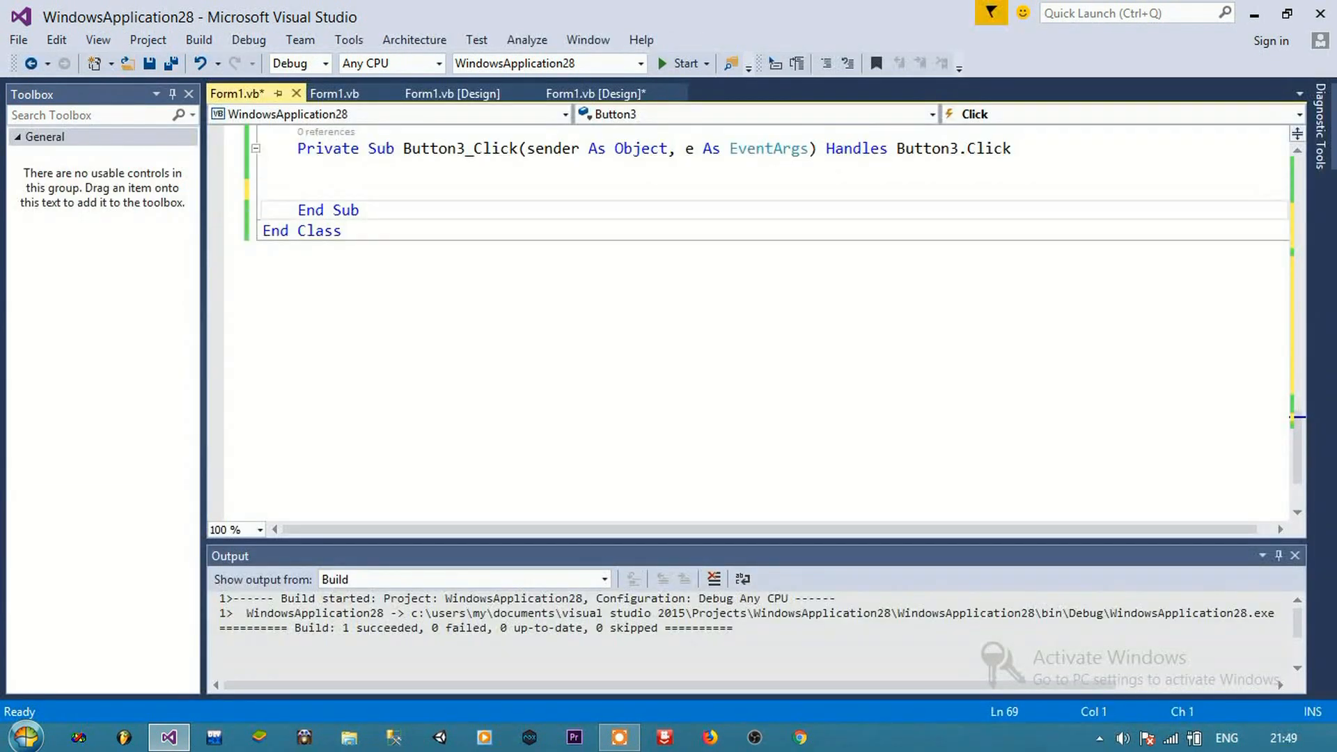
{"action": "type", "text": "Dim ad"}
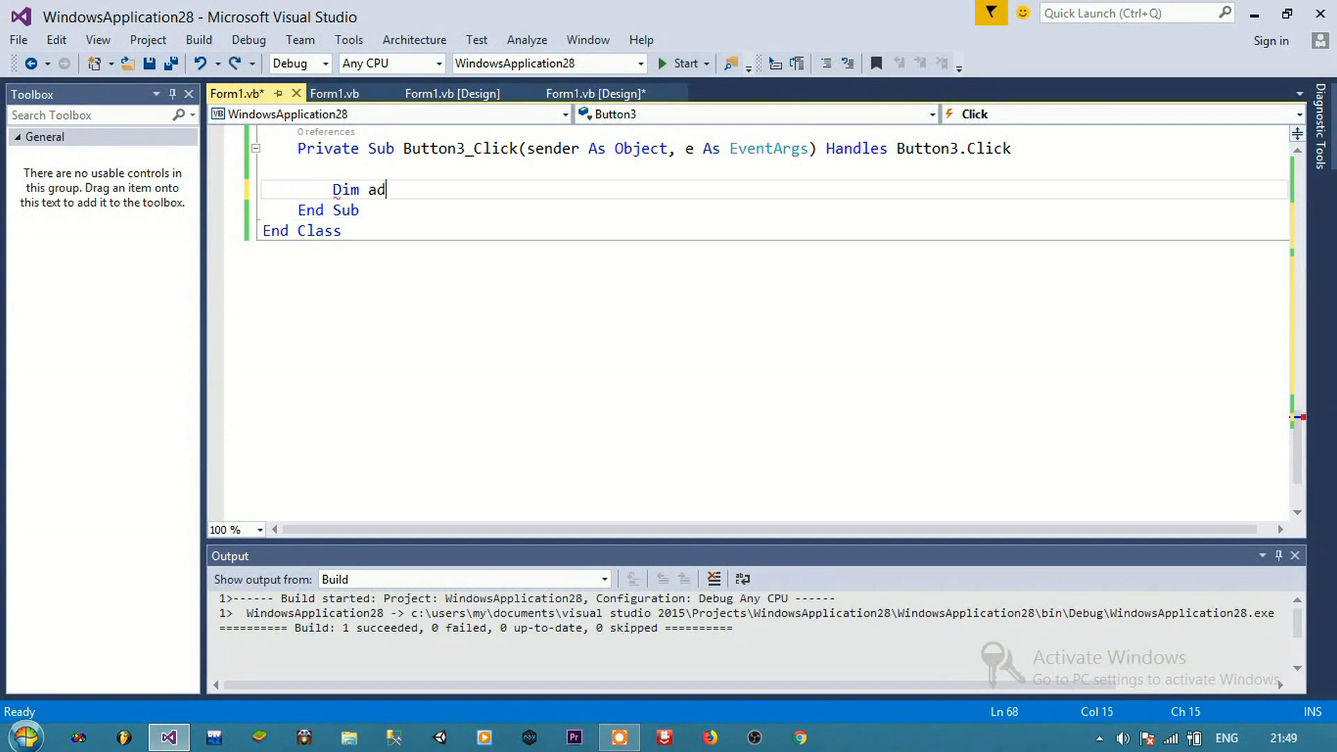
{"action": "type", "text": "apter As New SqlDataAdapter"}
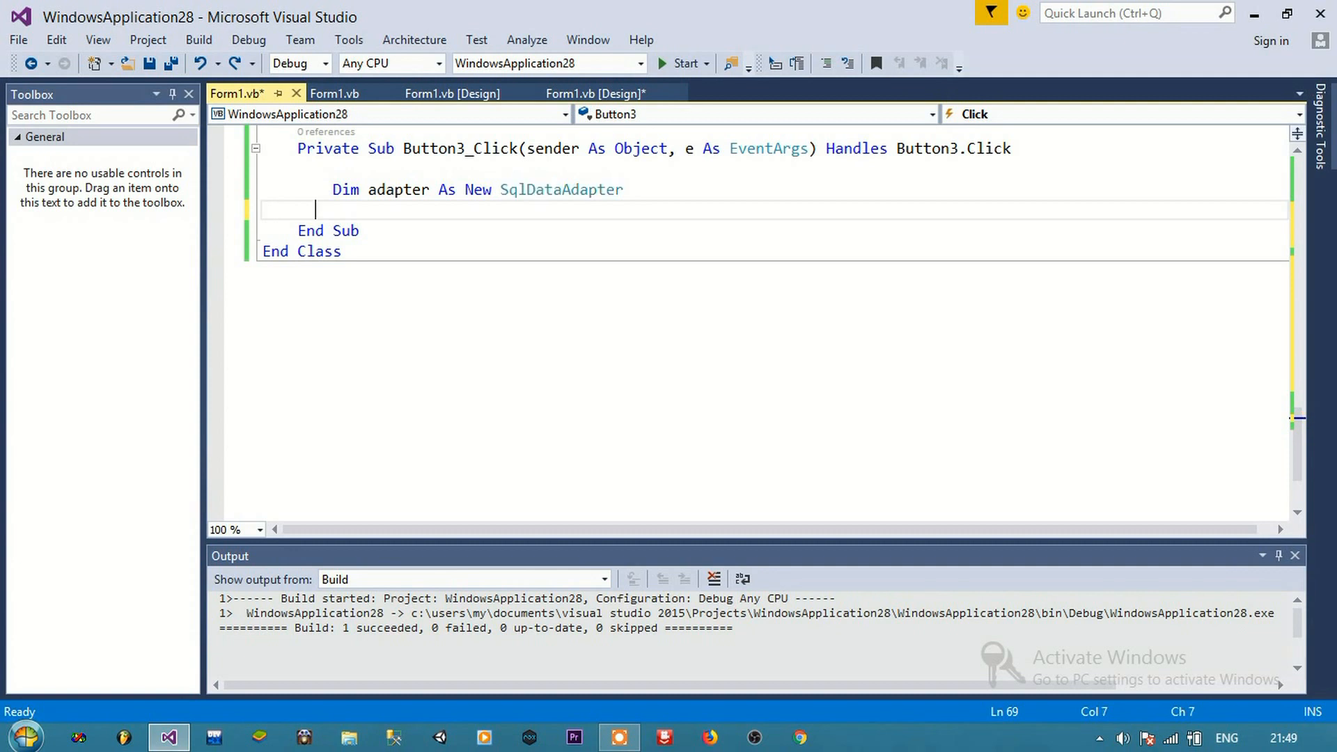
{"action": "type", "text": "Dim Data As New DataTable"}
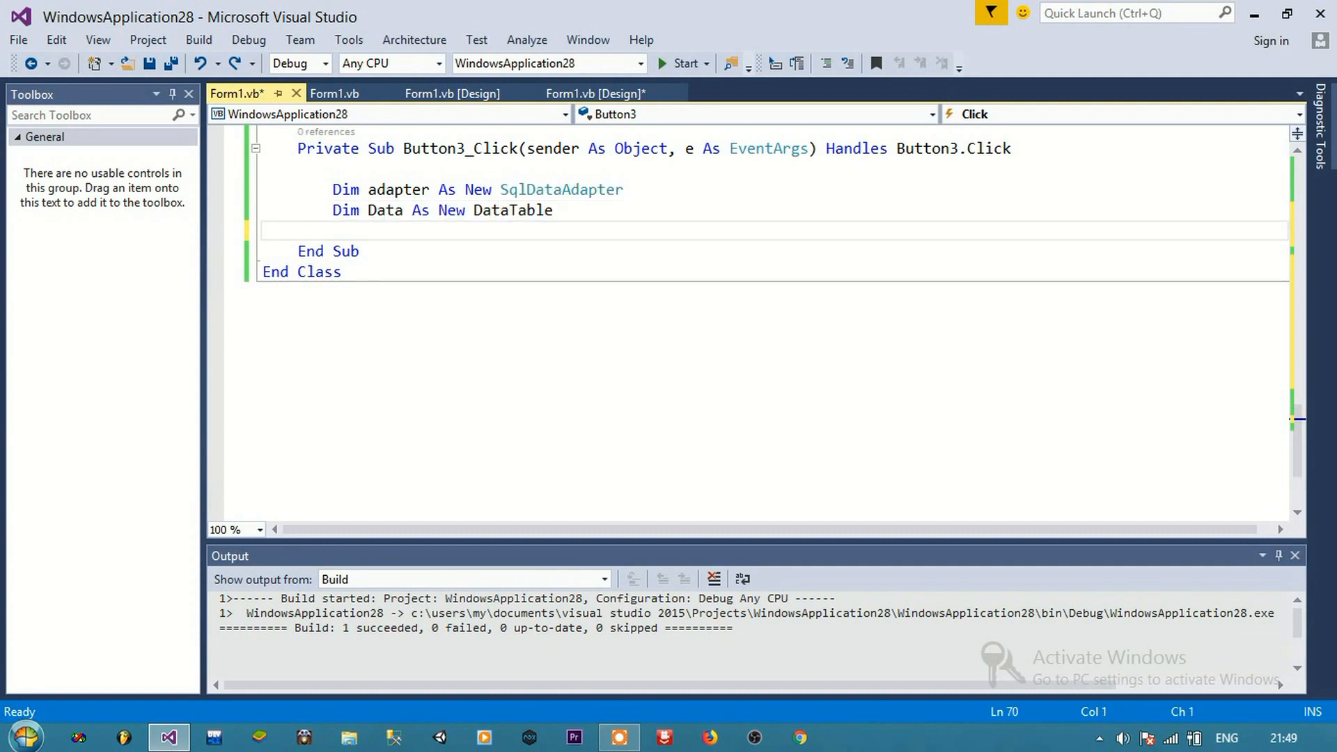
{"action": "type", "text": "Dim str As String ="}
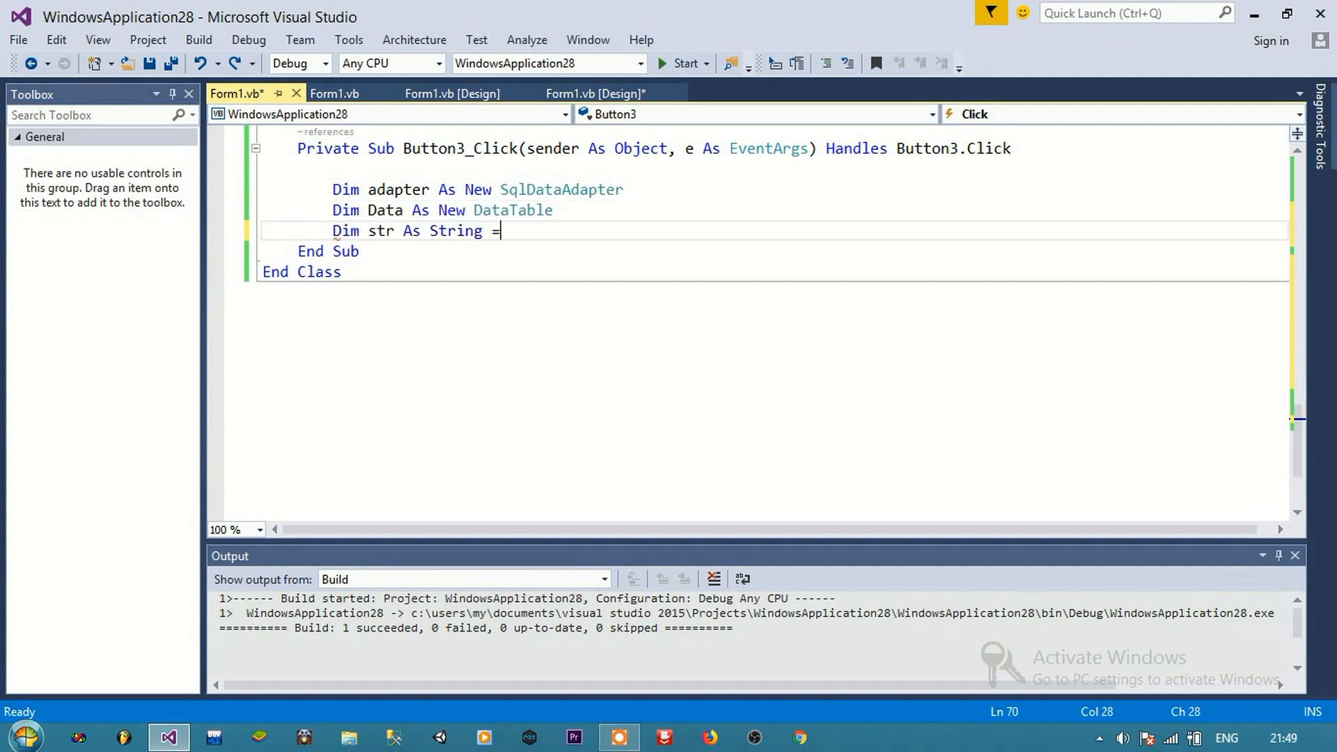
{"action": "type", "text": "\"Data Source=FIS;Initial Catalog"}
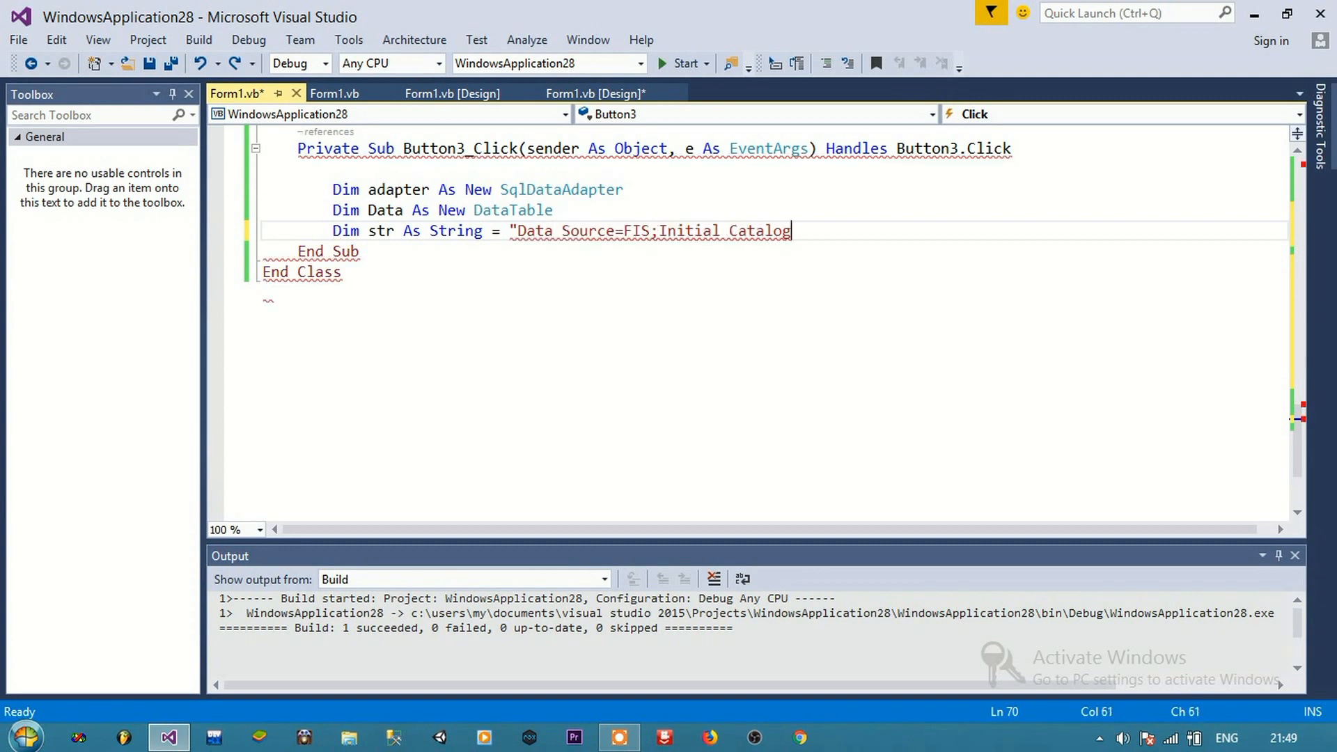
{"action": "type", "text": "=FirstApp;Integrated Security=True\""}
{"action": "type", "text": "Dim con As New SqlConnect"}
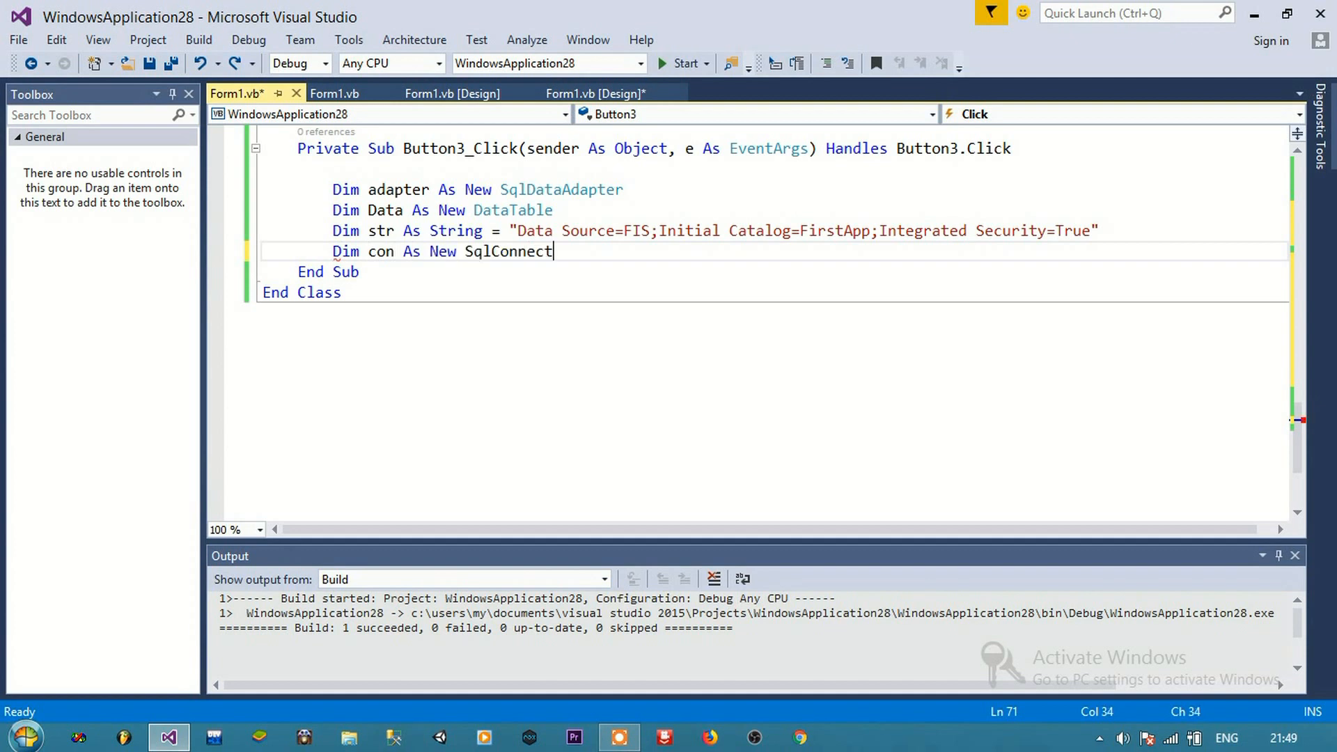
{"action": "type", "text": "(str)"}
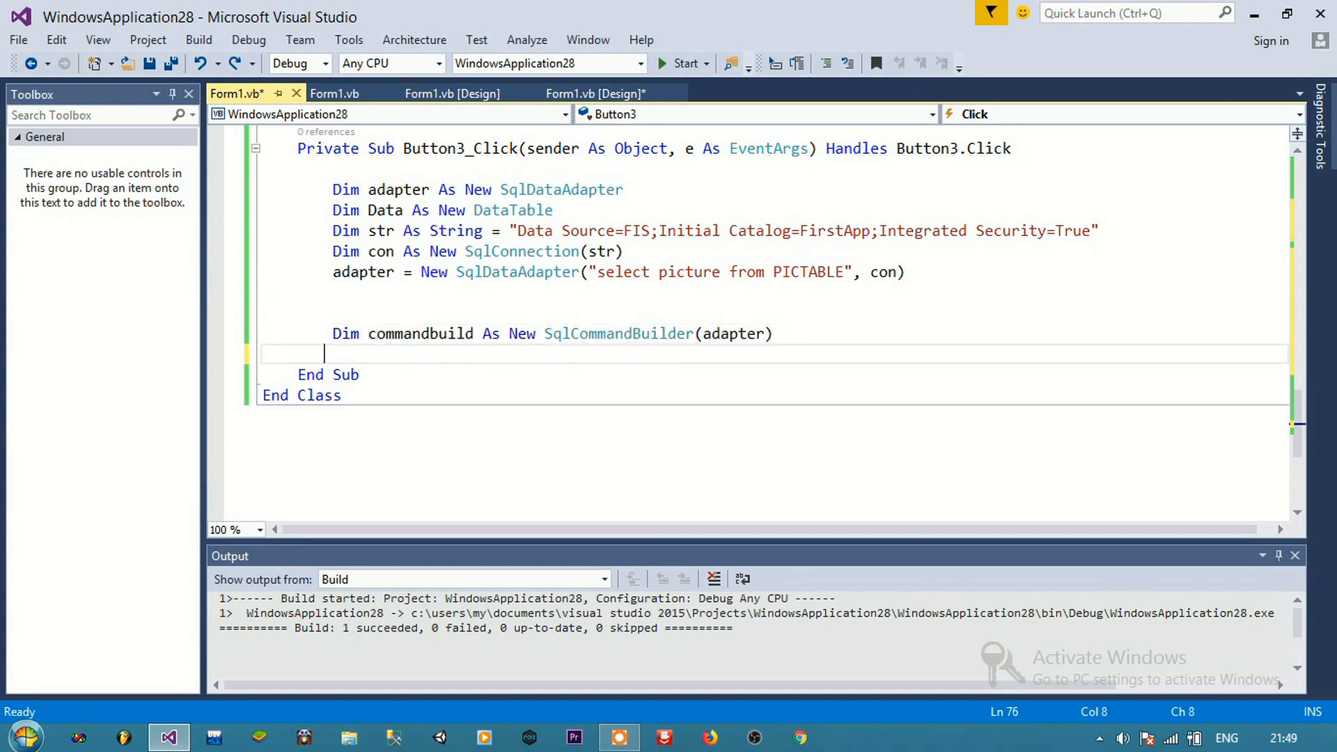
Fill the DataTable, read Rows(0) 'picture' bytes into a MemoryStream, show it in PictureBox2 and build
{"action": "type", "text": "adapter.Fill(Data)"}
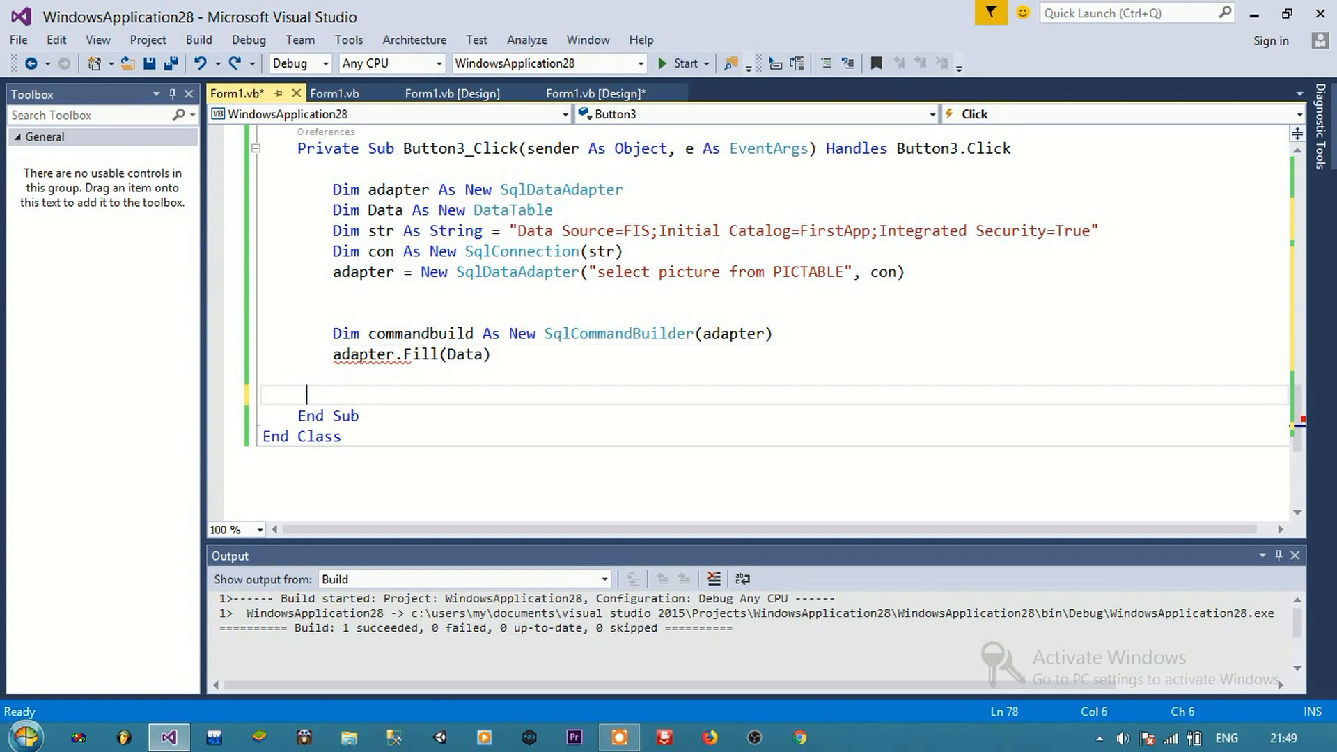
{"action": "type", "text": "Dim picbyte() As Byte = Dat"}
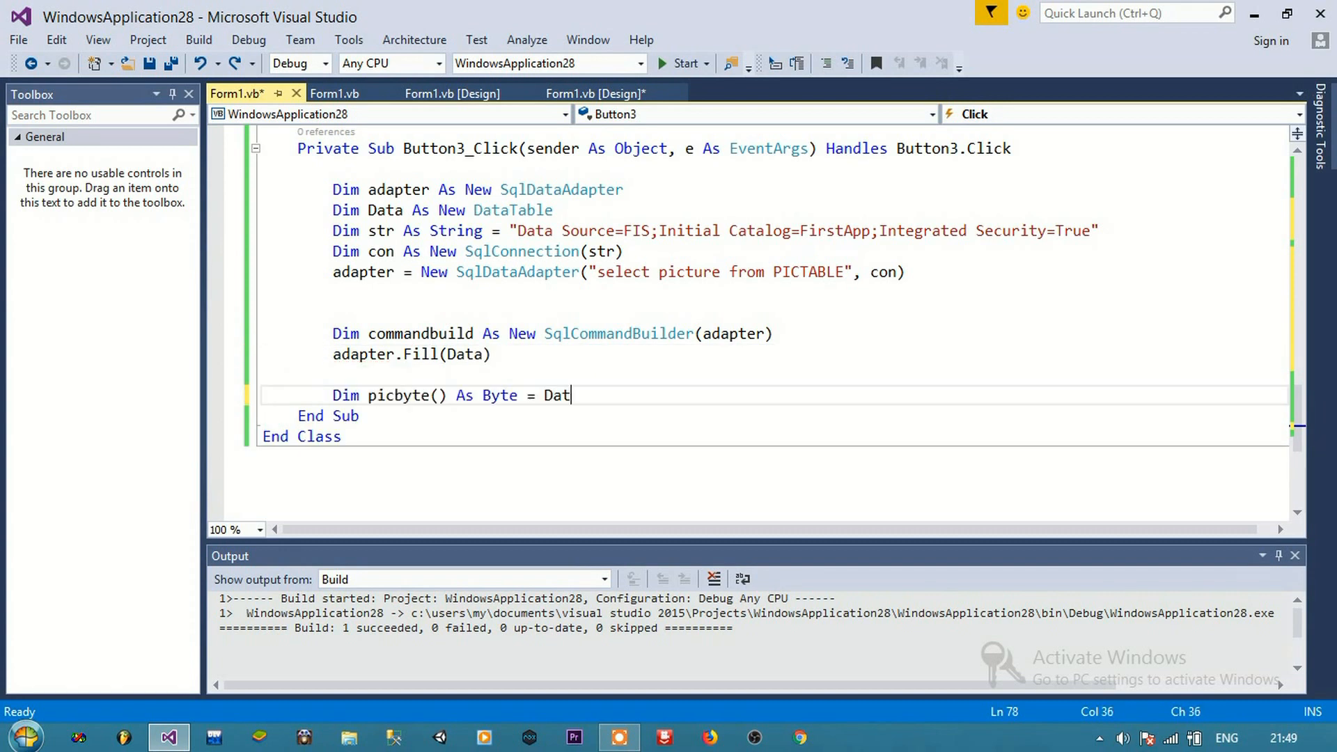
{"action": "type", "text": "a.Rows(0).Item(\"picture\")"}
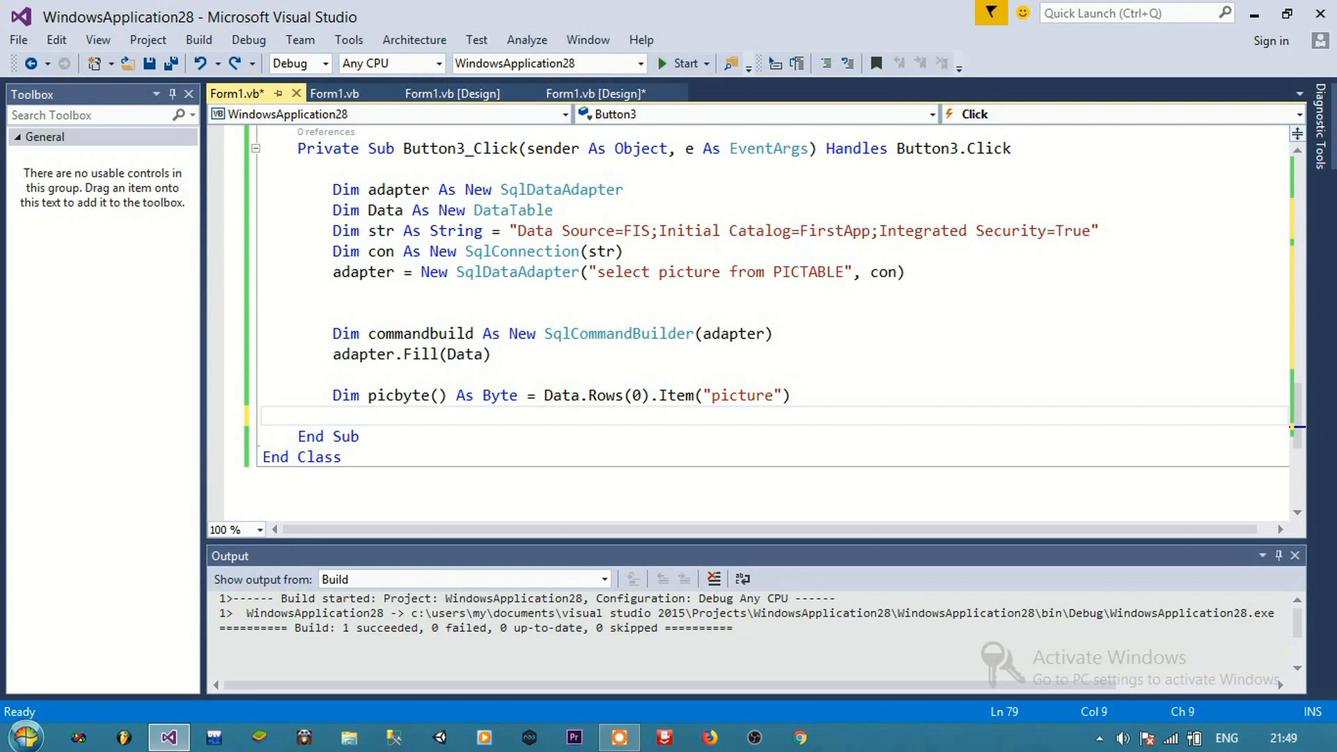
{"action": "type", "text": "Dim pic As New System.IO.MemoryStream(picbyt"}
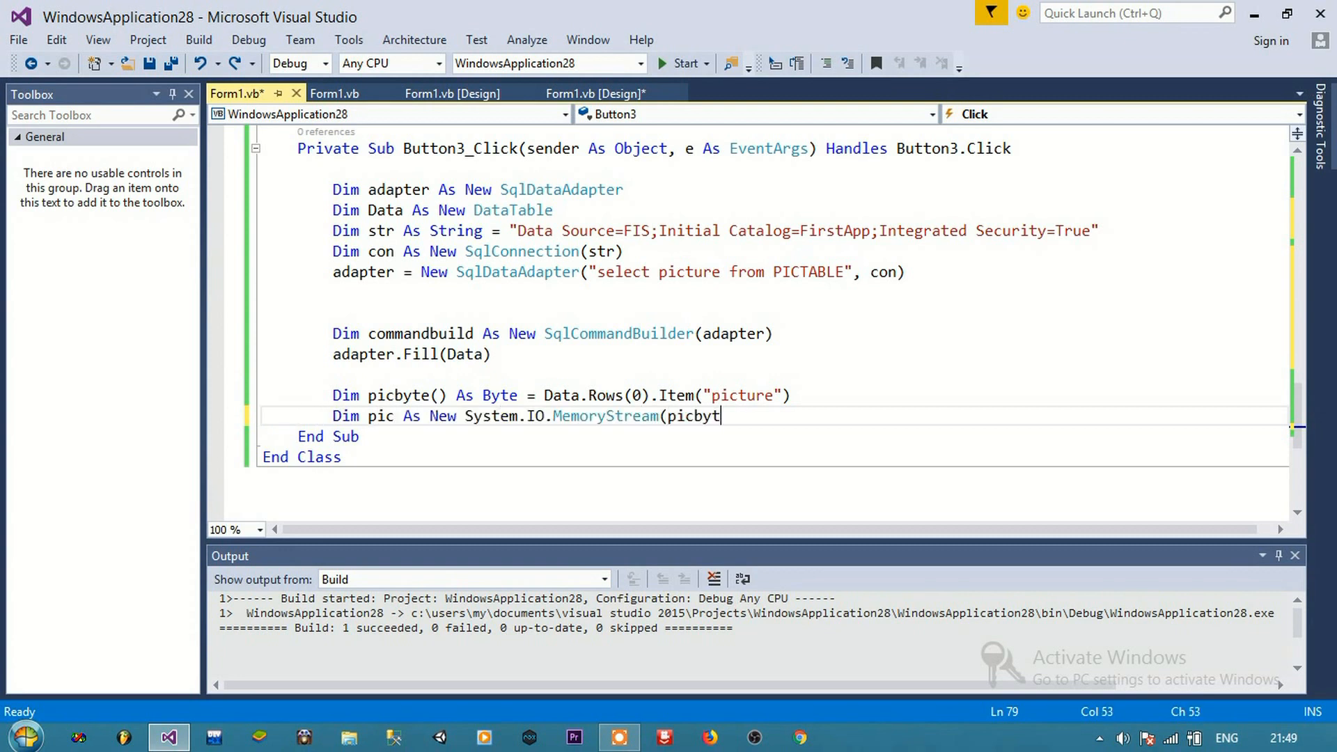
{"action": "key", "text": "Enter"}
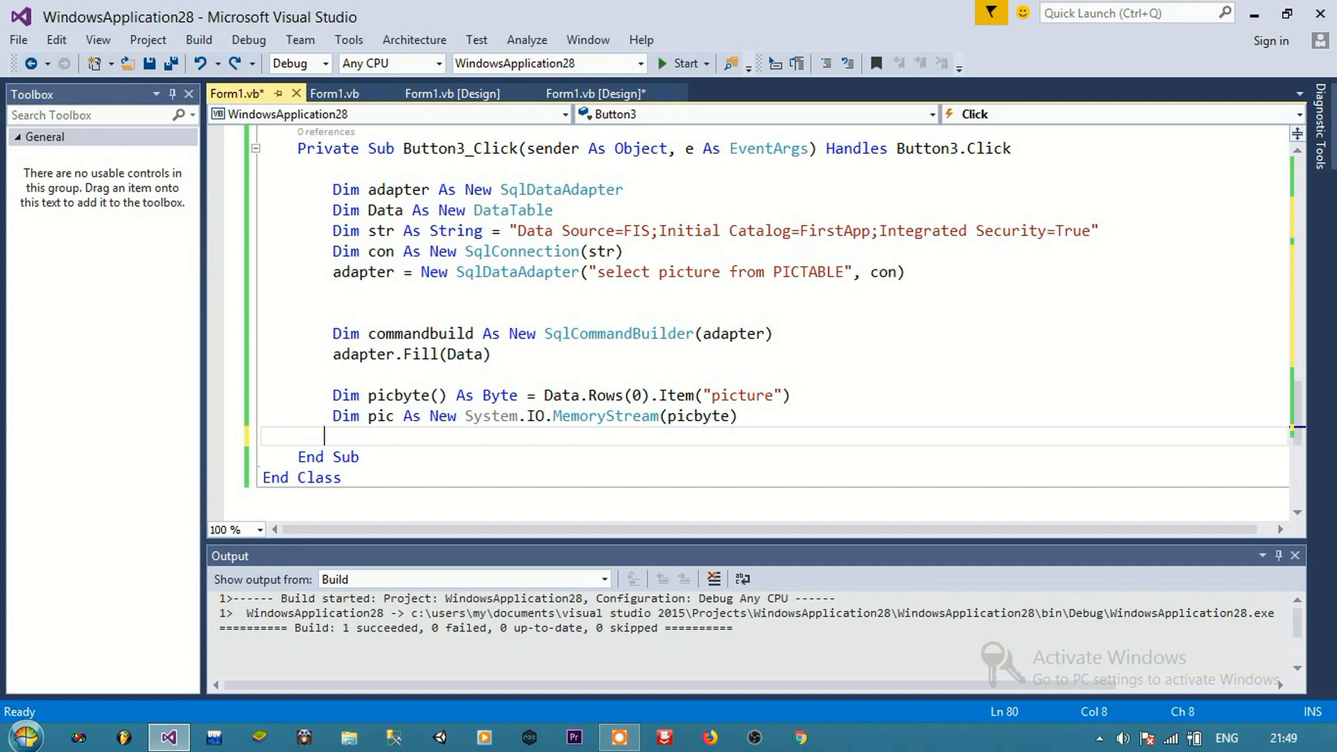
{"action": "type", "text": "PictureBox2.Image = Image.FromStream(pic"}
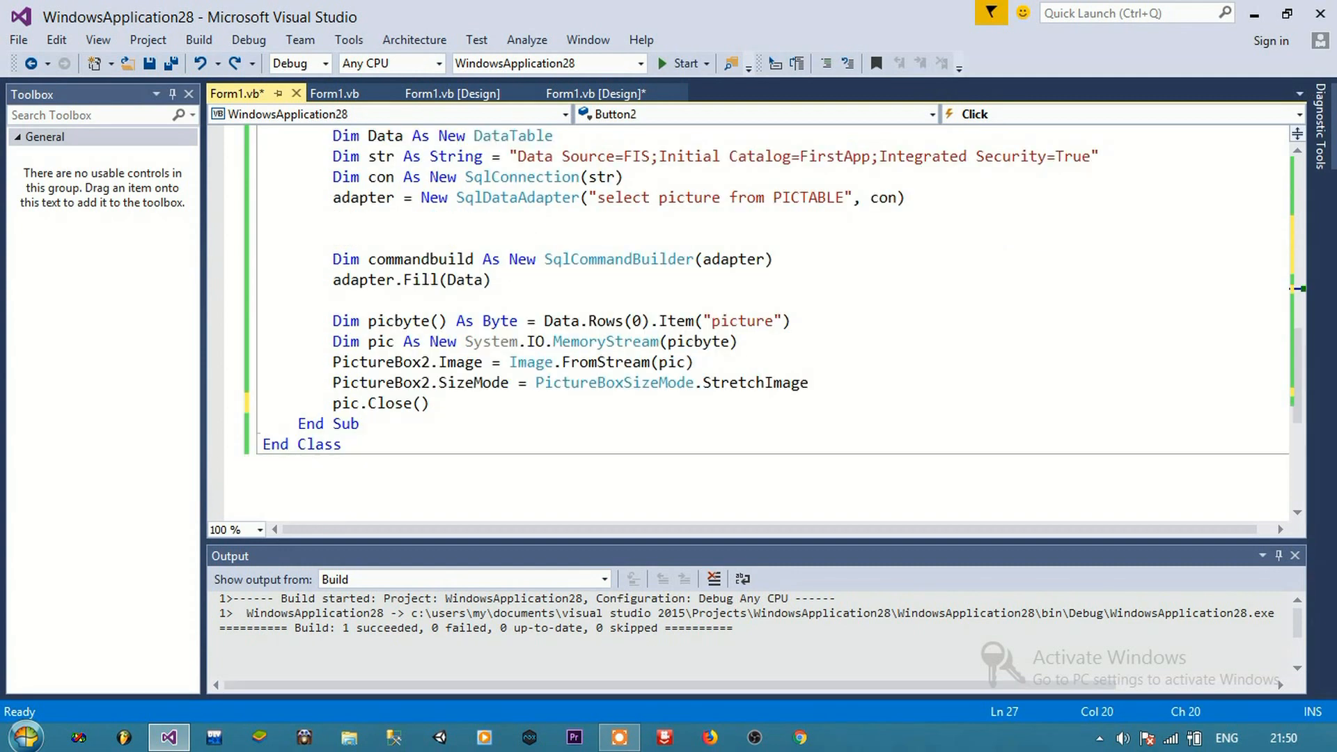
{"action": "left_click", "coordinate": [248, 39]}
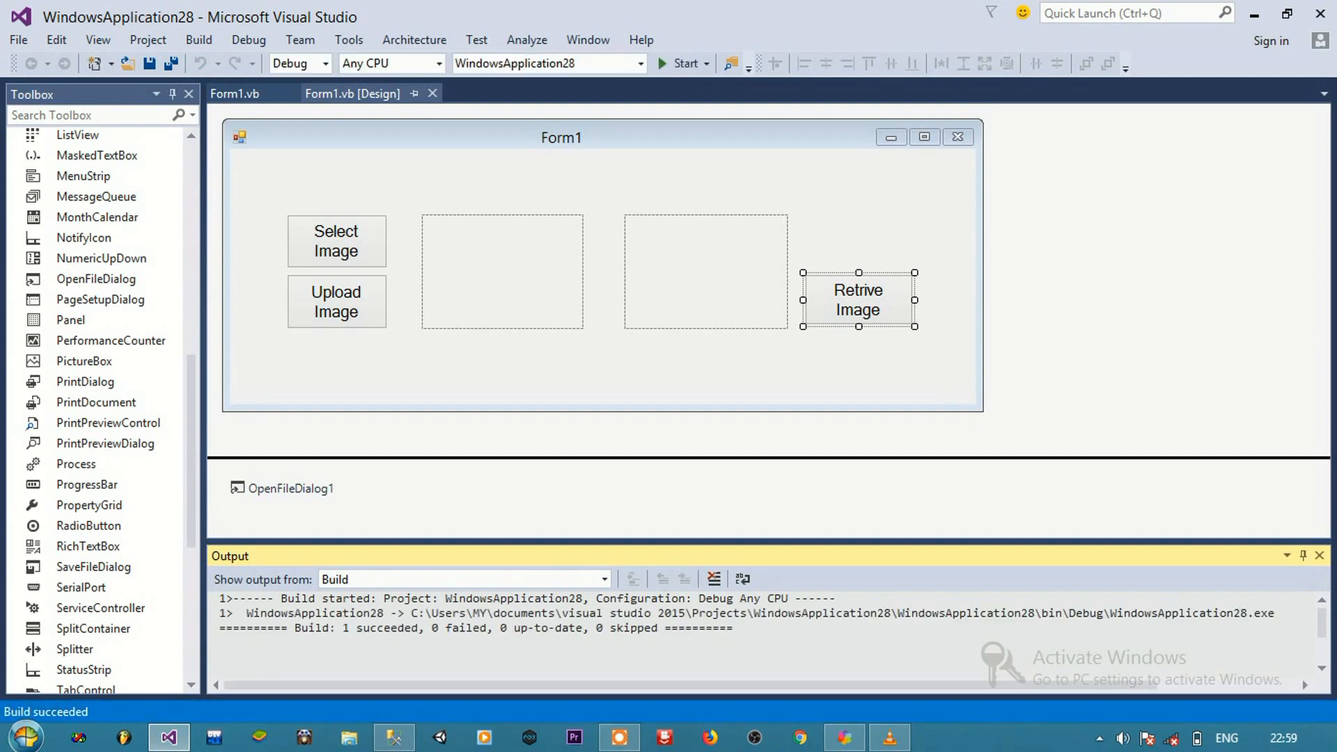
Start the app and load Screenshot (223) into the first picture box via Select Image
{"action": "left_click", "coordinate": [682, 62]}
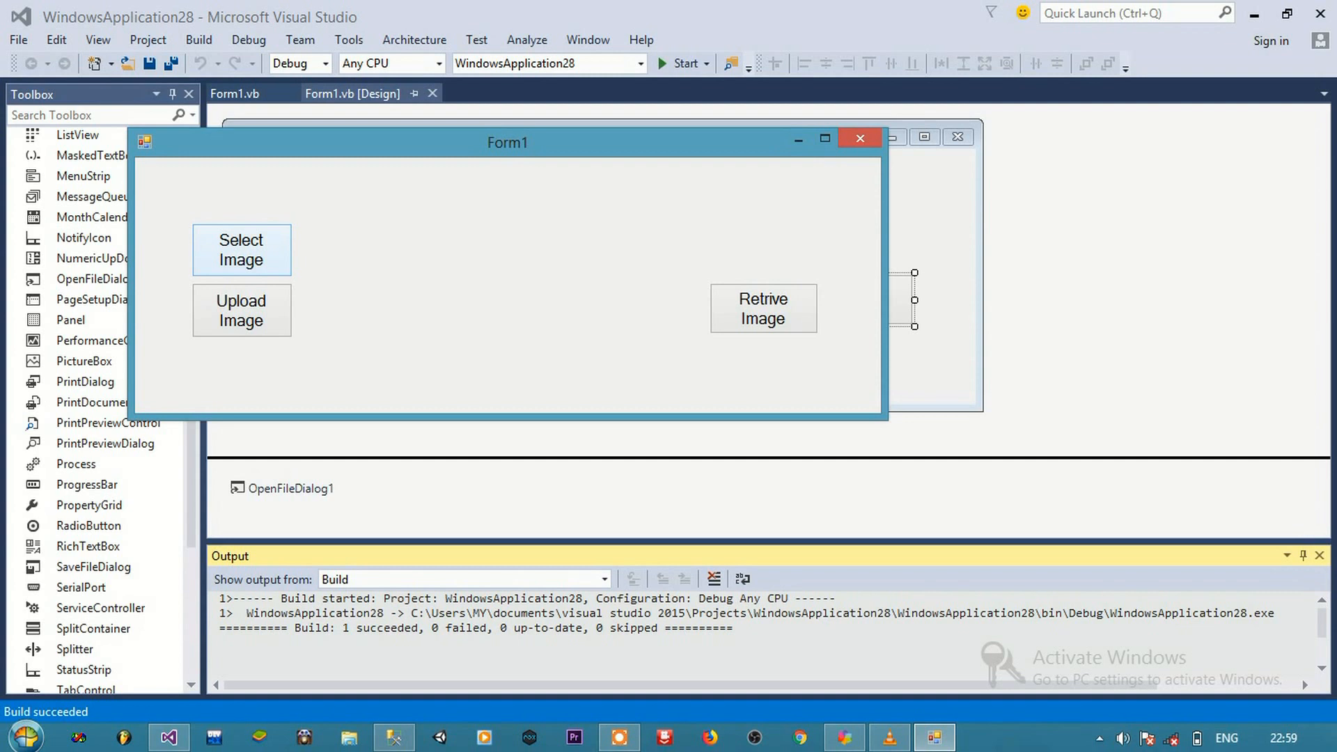
{"action": "left_click", "coordinate": [241, 249]}
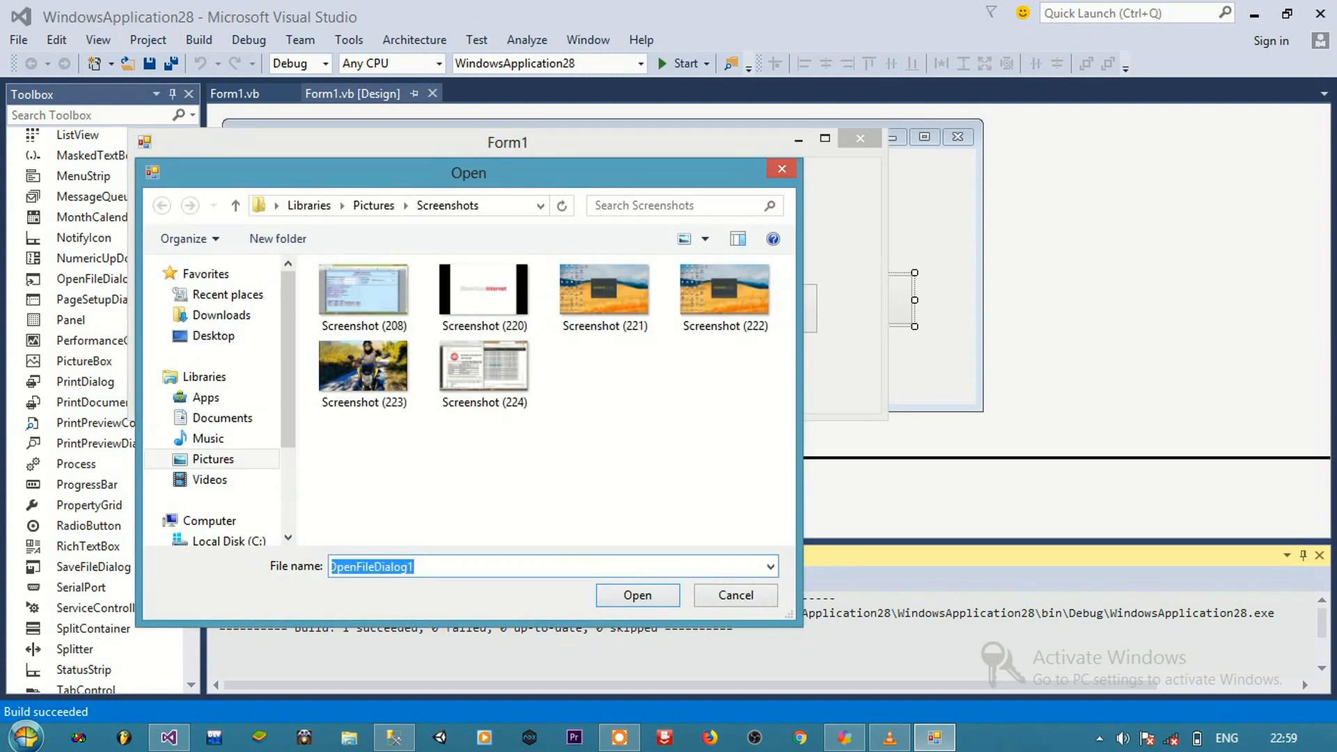
{"action": "left_click", "coordinate": [362, 367]}
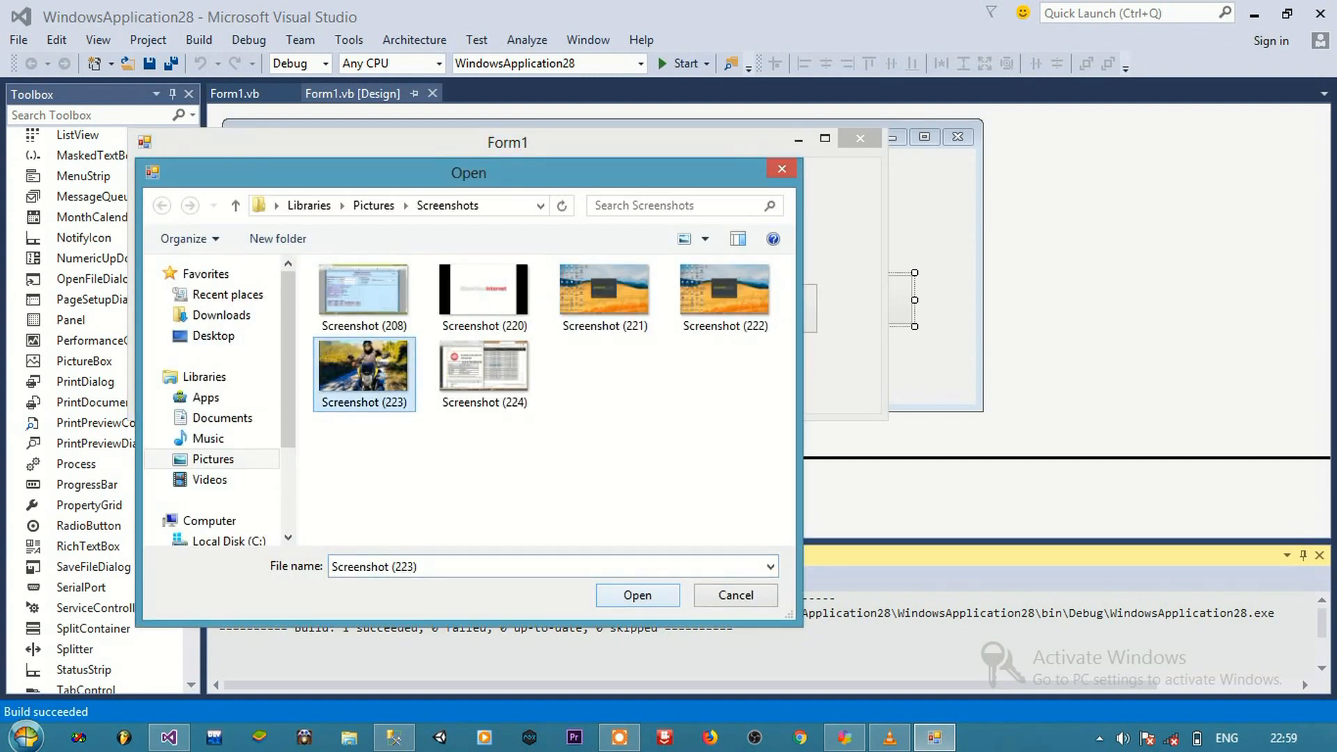
{"action": "left_click", "coordinate": [636, 595]}
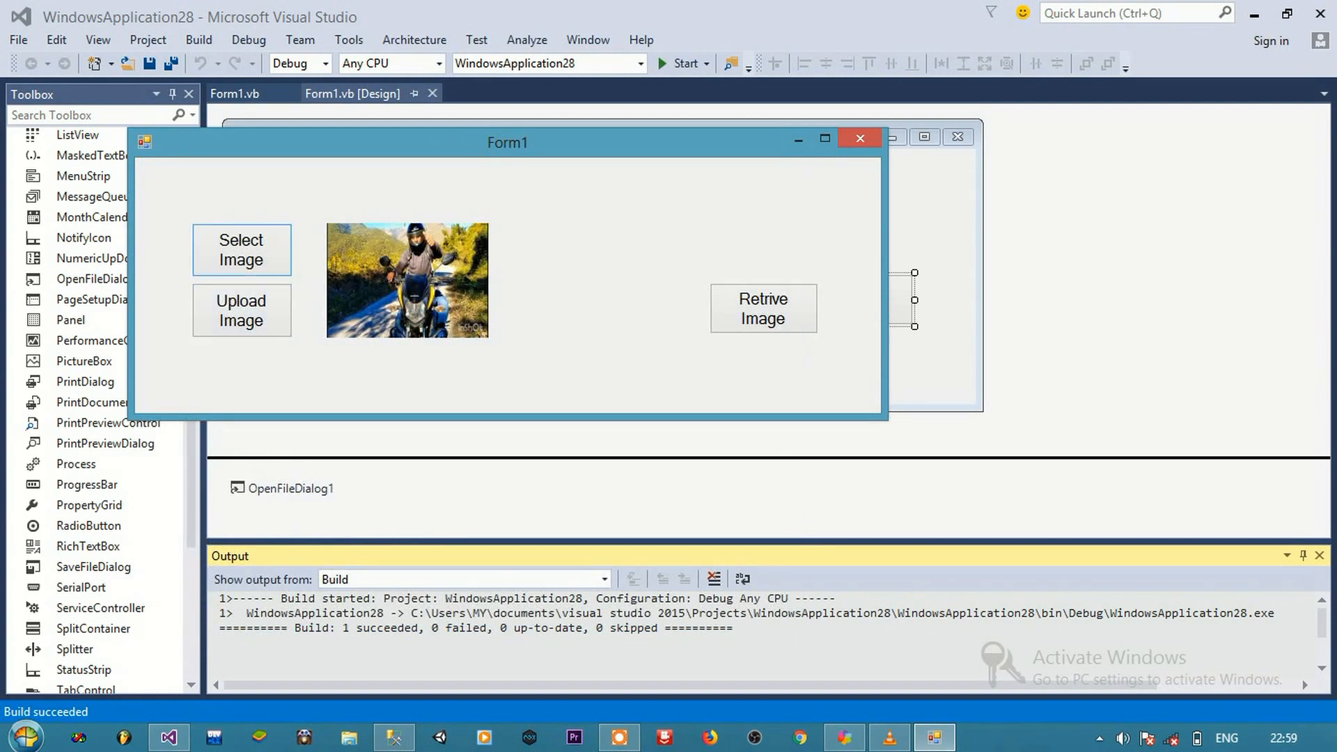
Upload the picture to the database and confirm the success message
{"action": "left_click", "coordinate": [241, 309]}
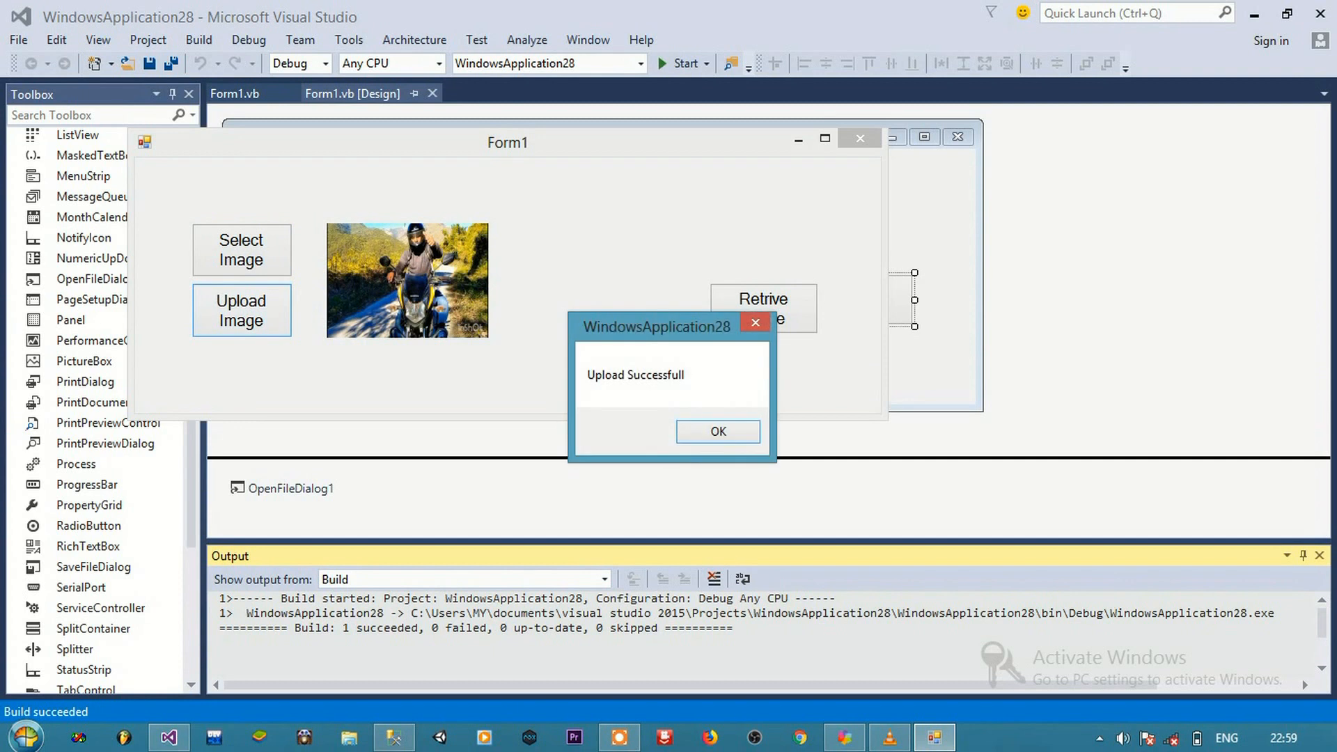
{"action": "left_click", "coordinate": [717, 432]}
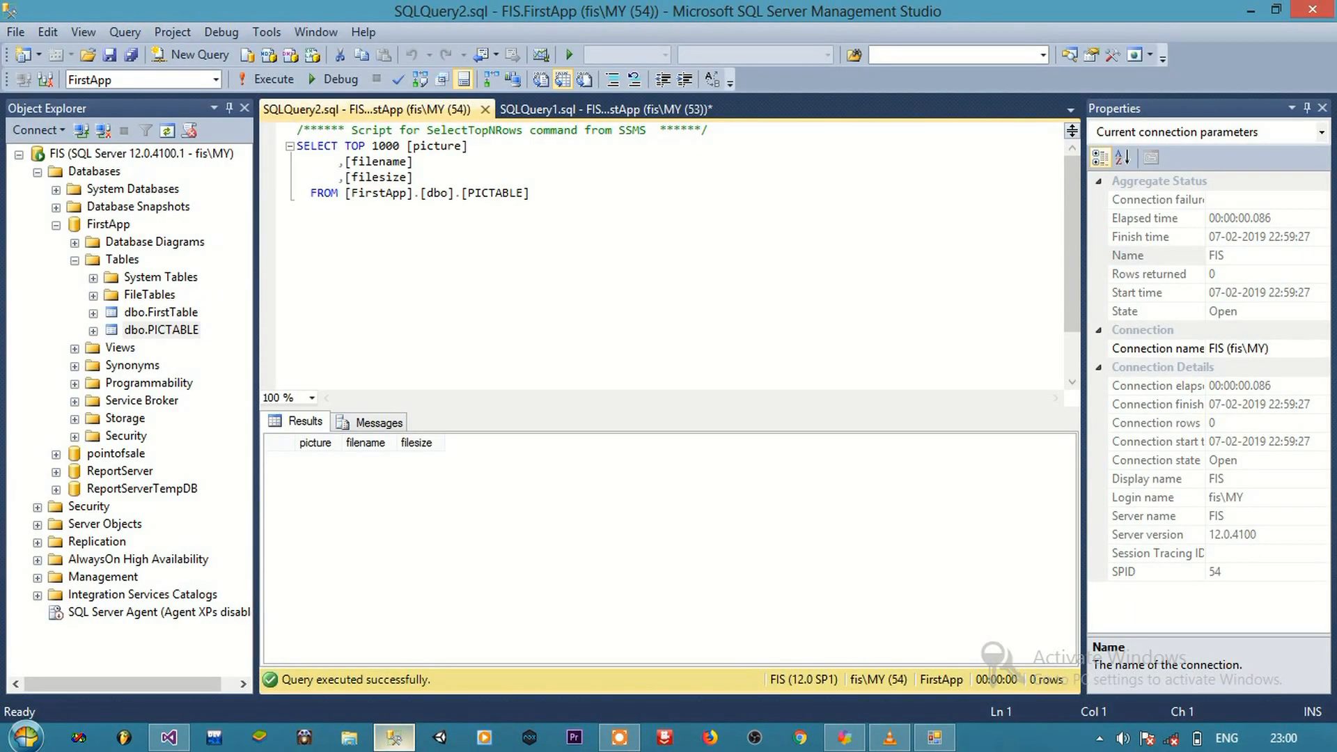
Run Select Top 1000 Rows on dbo.PICTABLE from Object Explorer to see the stored pictures
{"action": "right_click", "coordinate": [160, 329]}
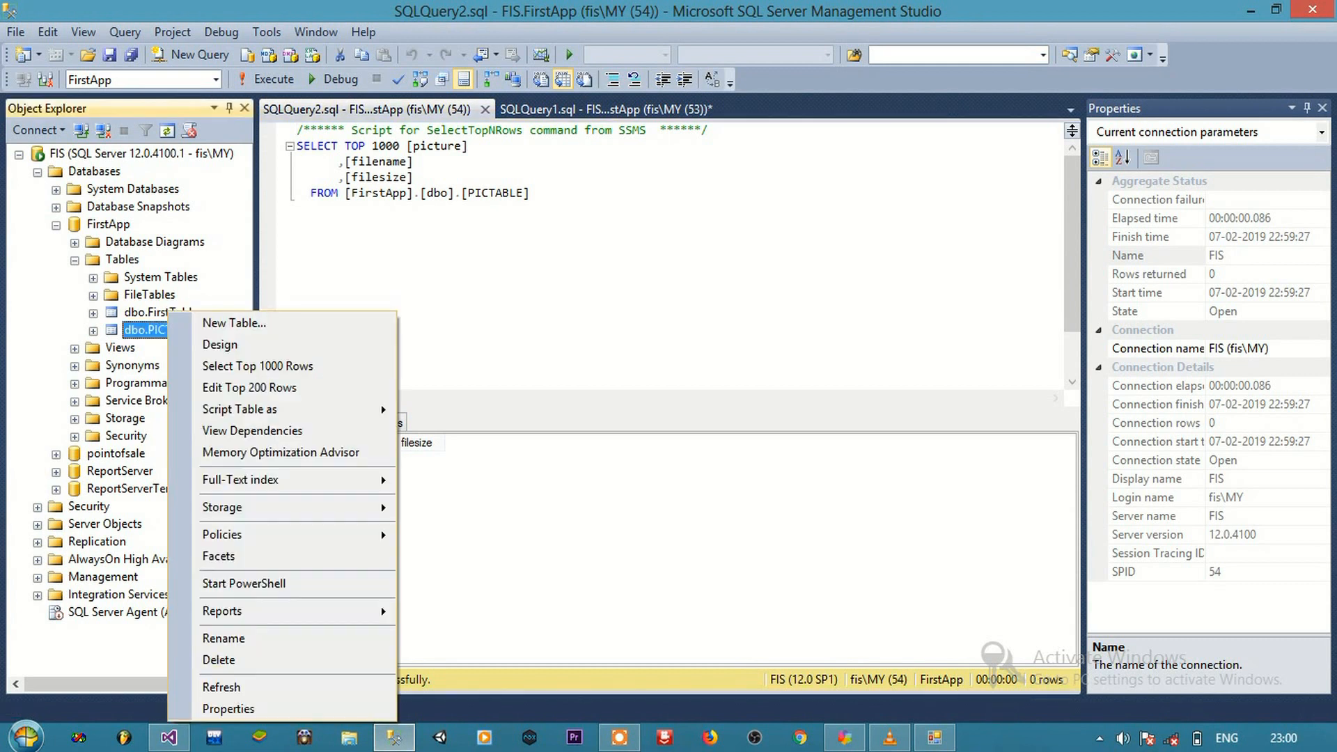
{"action": "left_click", "coordinate": [256, 366]}
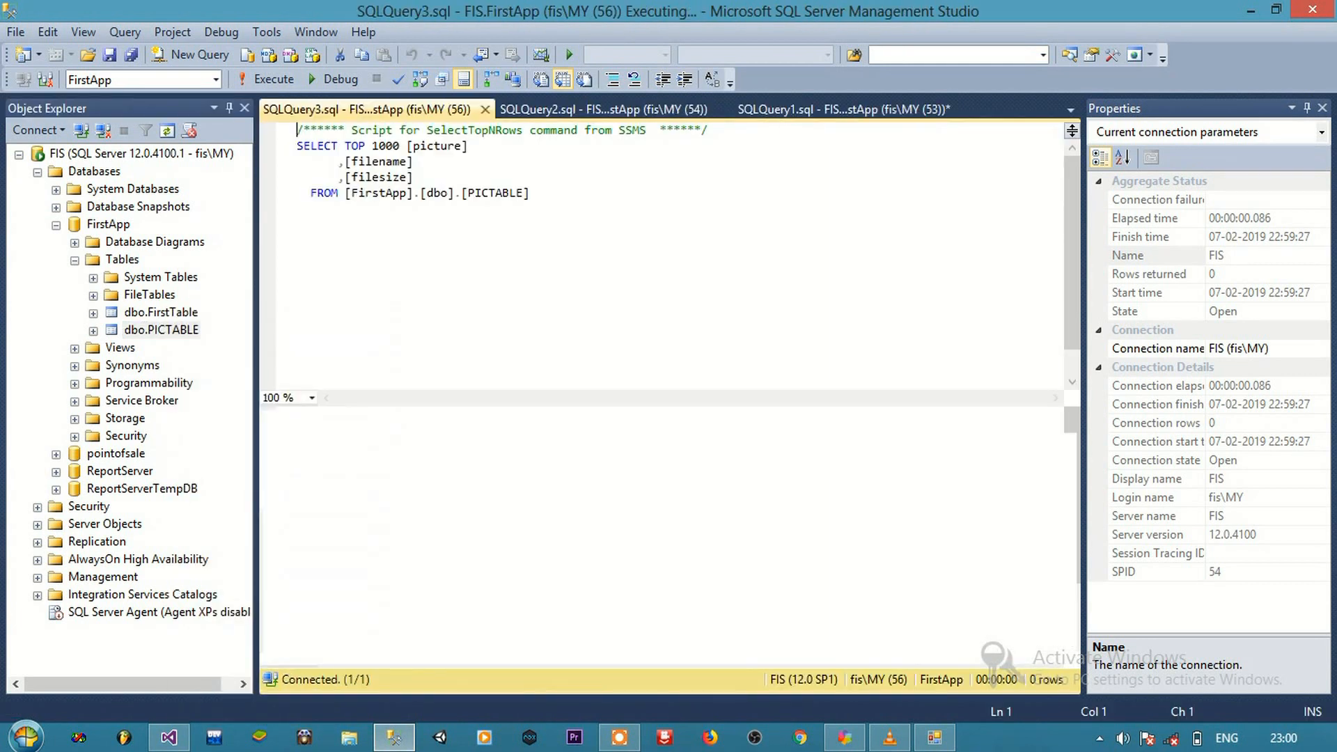
{"action": "left_click", "coordinate": [272, 78]}
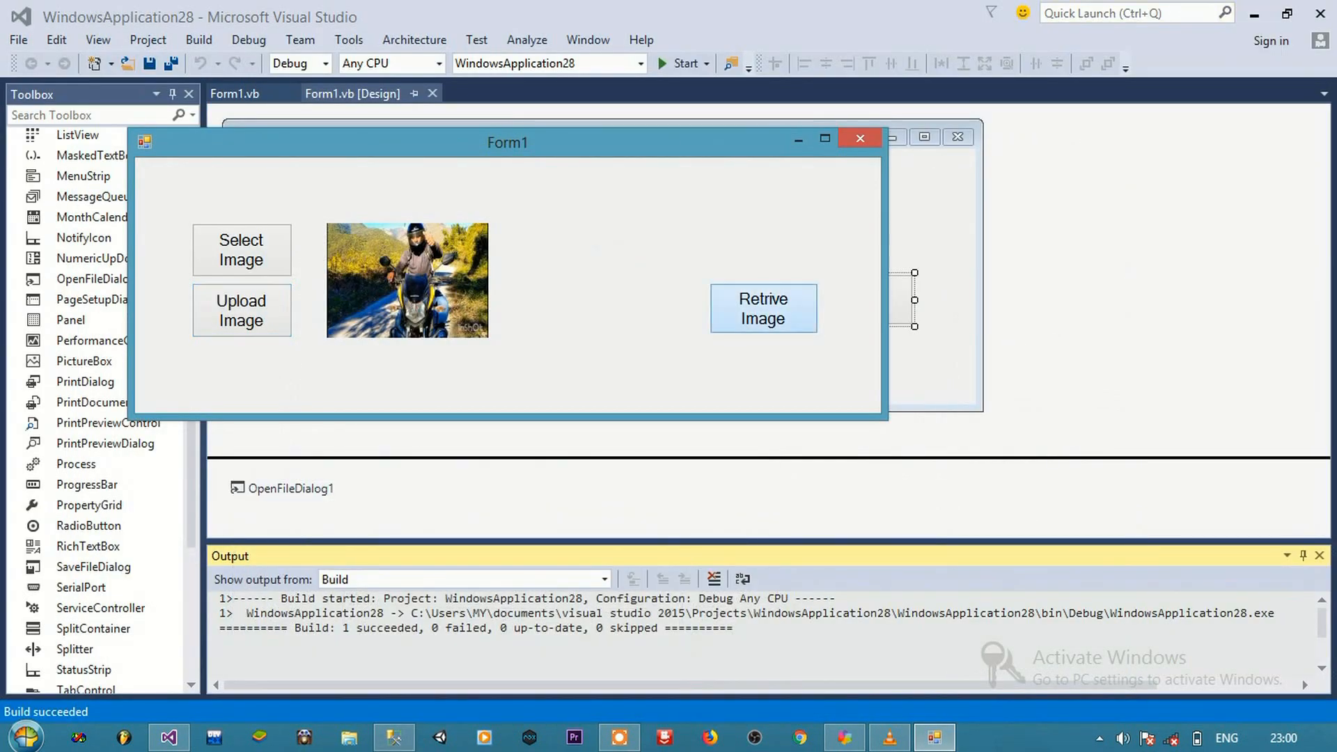
Use Retrive Image to show the stored motorcycle photo in the second picture box
{"action": "left_click", "coordinate": [762, 307]}
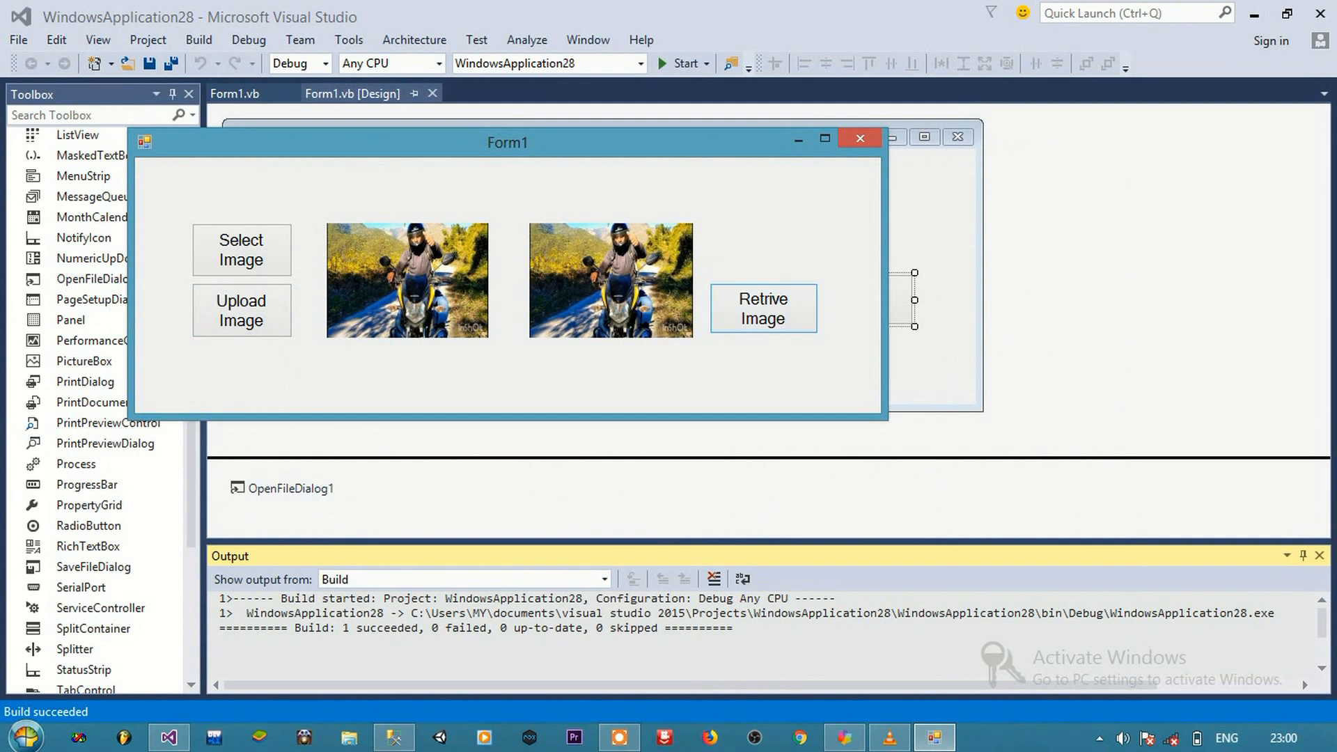